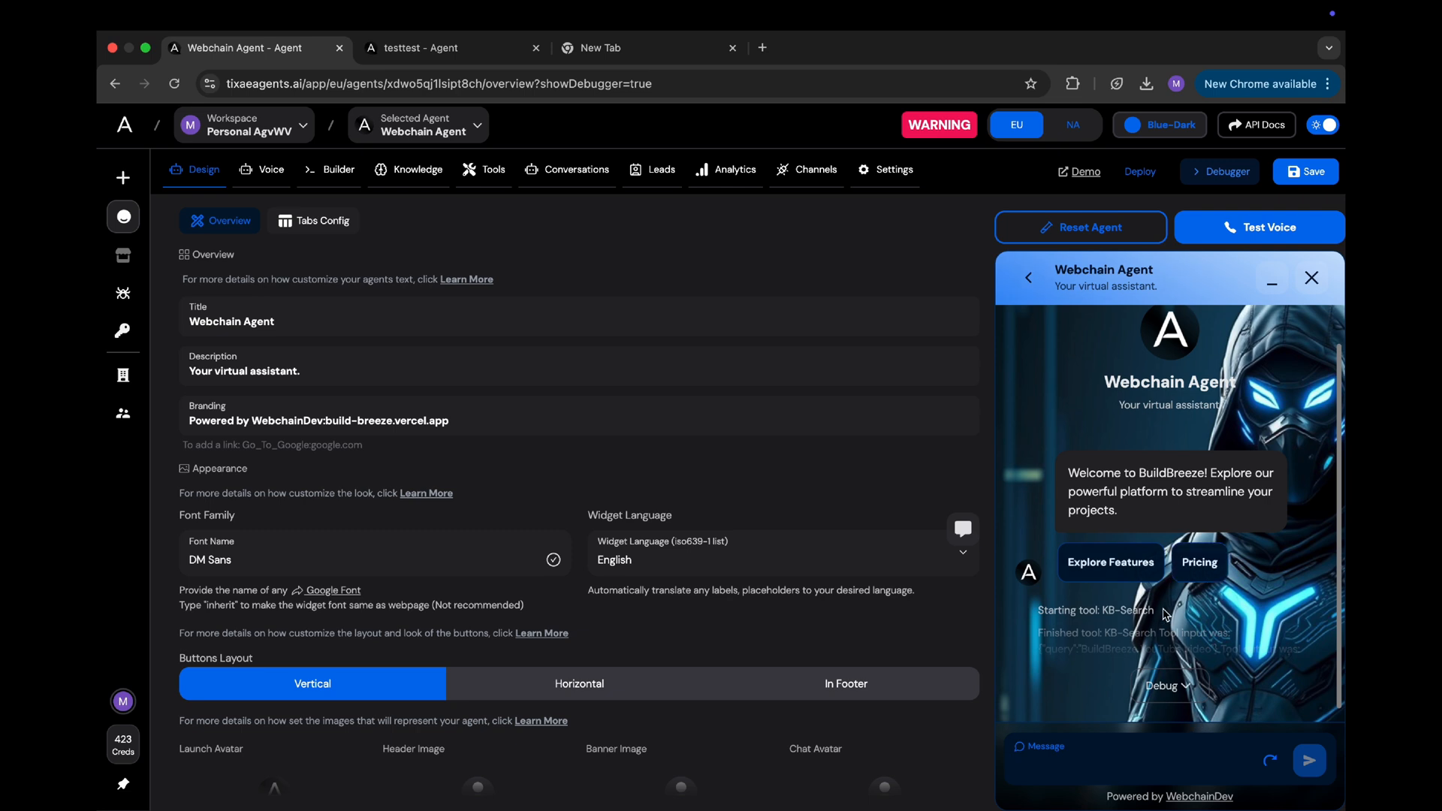
- Ask the agent 'what's the pricing like?' and choose the 'Get a recommendation' reply
{"action": "type", "text": "what's t"}
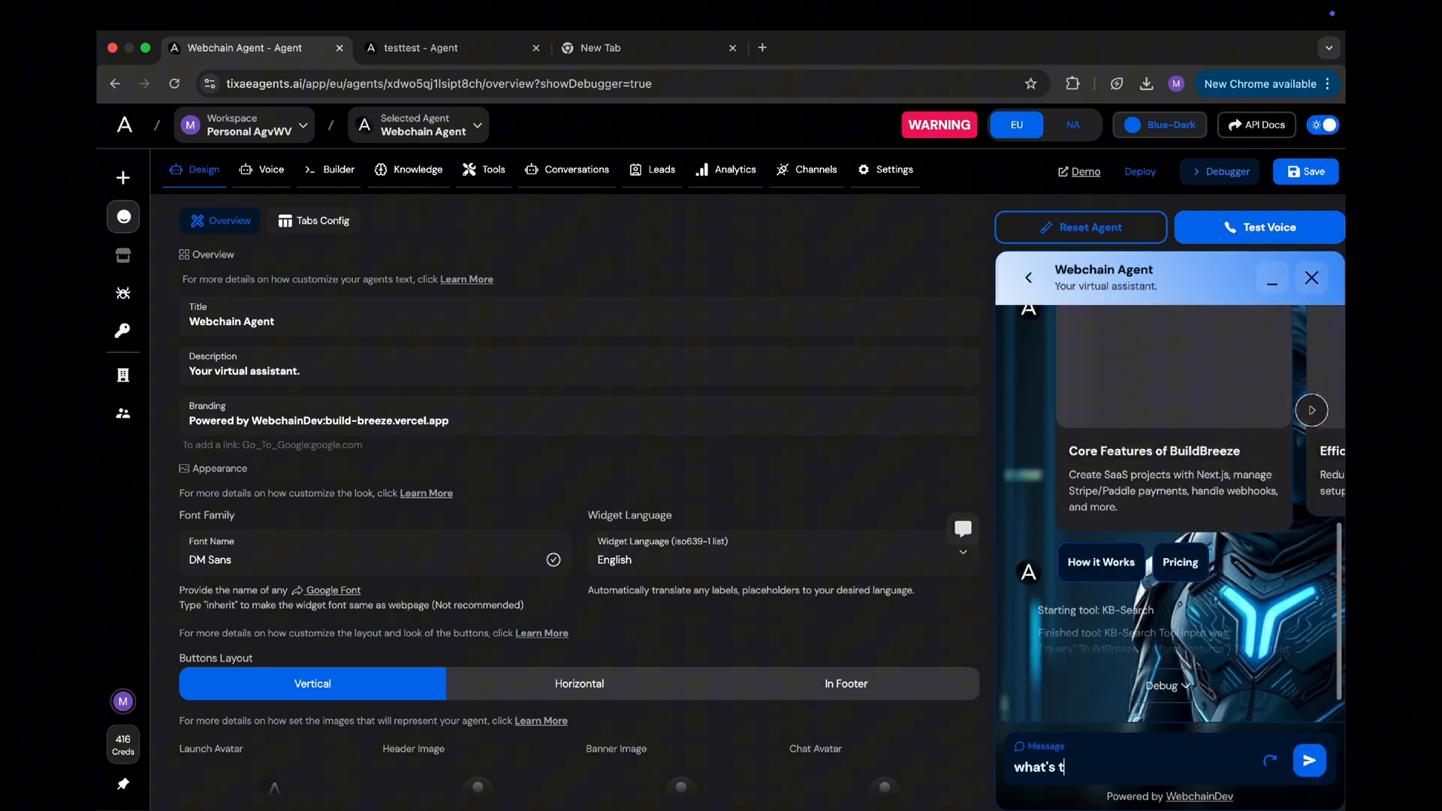
{"action": "left_click", "coordinate": [1308, 759]}
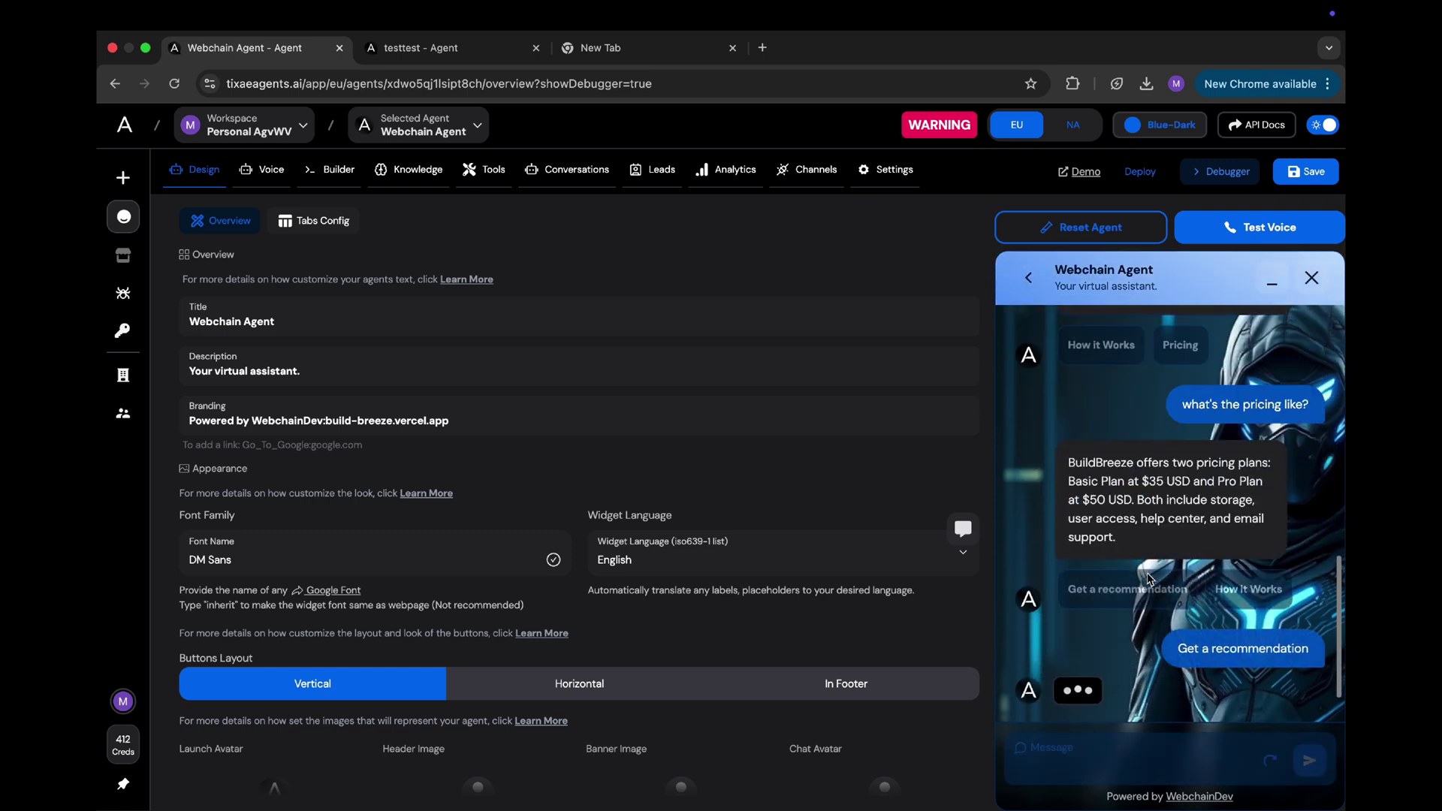
{"action": "left_click", "coordinate": [1242, 649]}
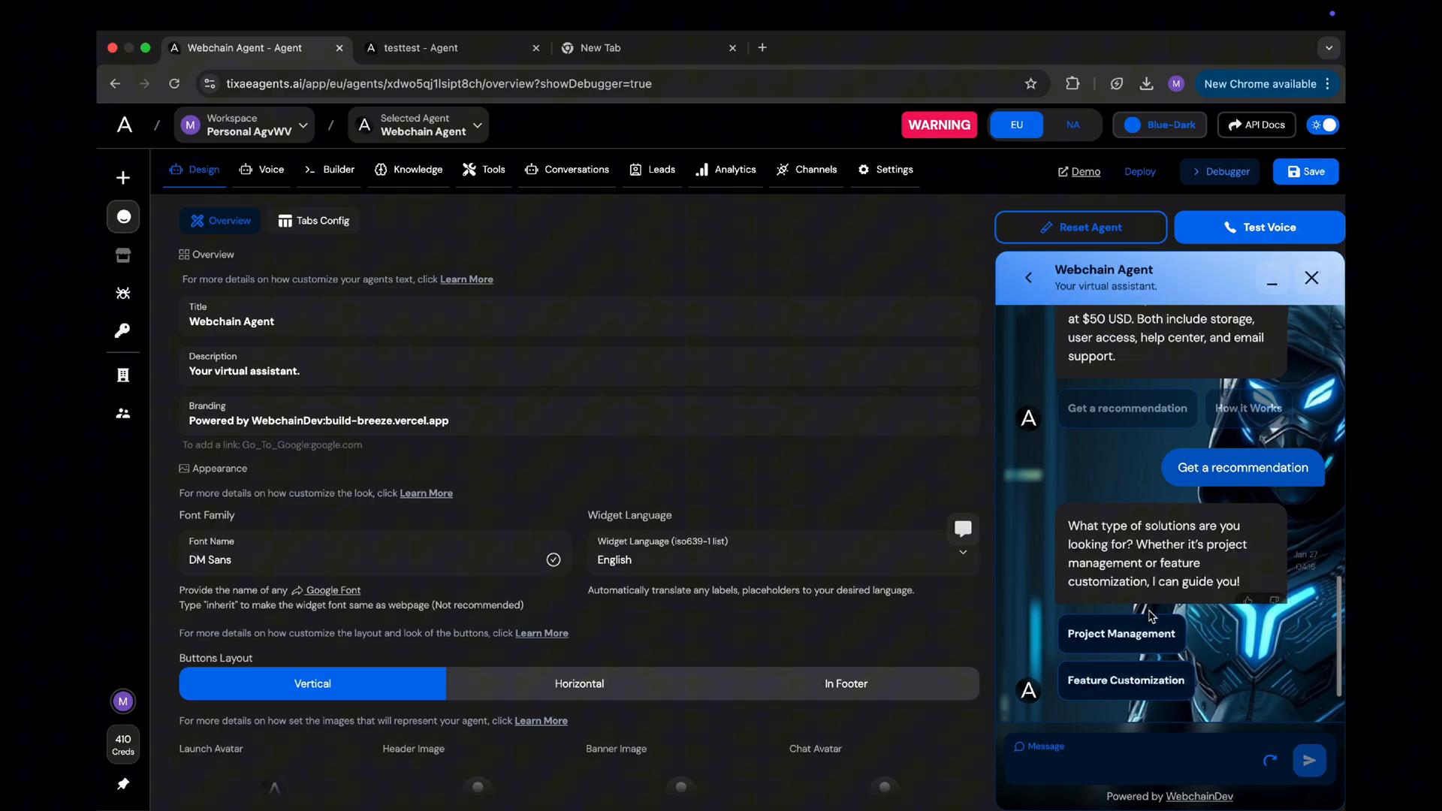
{"action": "left_click", "coordinate": [1122, 632]}
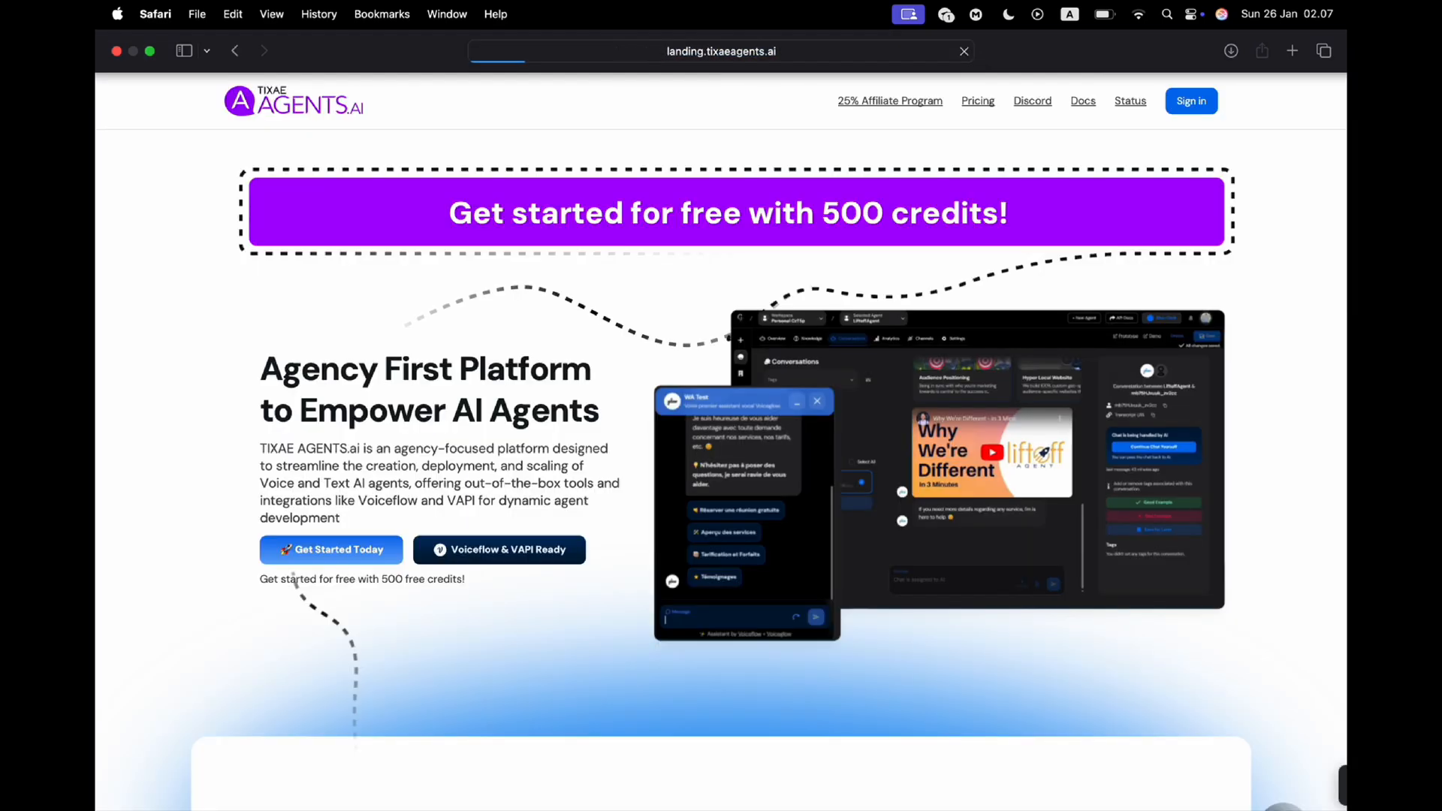
- Use 'Get Started Today' to reach the Agents dashboard listing ShopAgent
{"action": "left_click", "coordinate": [1283, 741]}
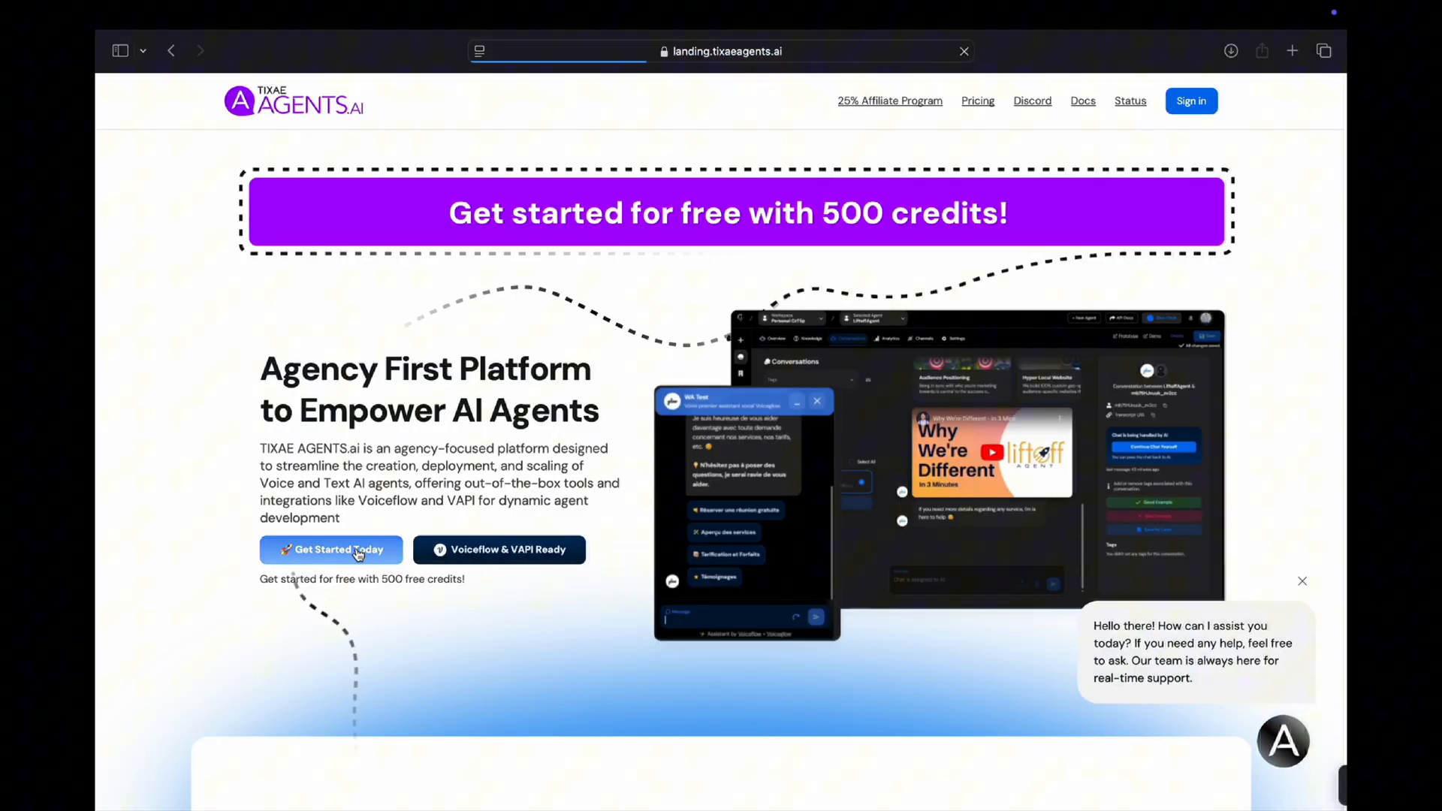
{"action": "left_click", "coordinate": [331, 549]}
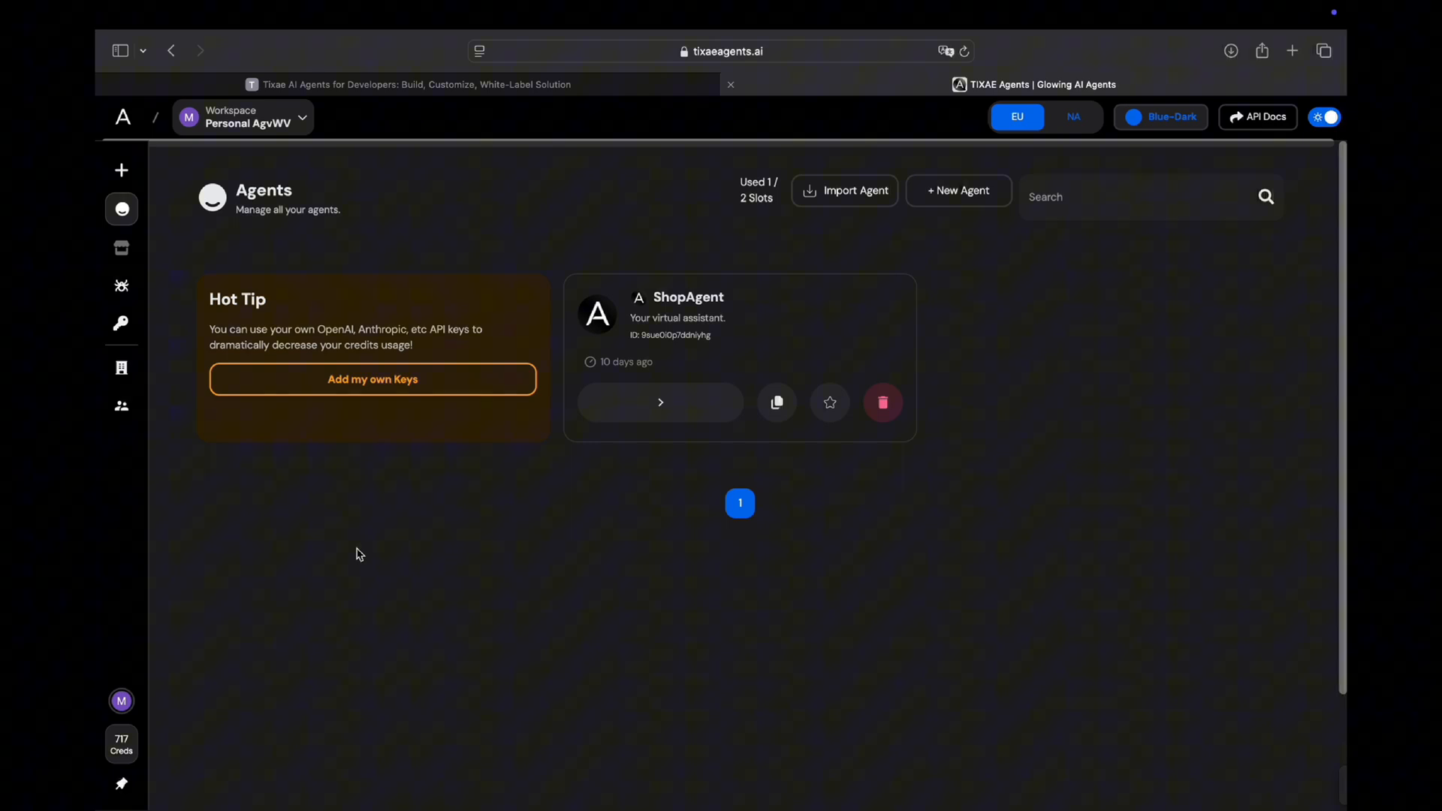
- Start a Dynamic TIXAE agent with Enable Nodes off and begin typing its name
{"action": "left_click", "coordinate": [958, 190]}
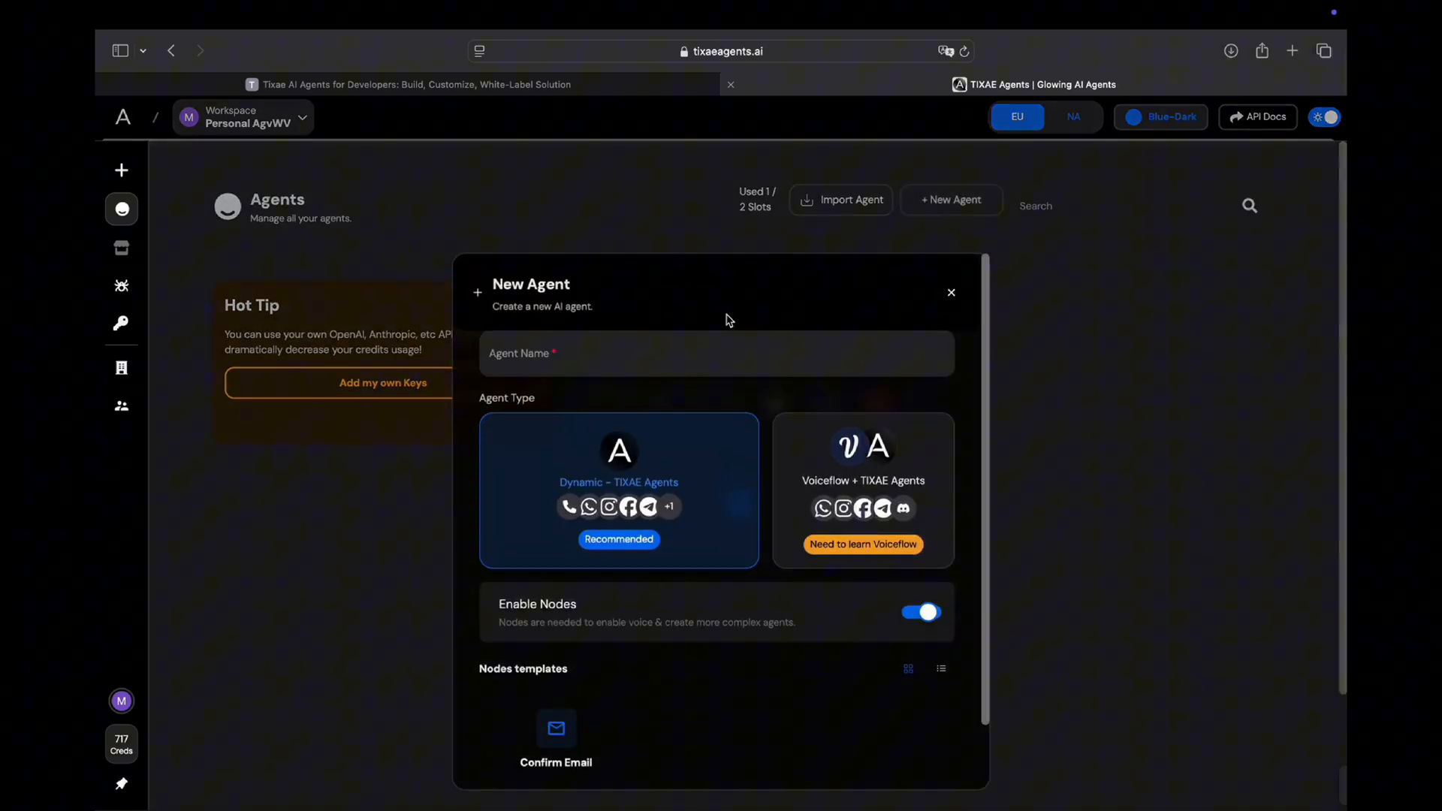
{"action": "mouse_move", "coordinate": [846, 475]}
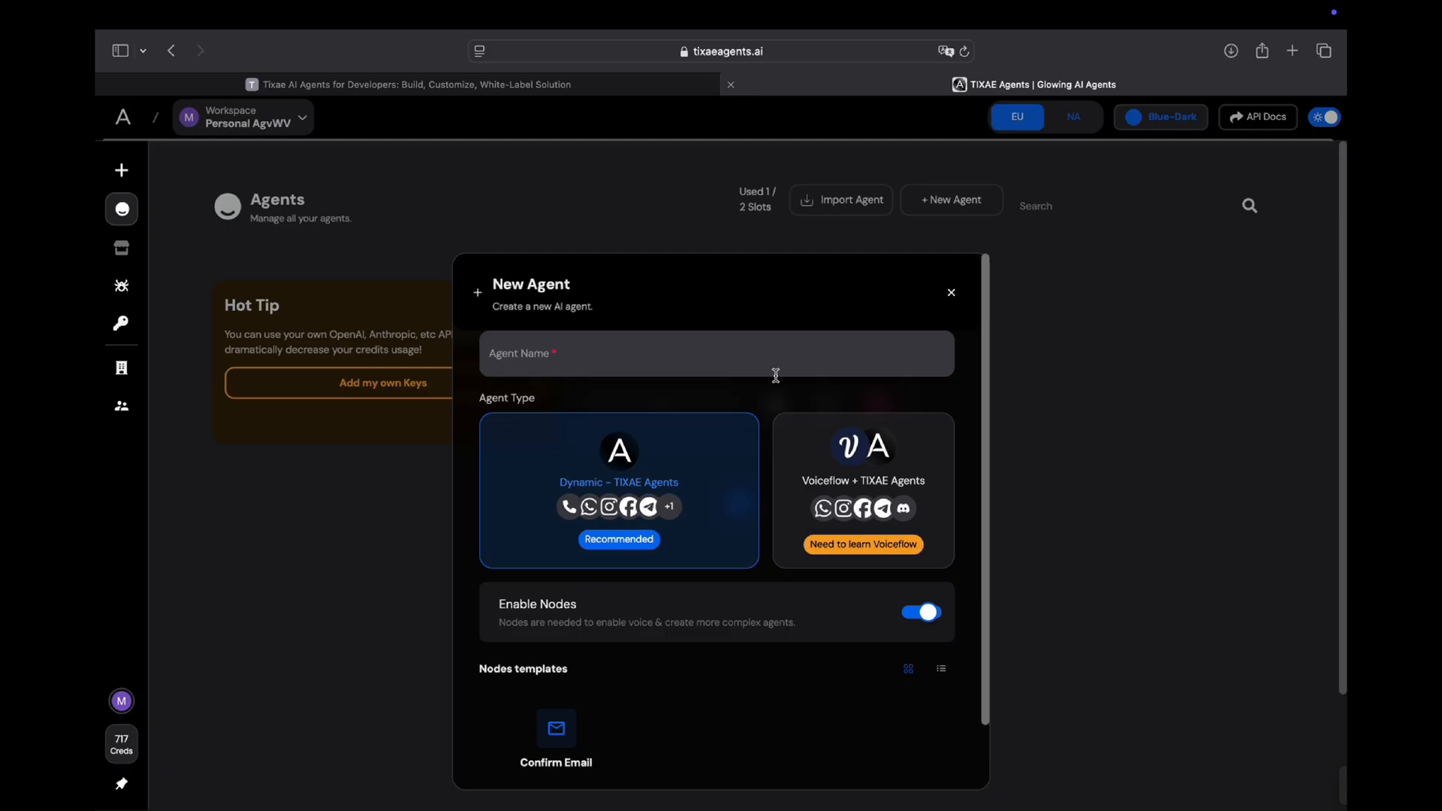
{"action": "mouse_move", "coordinate": [696, 479]}
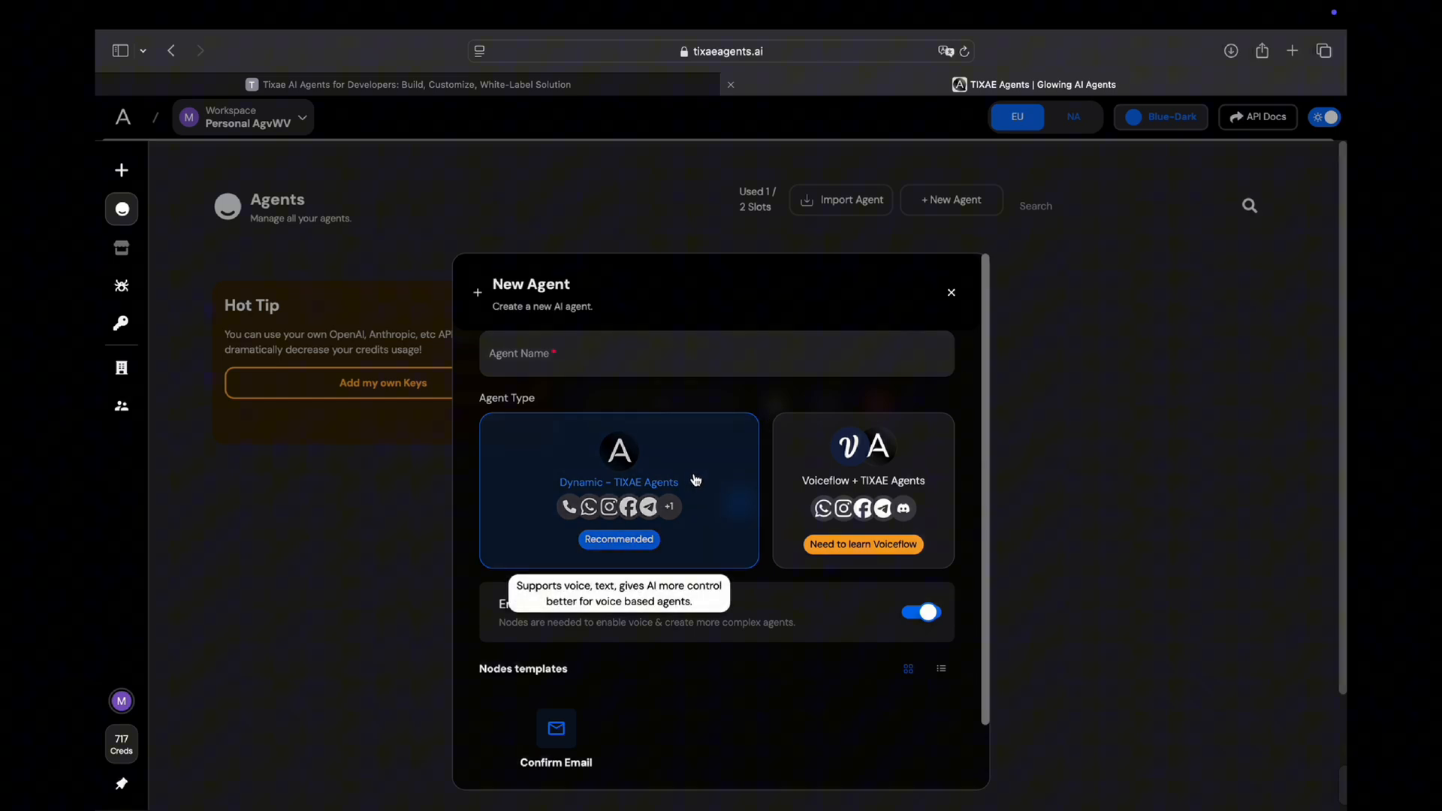
{"action": "mouse_move", "coordinate": [639, 622]}
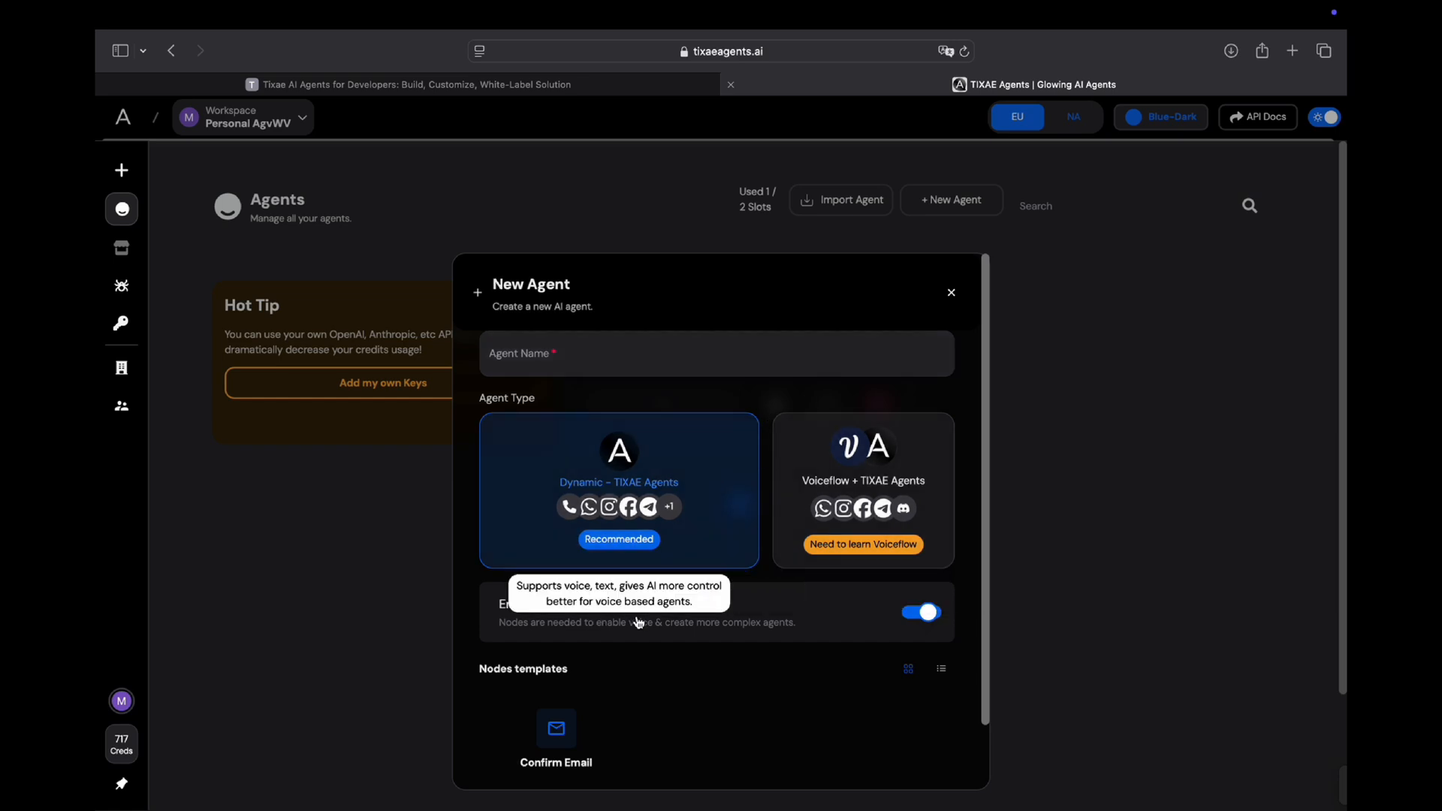
{"action": "left_click", "coordinate": [919, 613]}
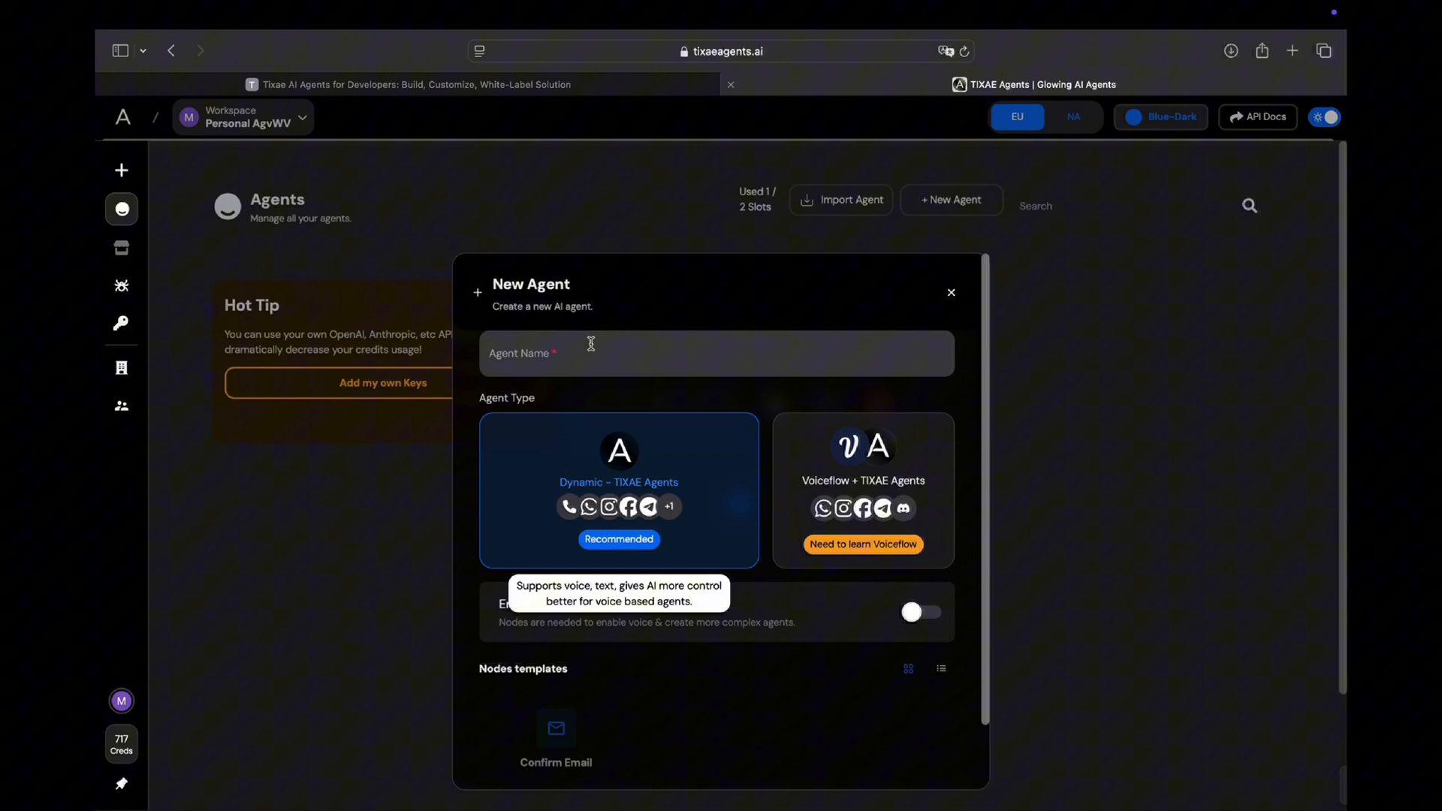
{"action": "type", "text": "W"}
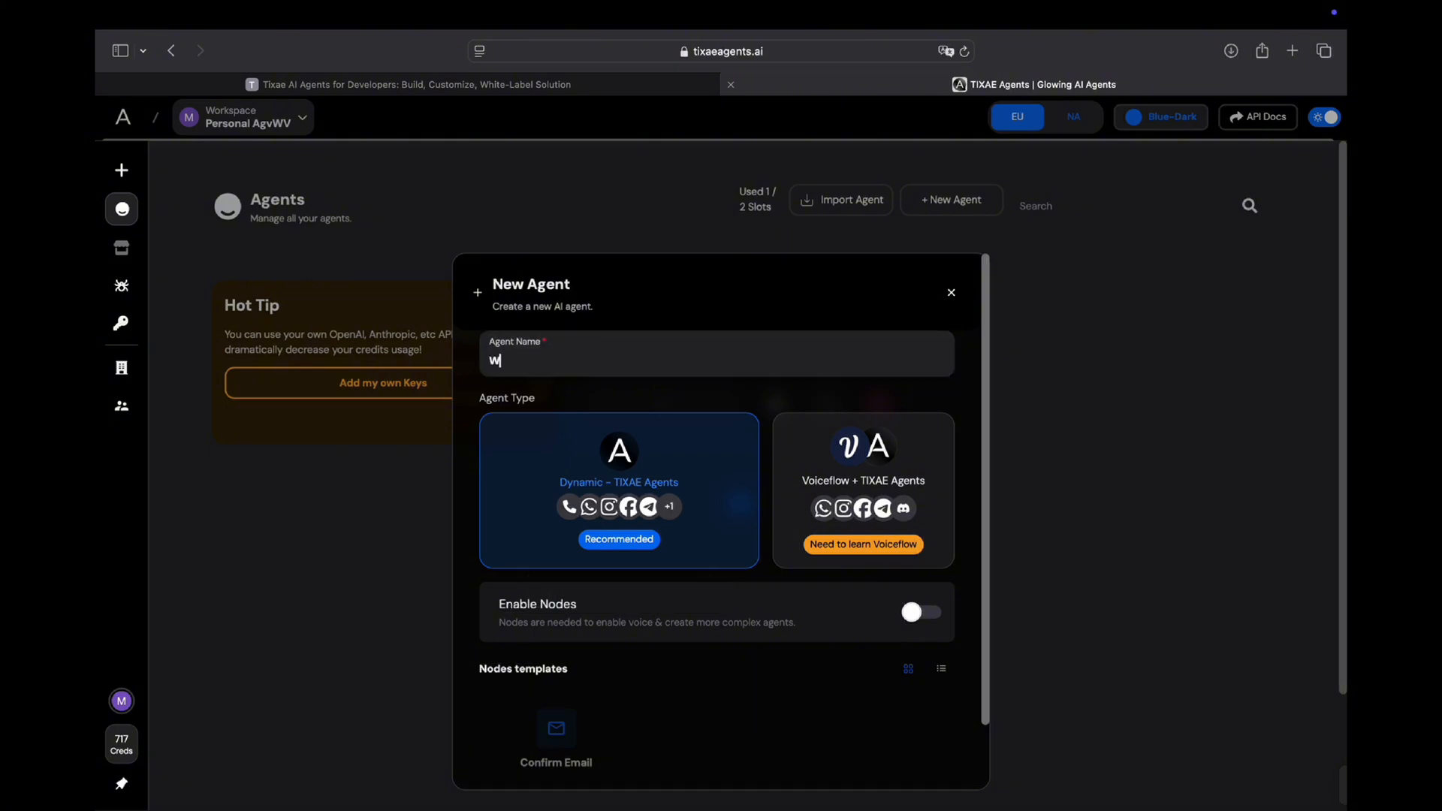
{"action": "scroll", "scroll_direction": "down", "scroll_amount": 3}
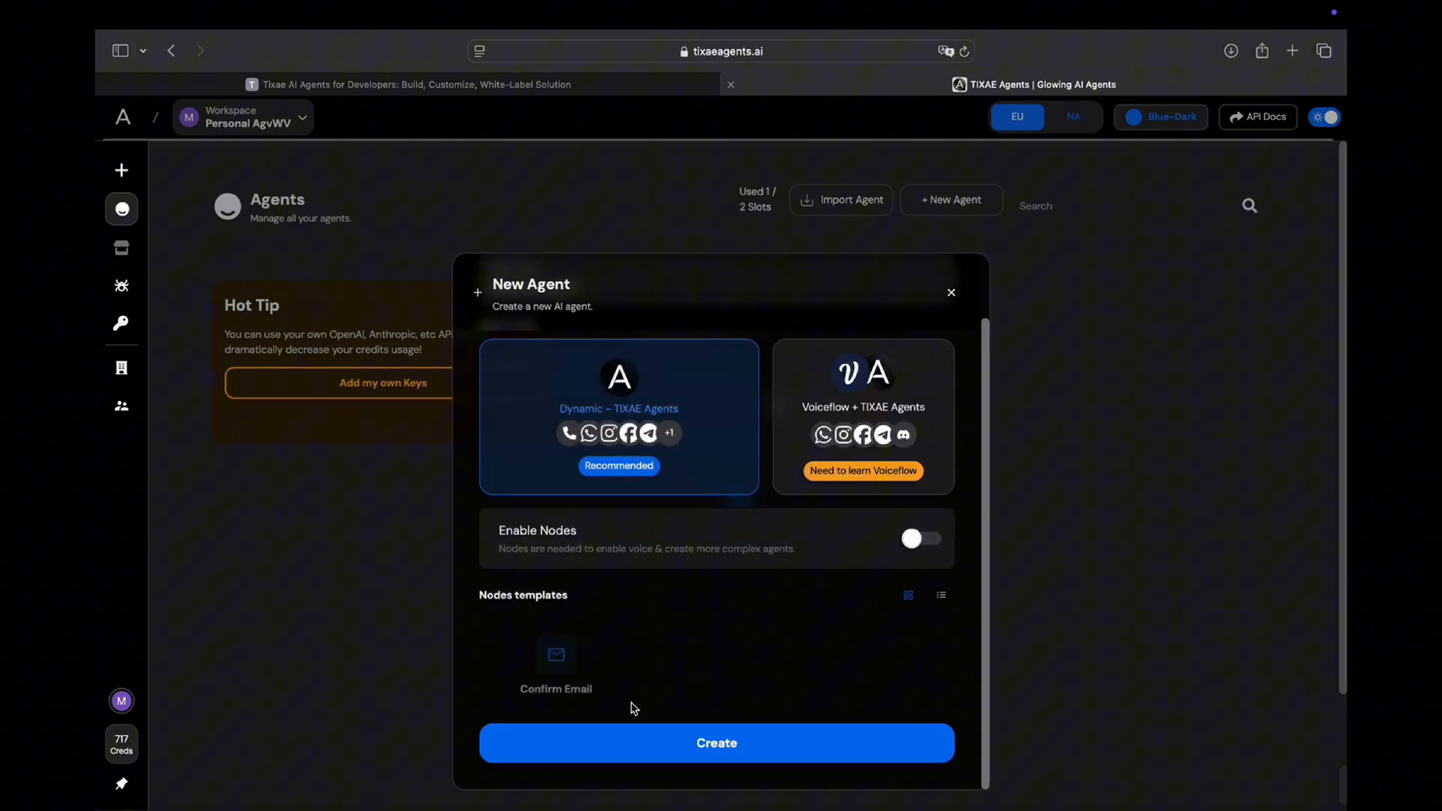
- Create the Webchain Agent and view its Builder prompt settings
{"action": "left_click", "coordinate": [717, 742]}
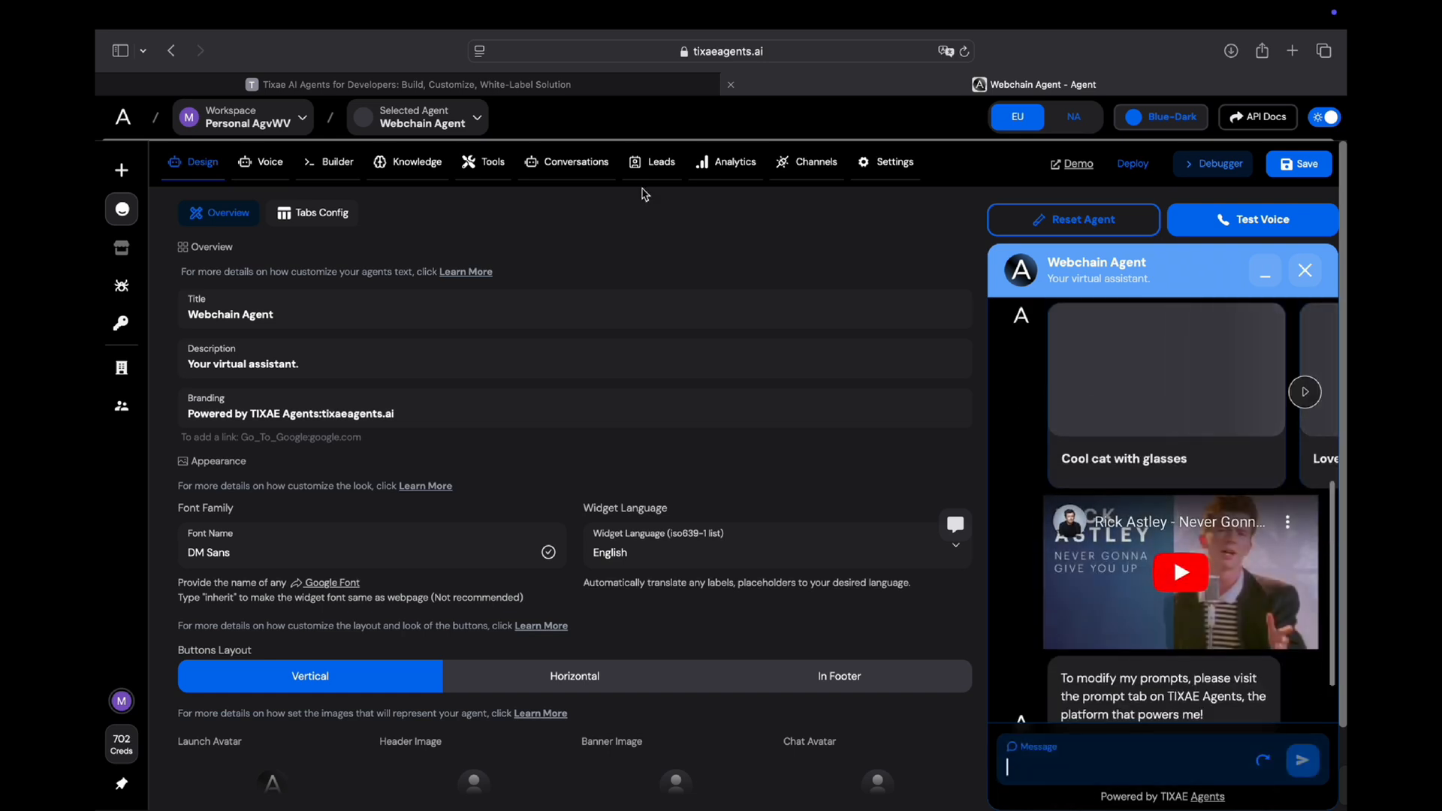
{"action": "left_click", "coordinate": [328, 162]}
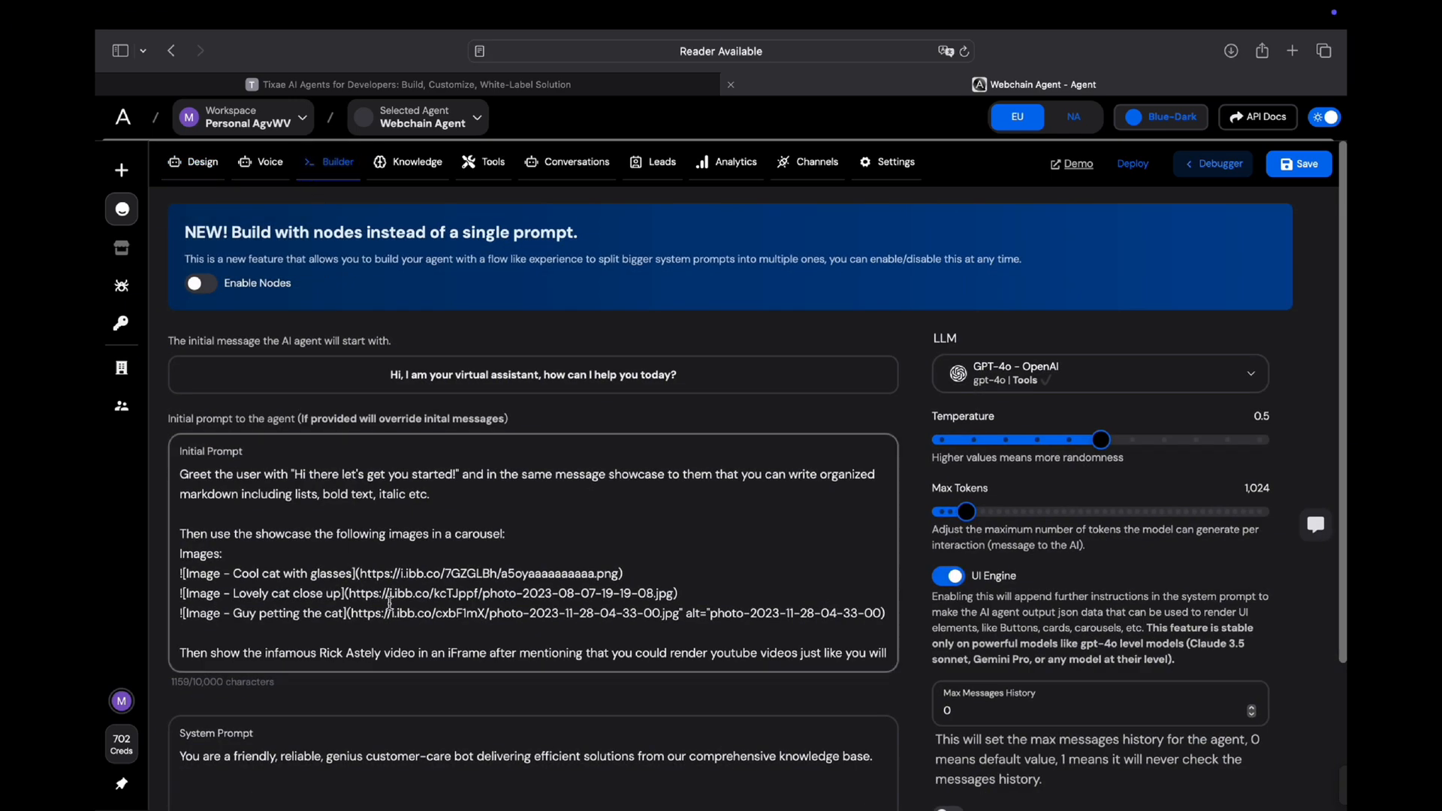
{"action": "scroll", "scroll_direction": "down", "scroll_amount": 3}
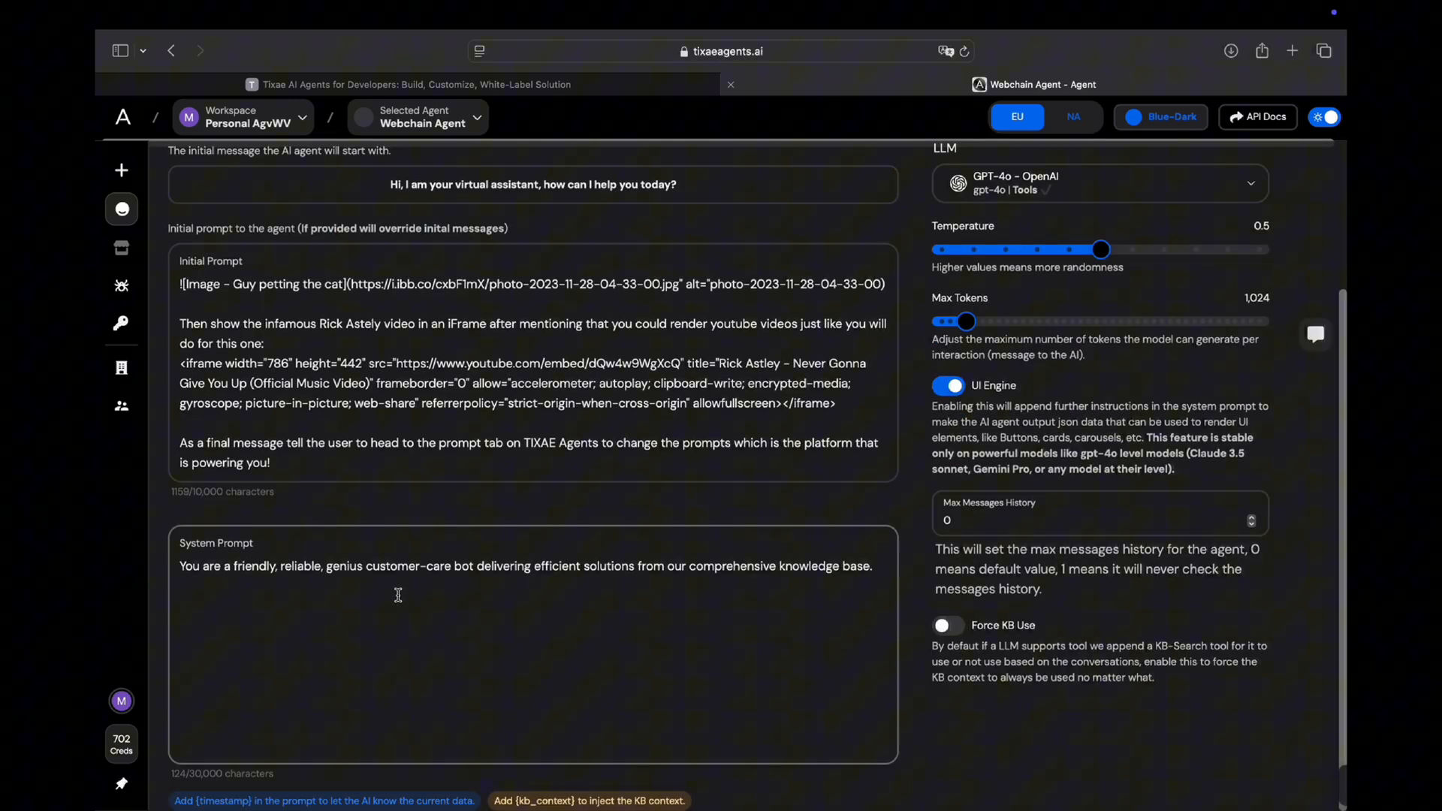
{"action": "scroll", "scroll_direction": "up", "scroll_amount": 3}
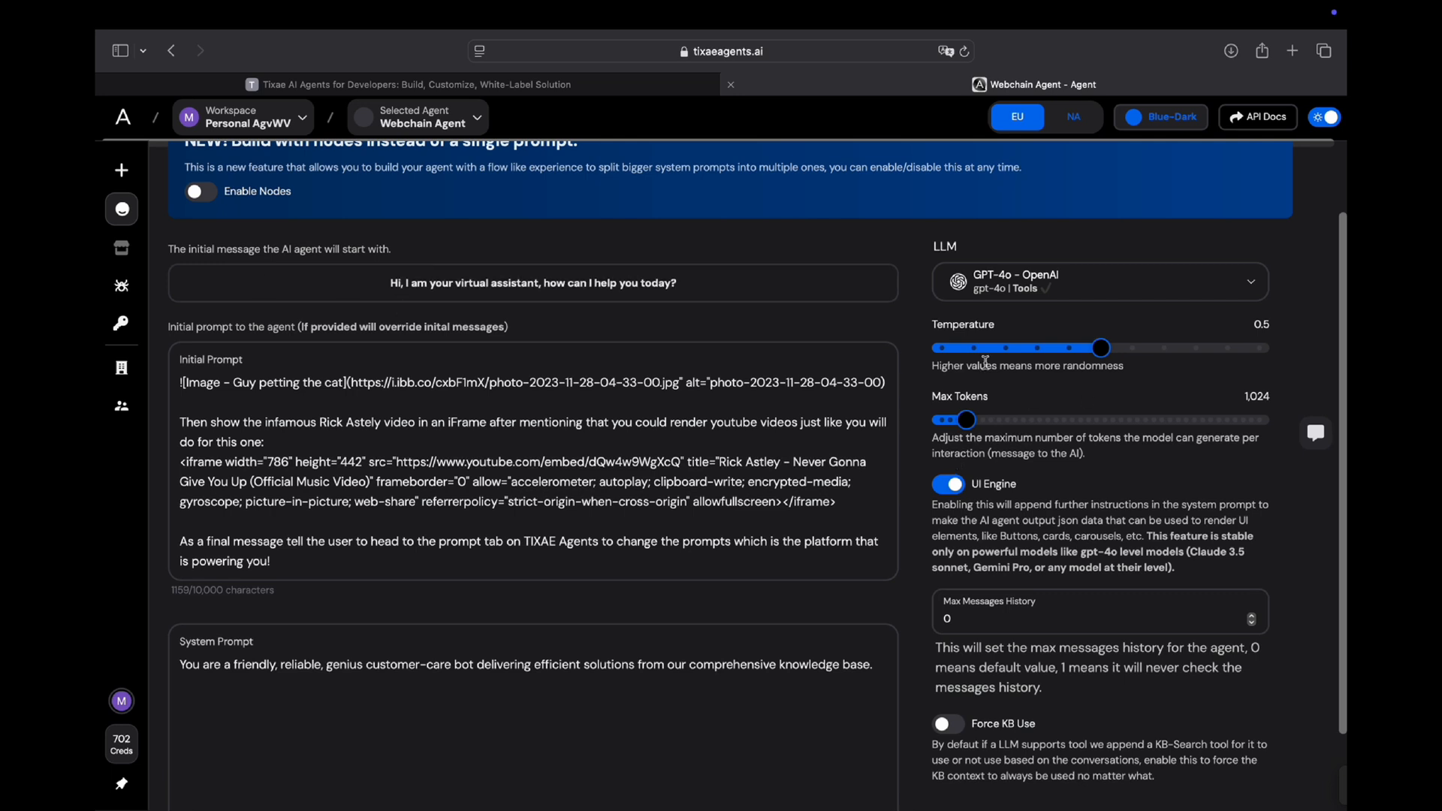
{"action": "mouse_move", "coordinate": [1037, 369]}
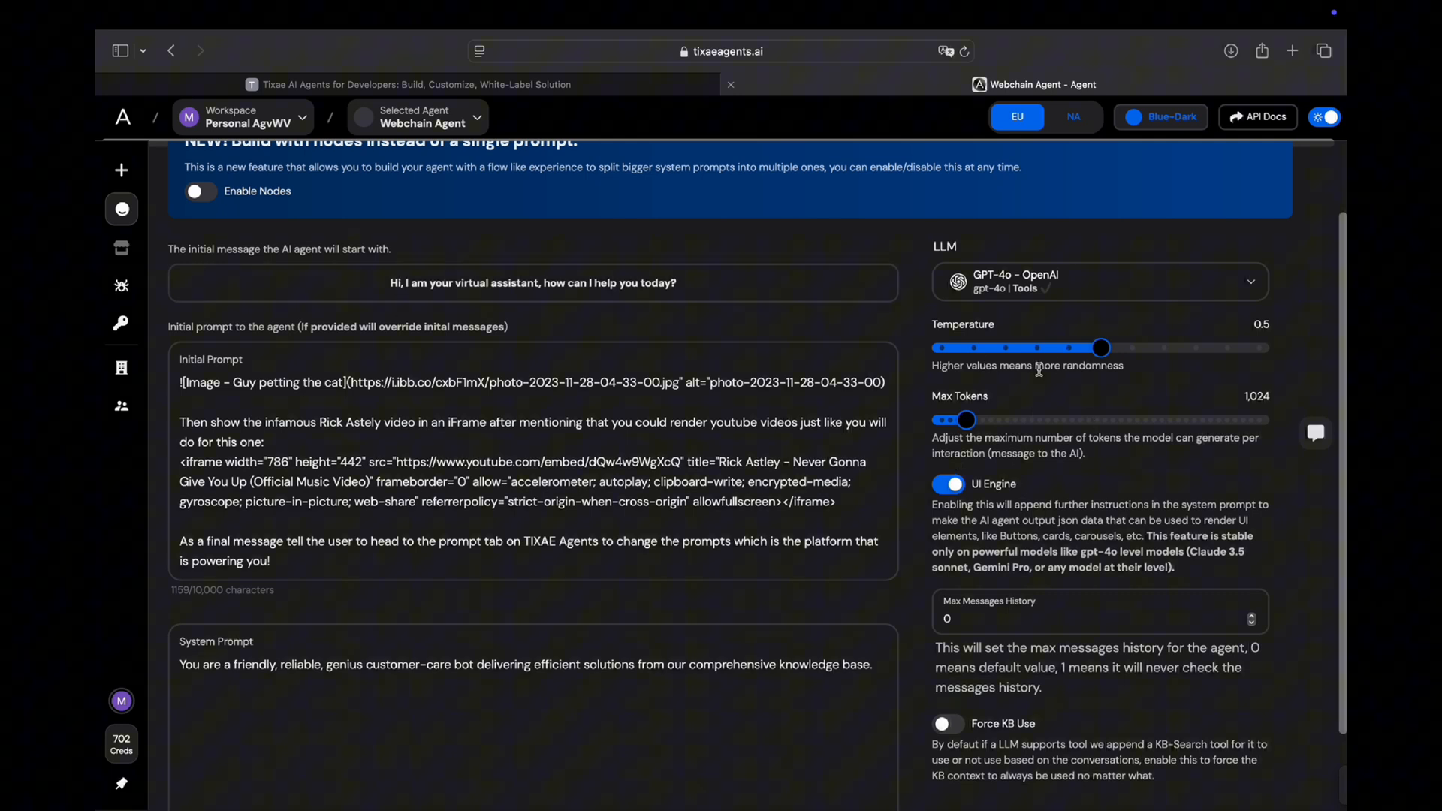
- Switch the language model from GPT-4o to Deepseek V3 Chat (NEW)
{"action": "left_click", "coordinate": [1098, 281]}
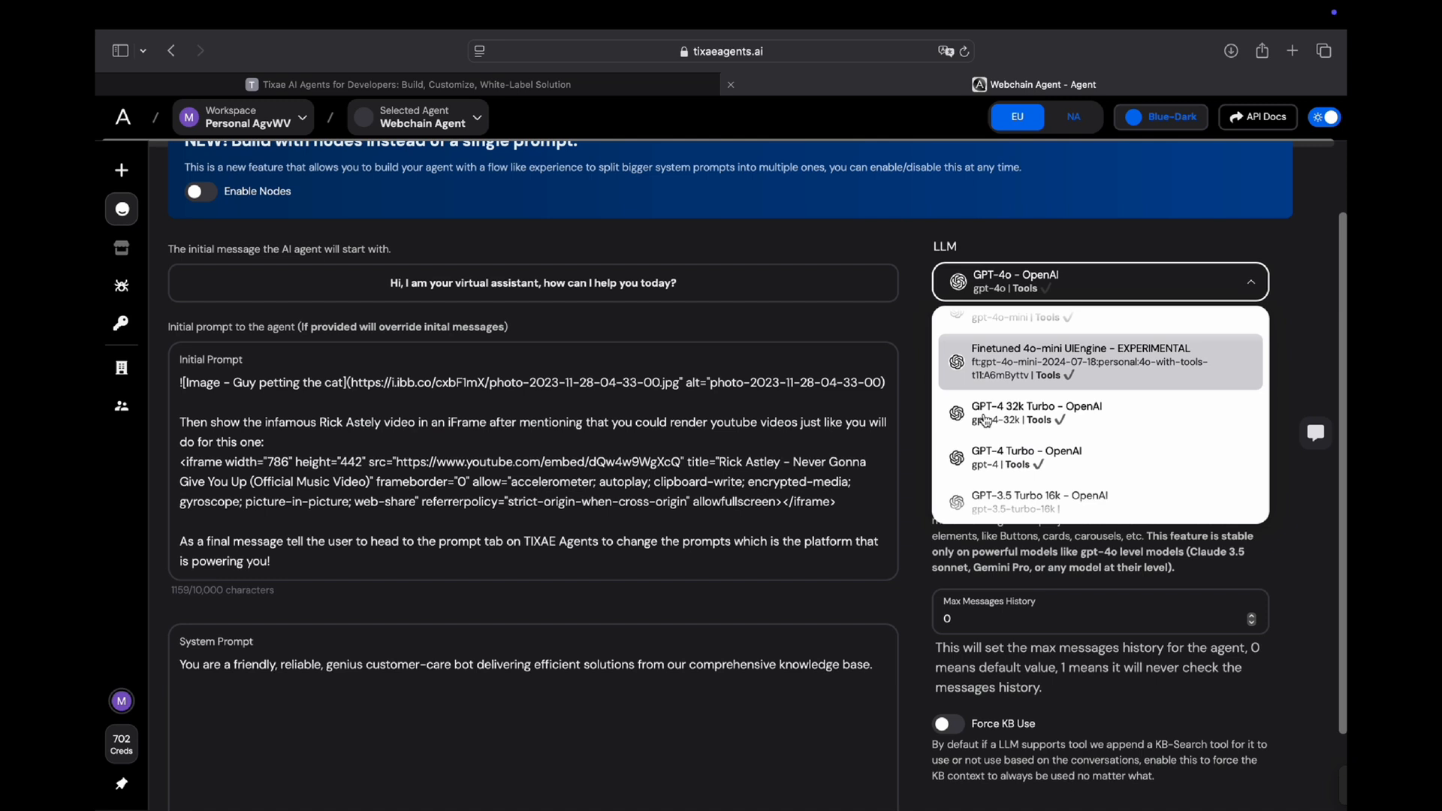
{"action": "scroll", "scroll_direction": "down", "scroll_amount": 3}
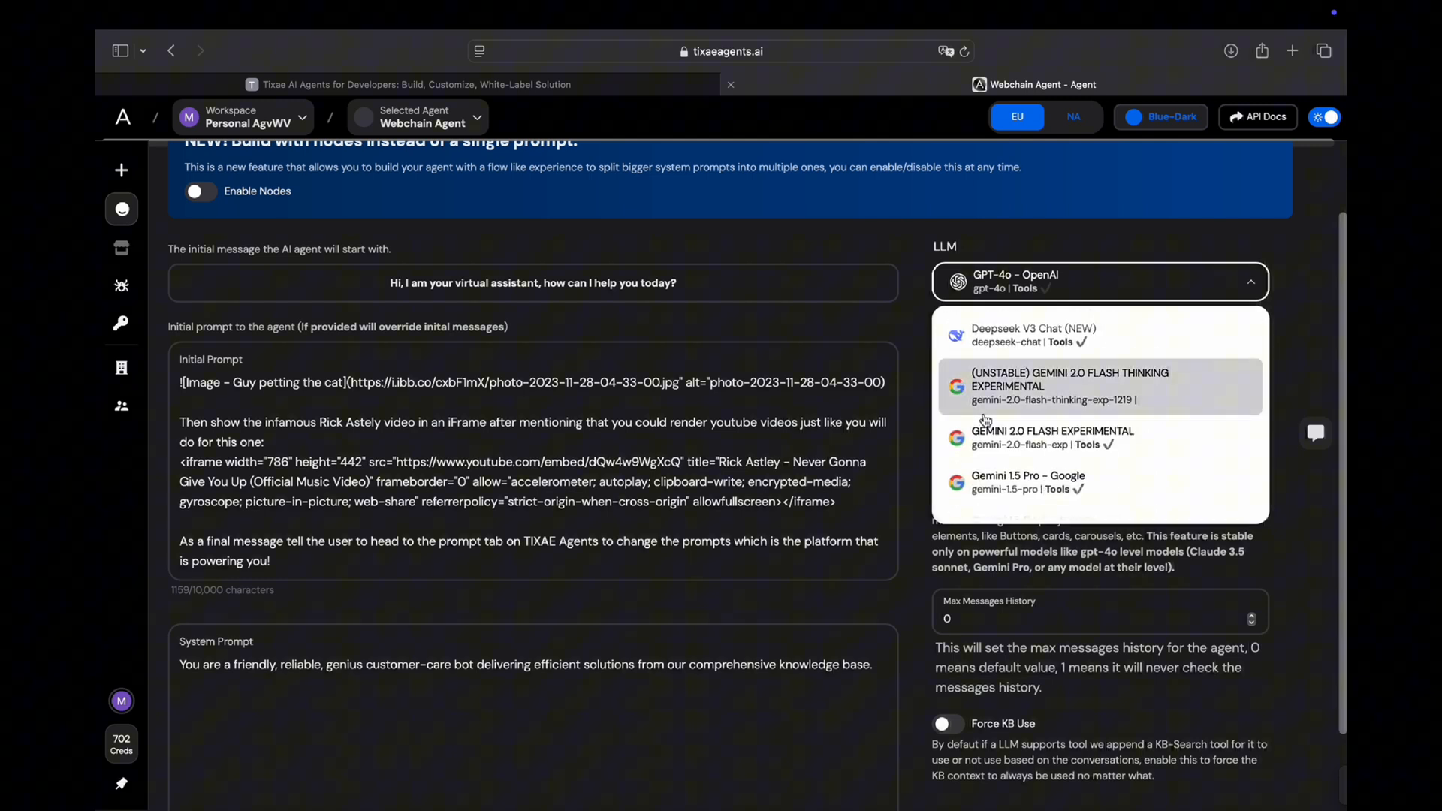
{"action": "mouse_move", "coordinate": [1012, 334]}
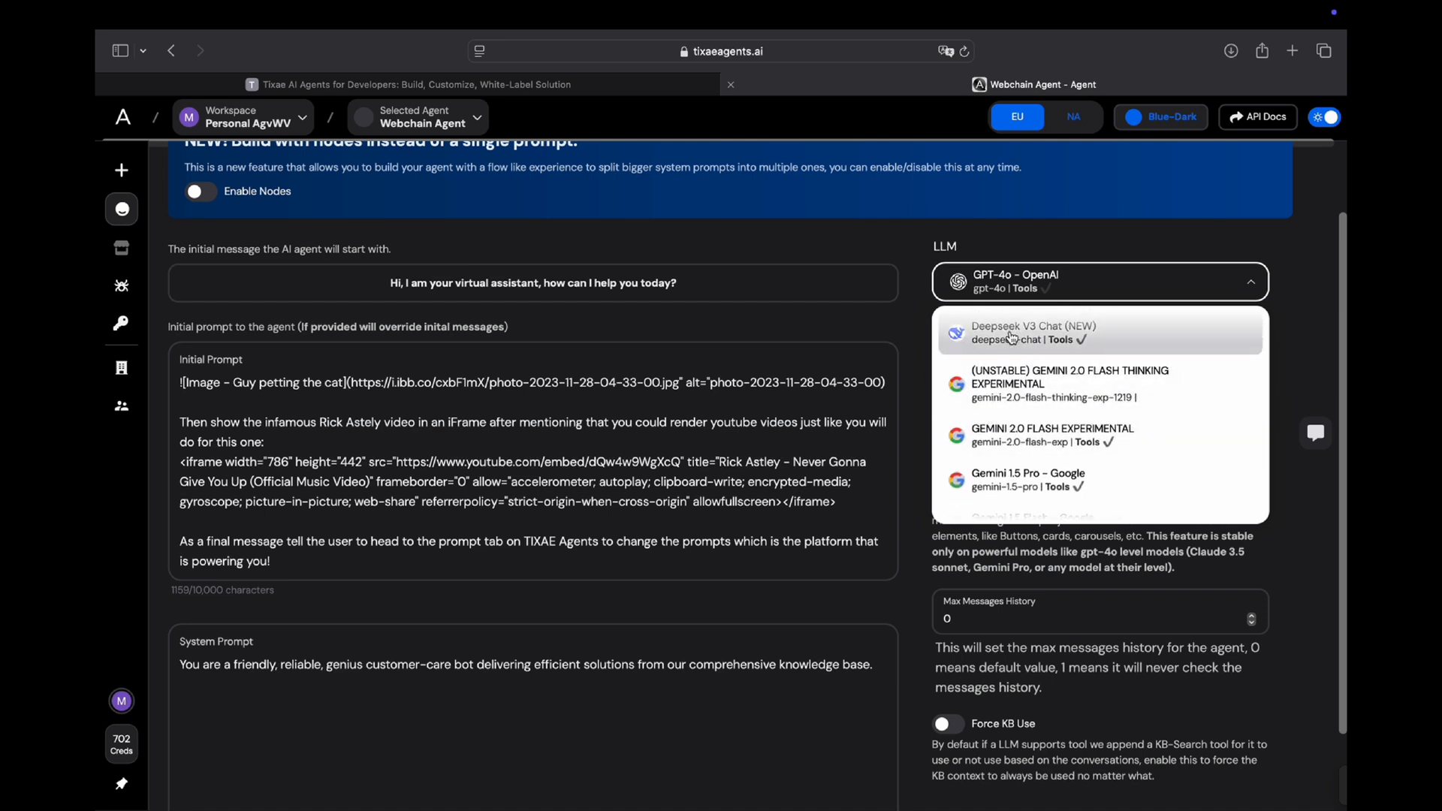
{"action": "left_click", "coordinate": [1020, 332]}
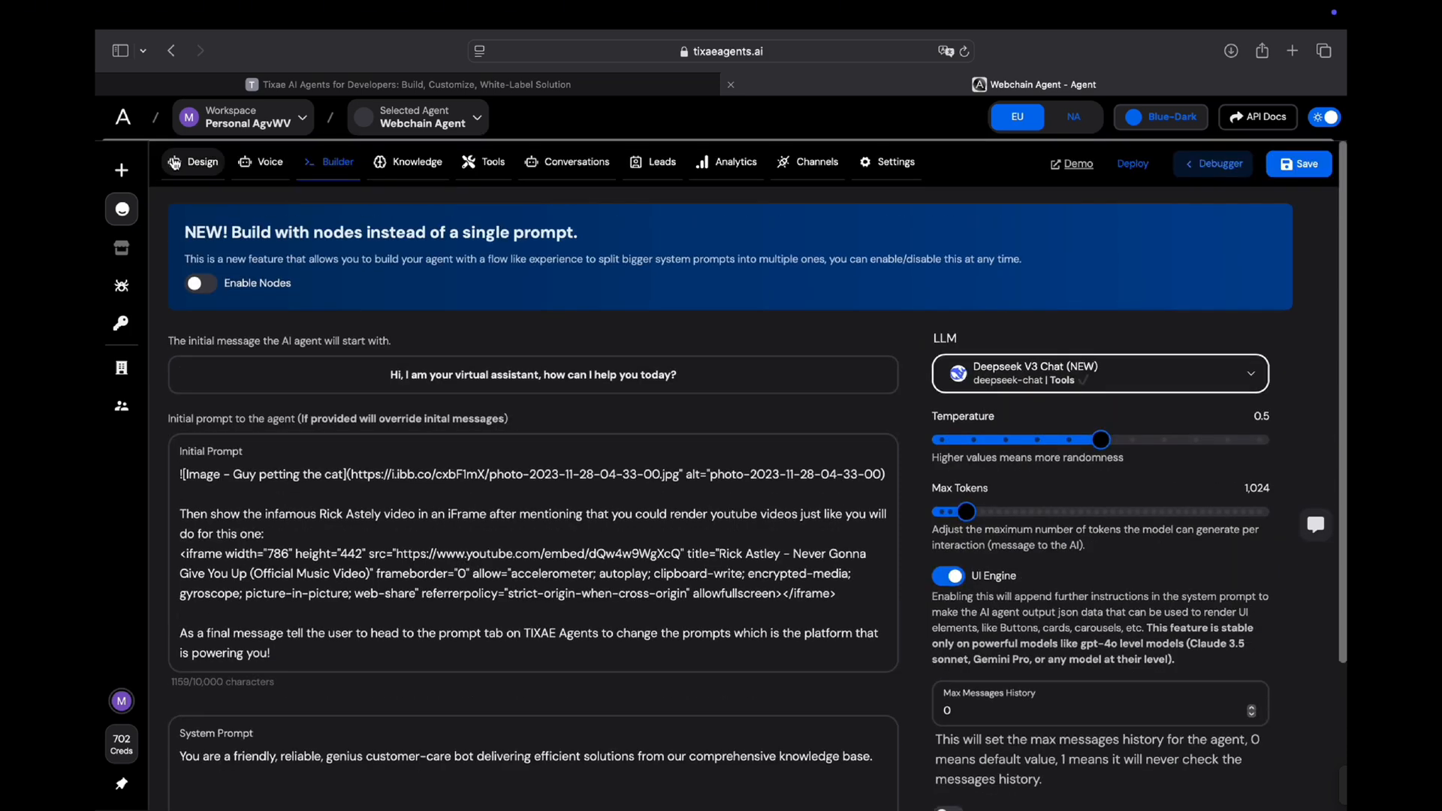
- Set the widget title to 'Webchain Agent' and branding to 'Powered by TIXAE WebchainDev'
{"action": "left_click", "coordinate": [200, 162]}
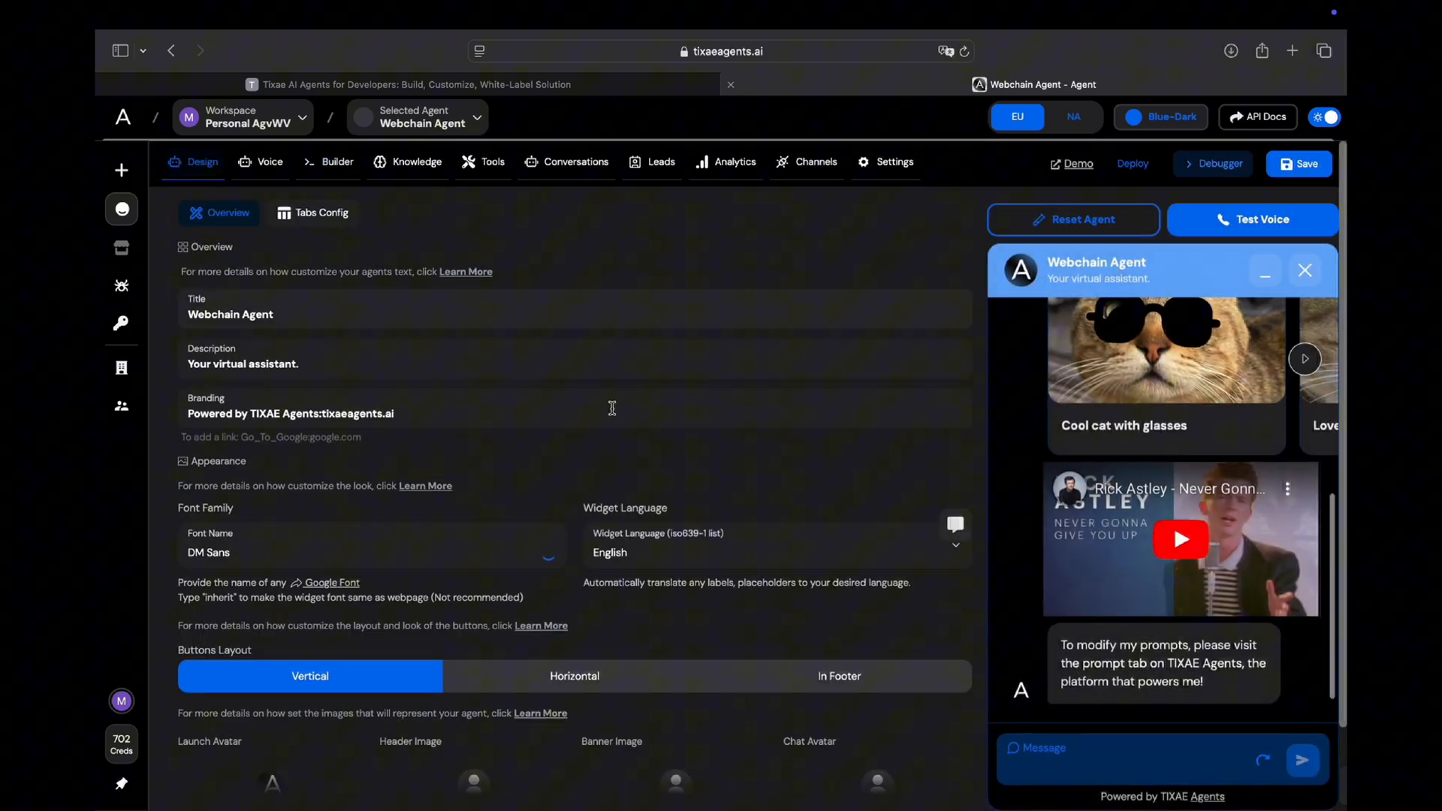
{"action": "scroll", "scroll_direction": "up", "scroll_amount": 3}
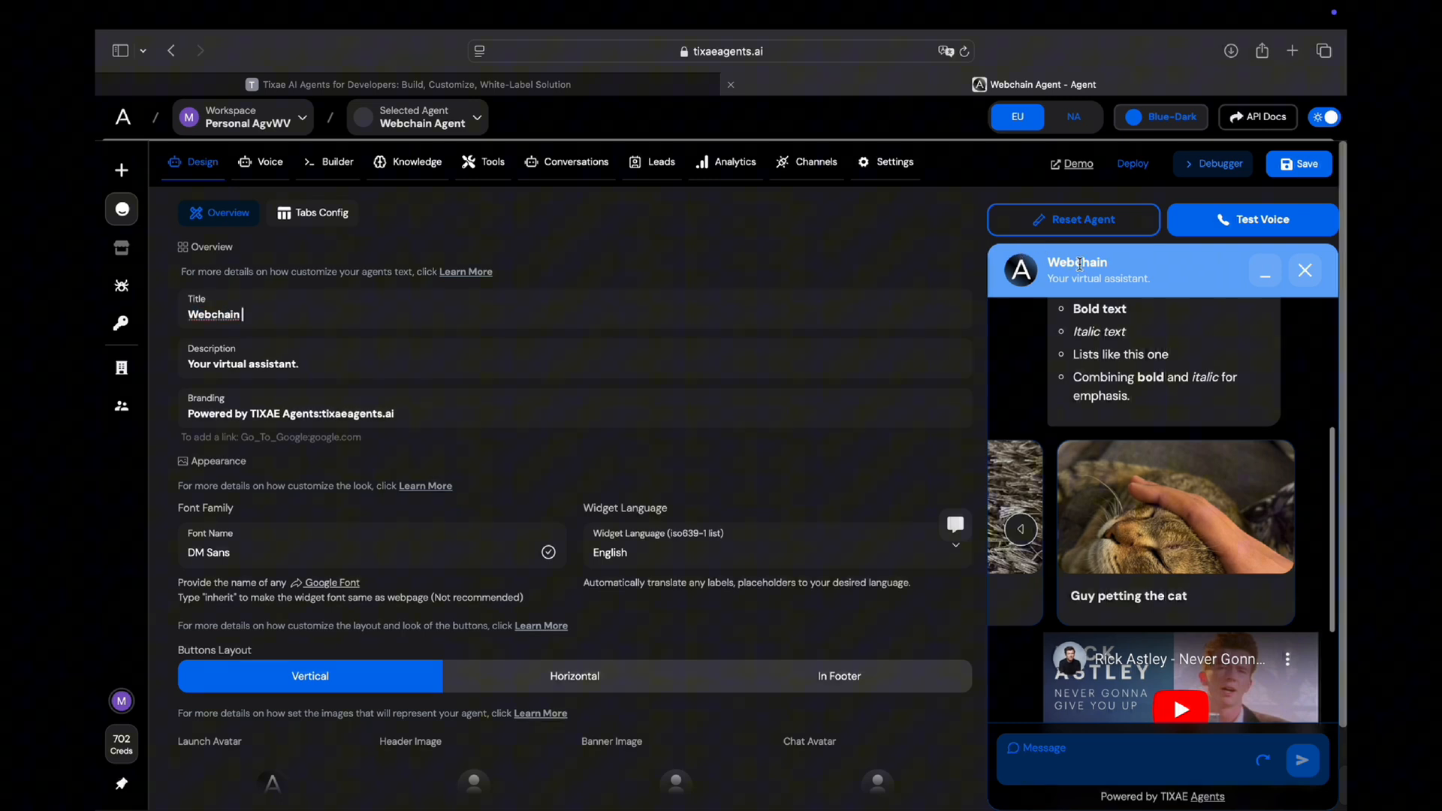
{"action": "type", "text": "Agent"}
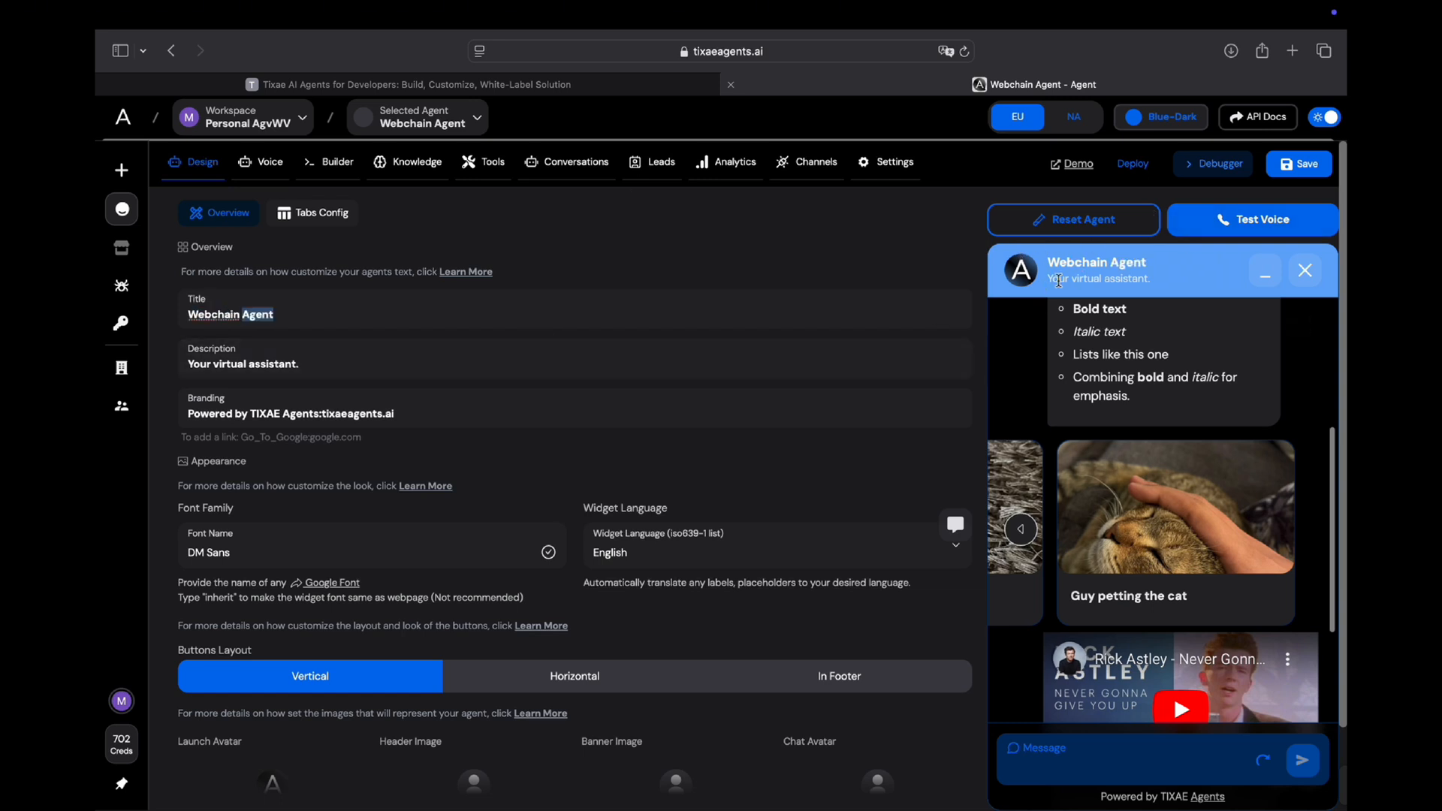
{"action": "left_click", "coordinate": [424, 413]}
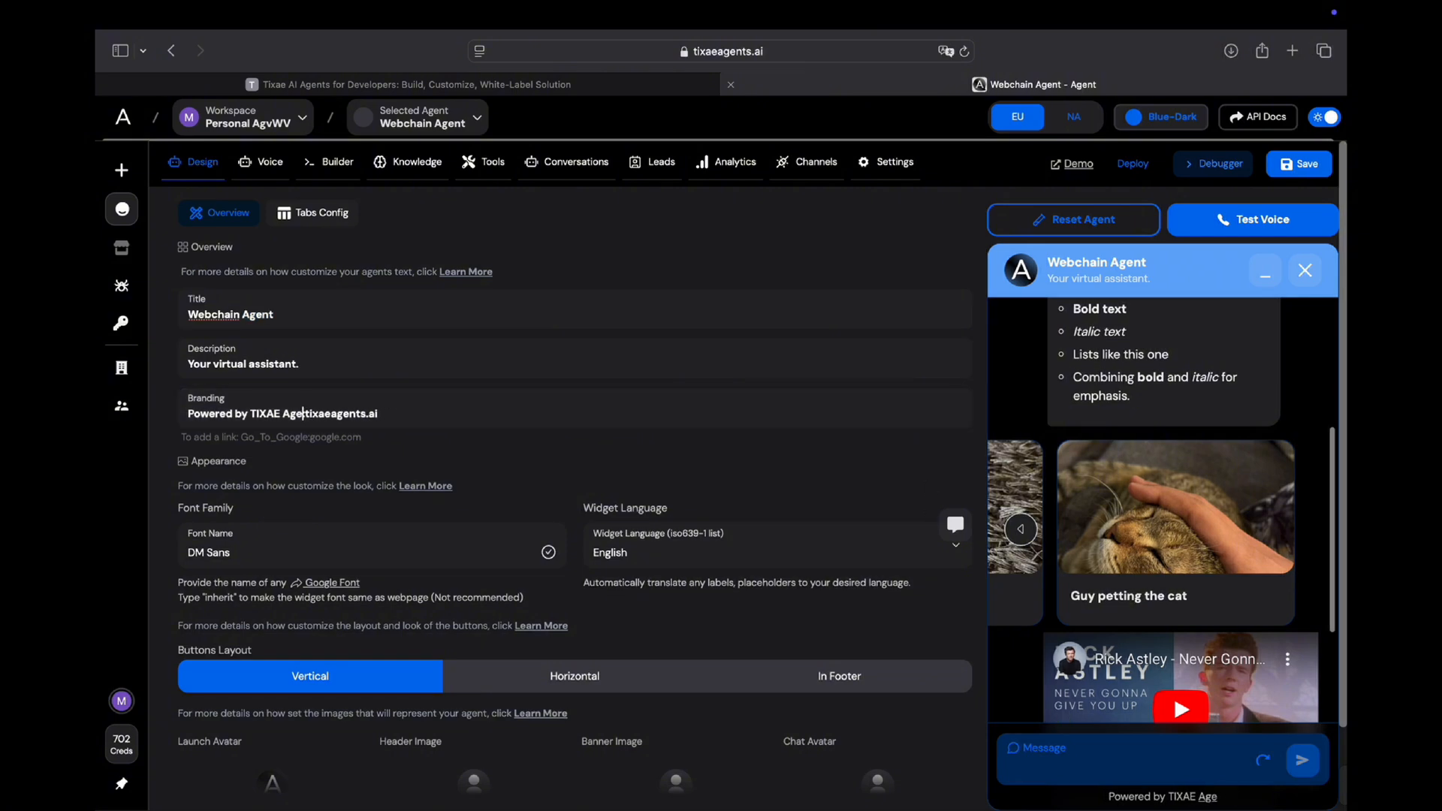
{"action": "type", "text": "WebchainDev:"}
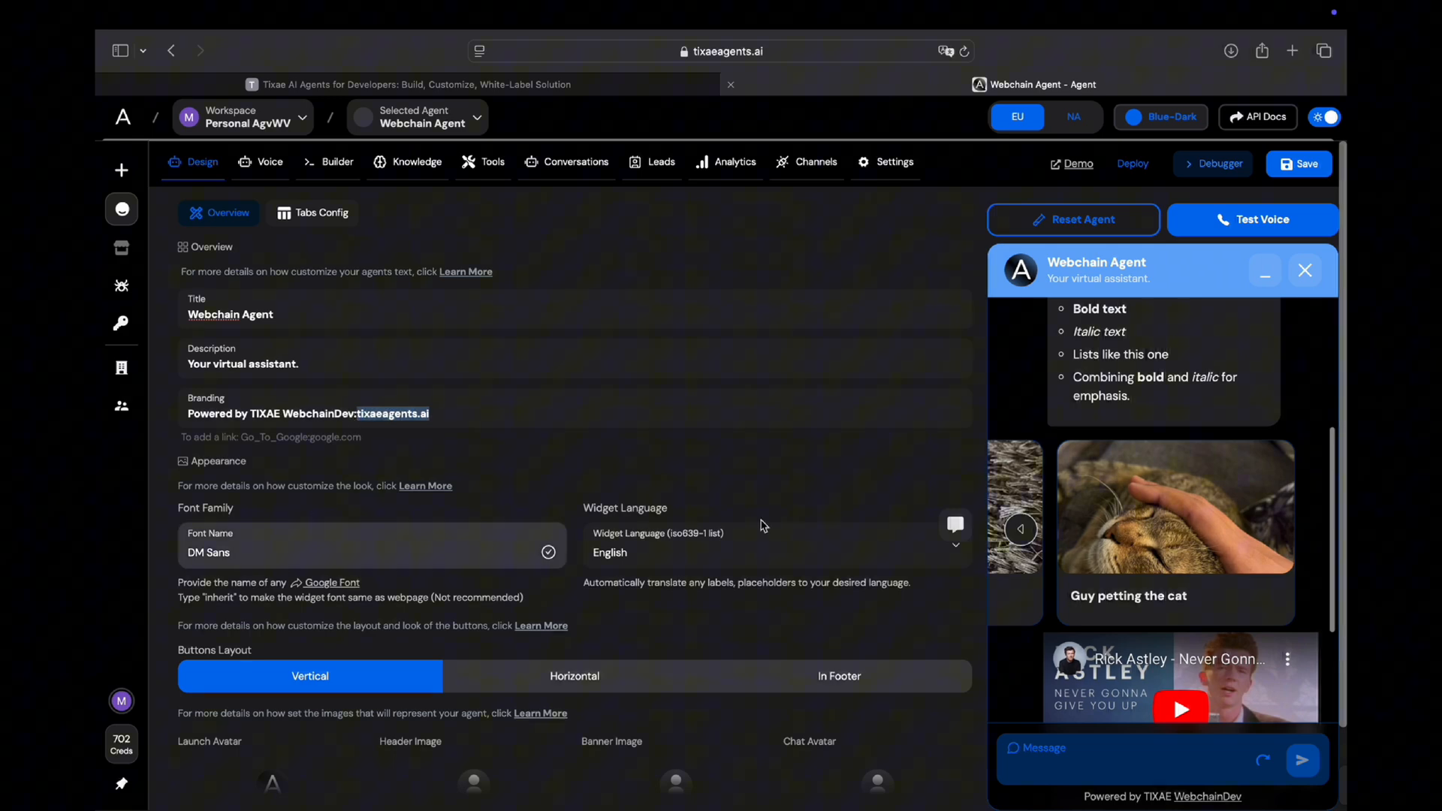
- Upload the hooded-figure image as the chat background and make it completely visible
{"action": "scroll", "scroll_direction": "down", "scroll_amount": 3}
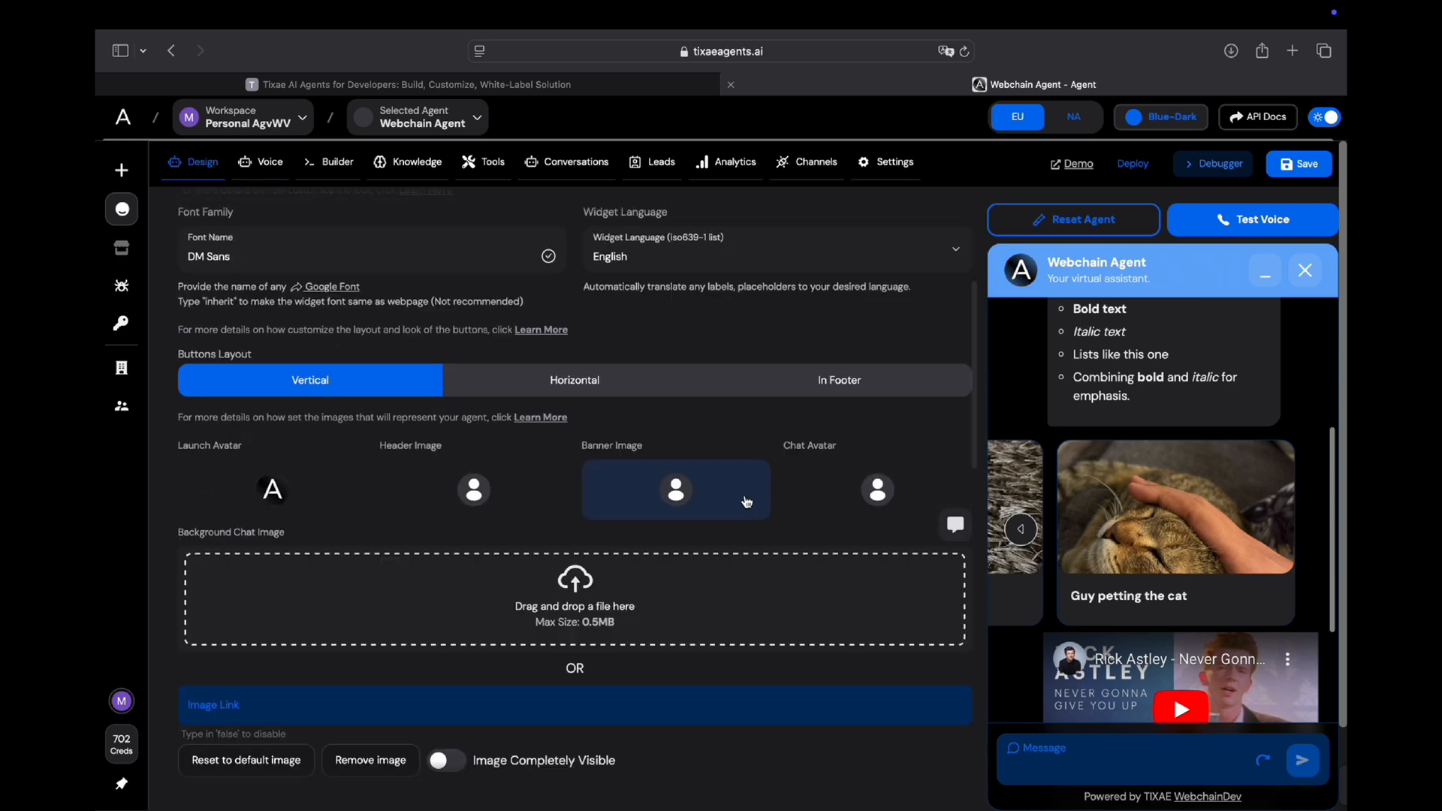
{"action": "mouse_move", "coordinate": [999, 436]}
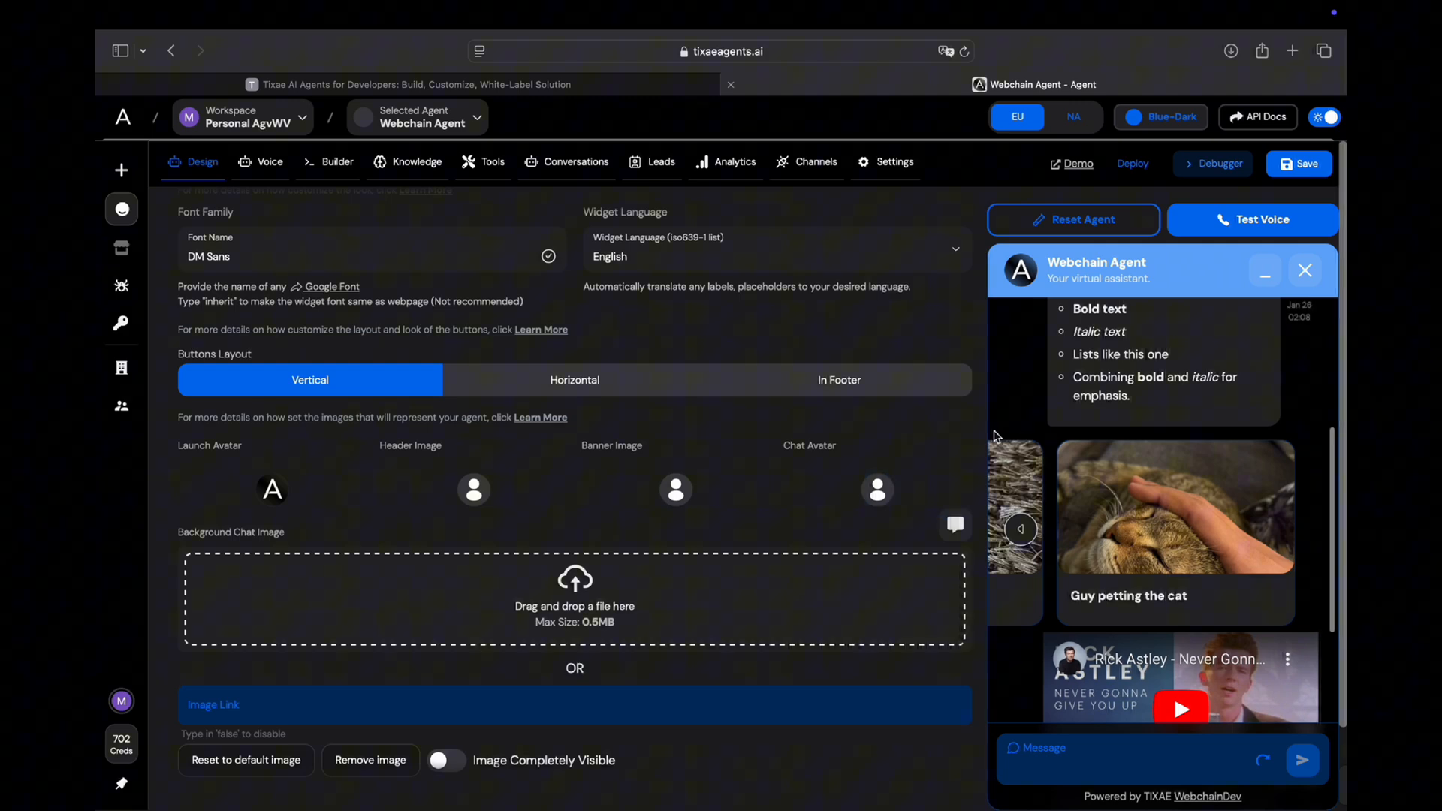
{"action": "mouse_move", "coordinate": [601, 600]}
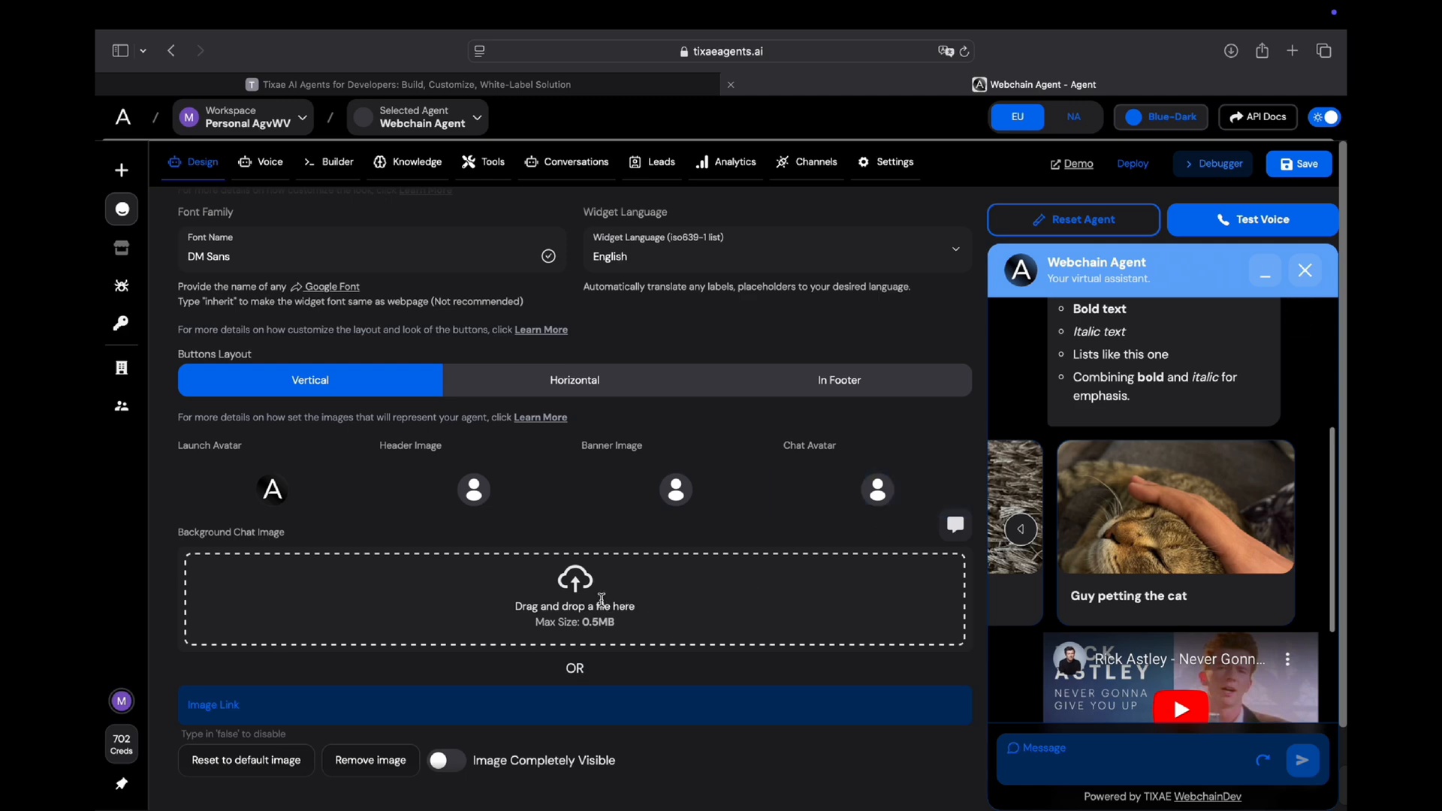
{"action": "left_click", "coordinate": [574, 598]}
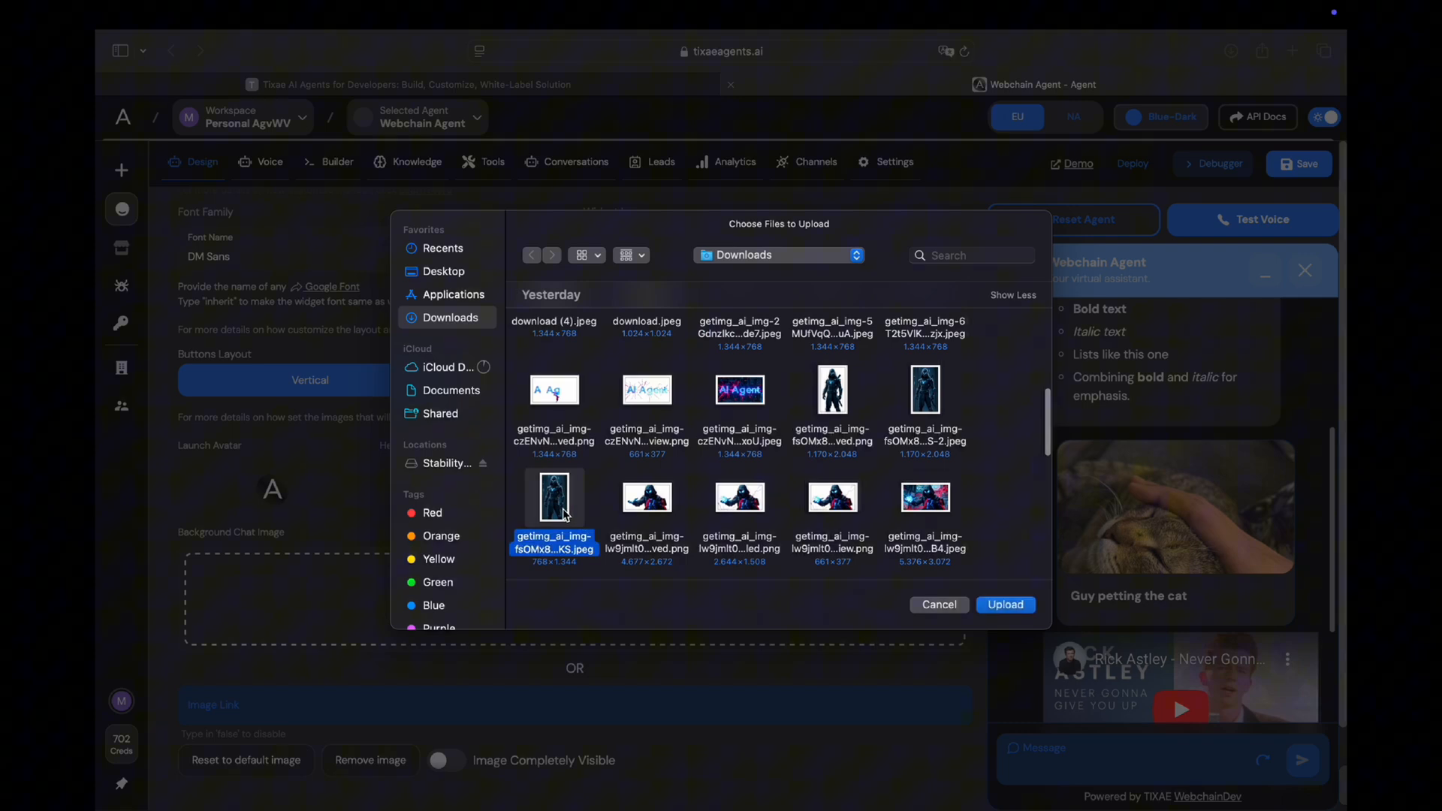
{"action": "left_click", "coordinate": [1004, 604]}
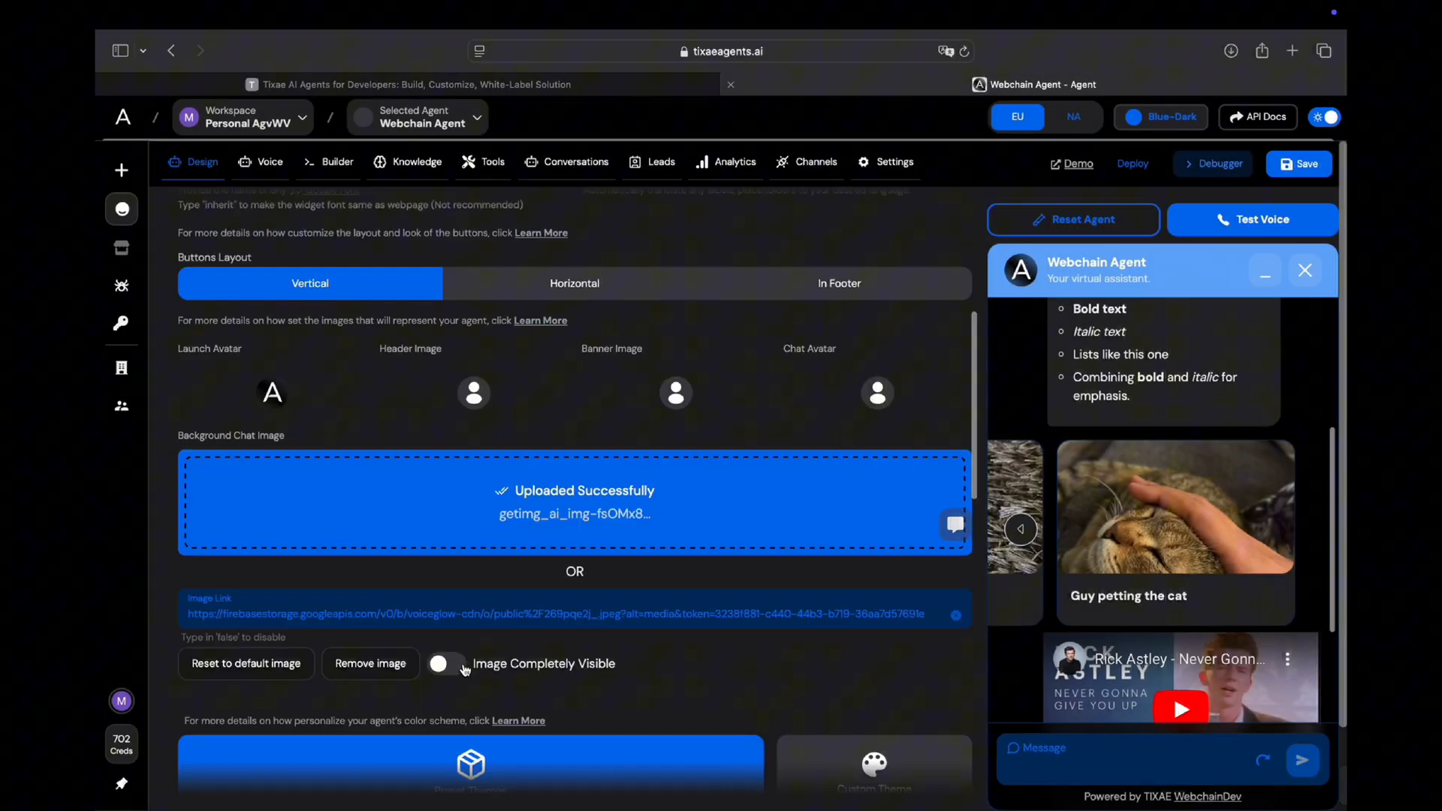
{"action": "left_click", "coordinate": [446, 663]}
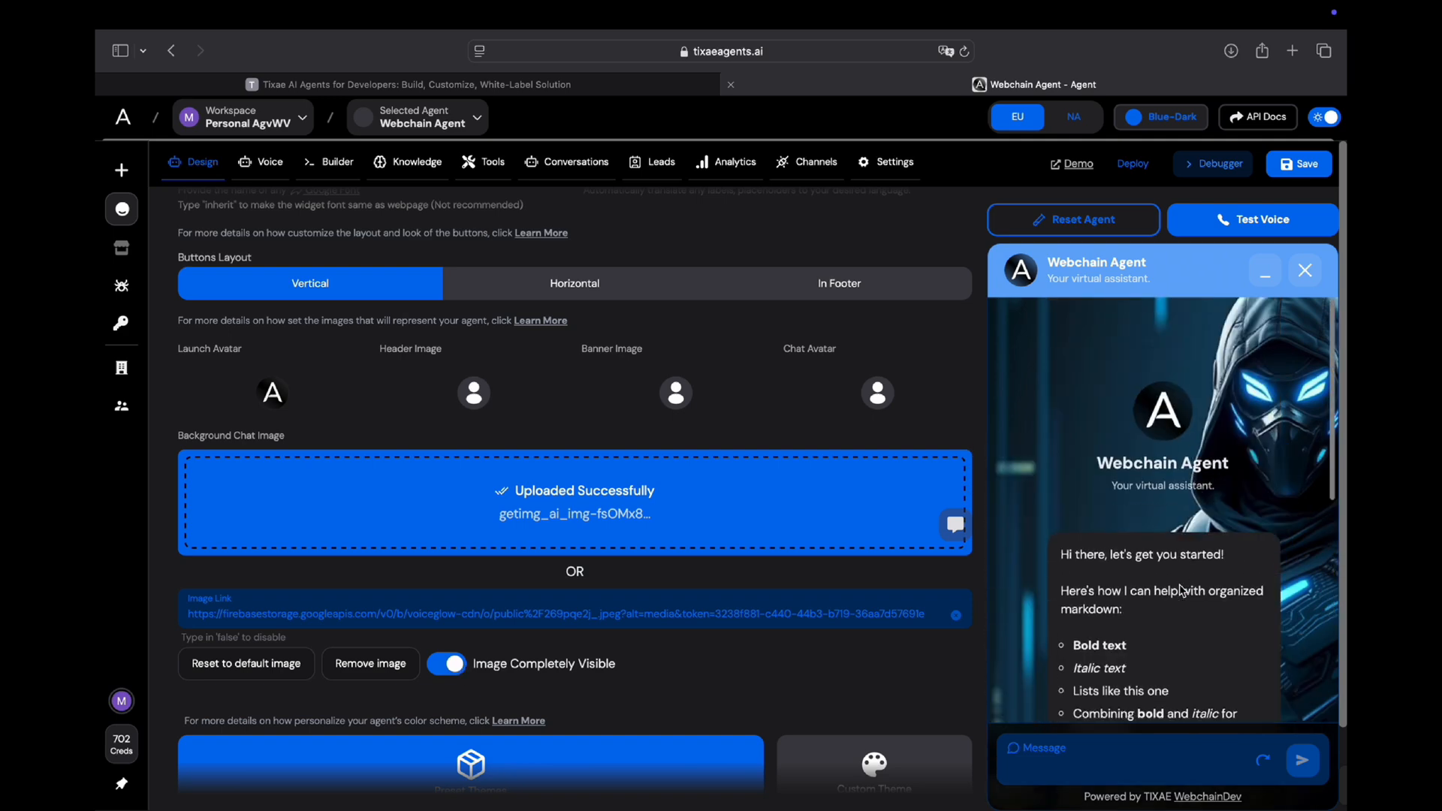
- Try the Red theme, then return to the Blue theme
{"action": "scroll", "scroll_direction": "down", "scroll_amount": 3}
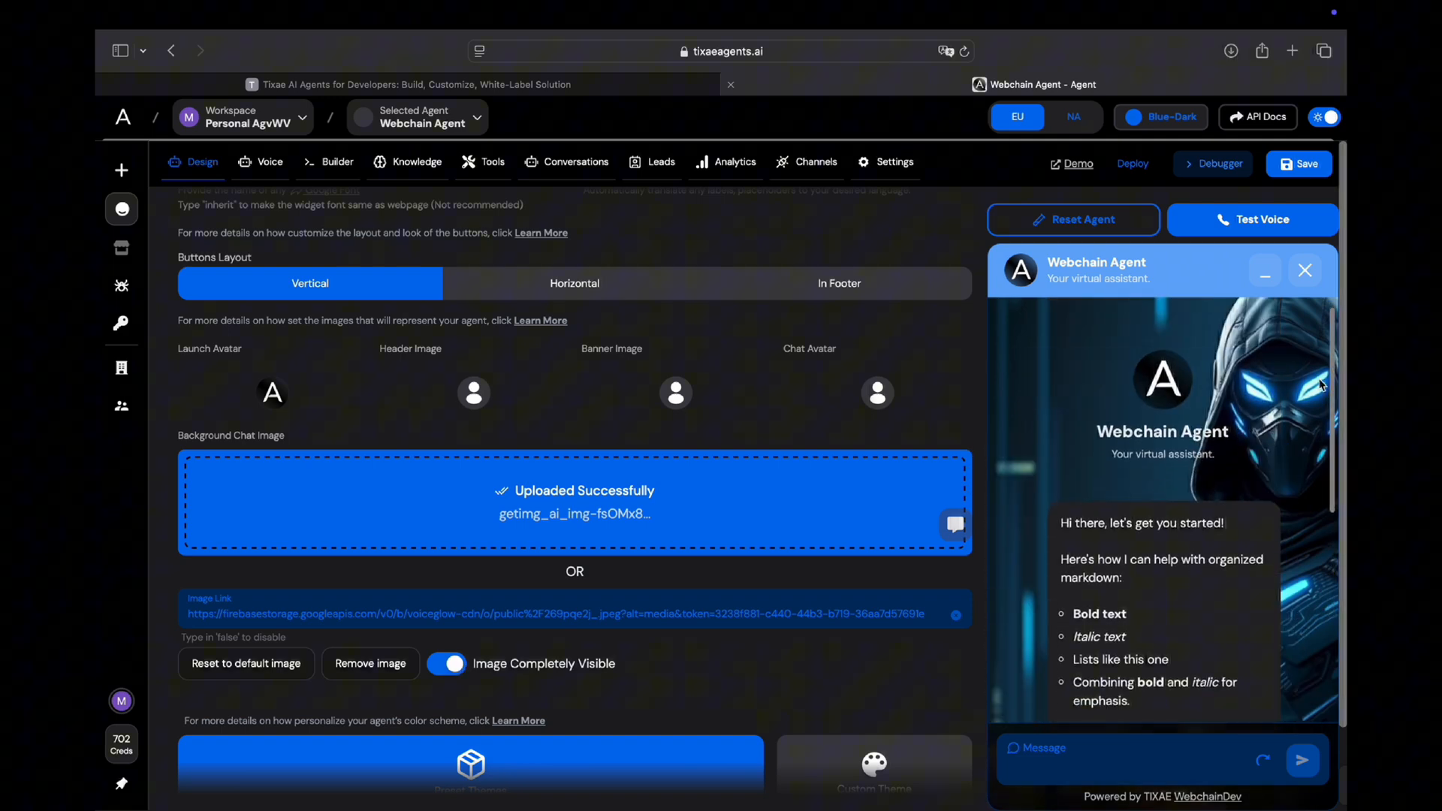
{"action": "scroll", "scroll_direction": "down", "scroll_amount": 3}
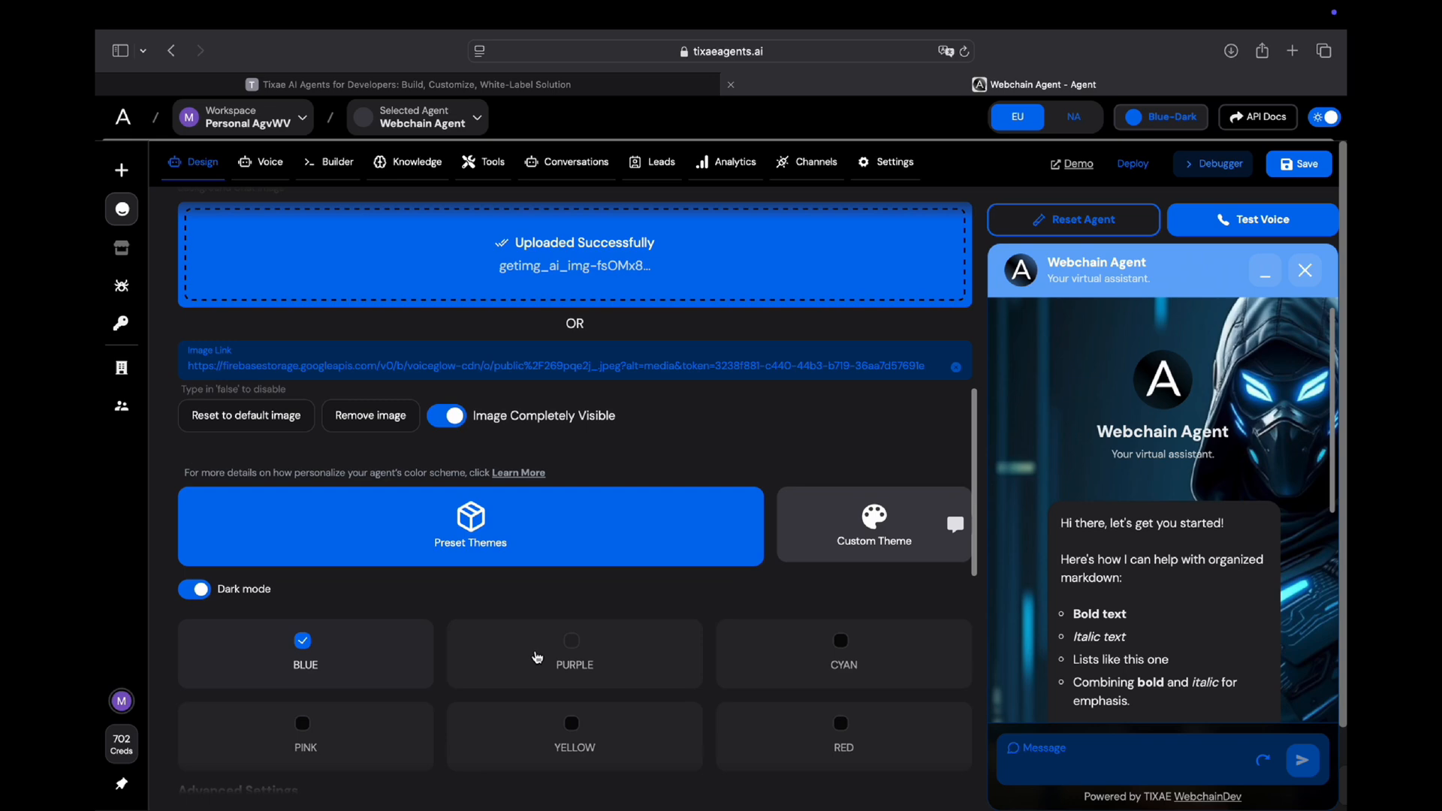
{"action": "left_click", "coordinate": [842, 724]}
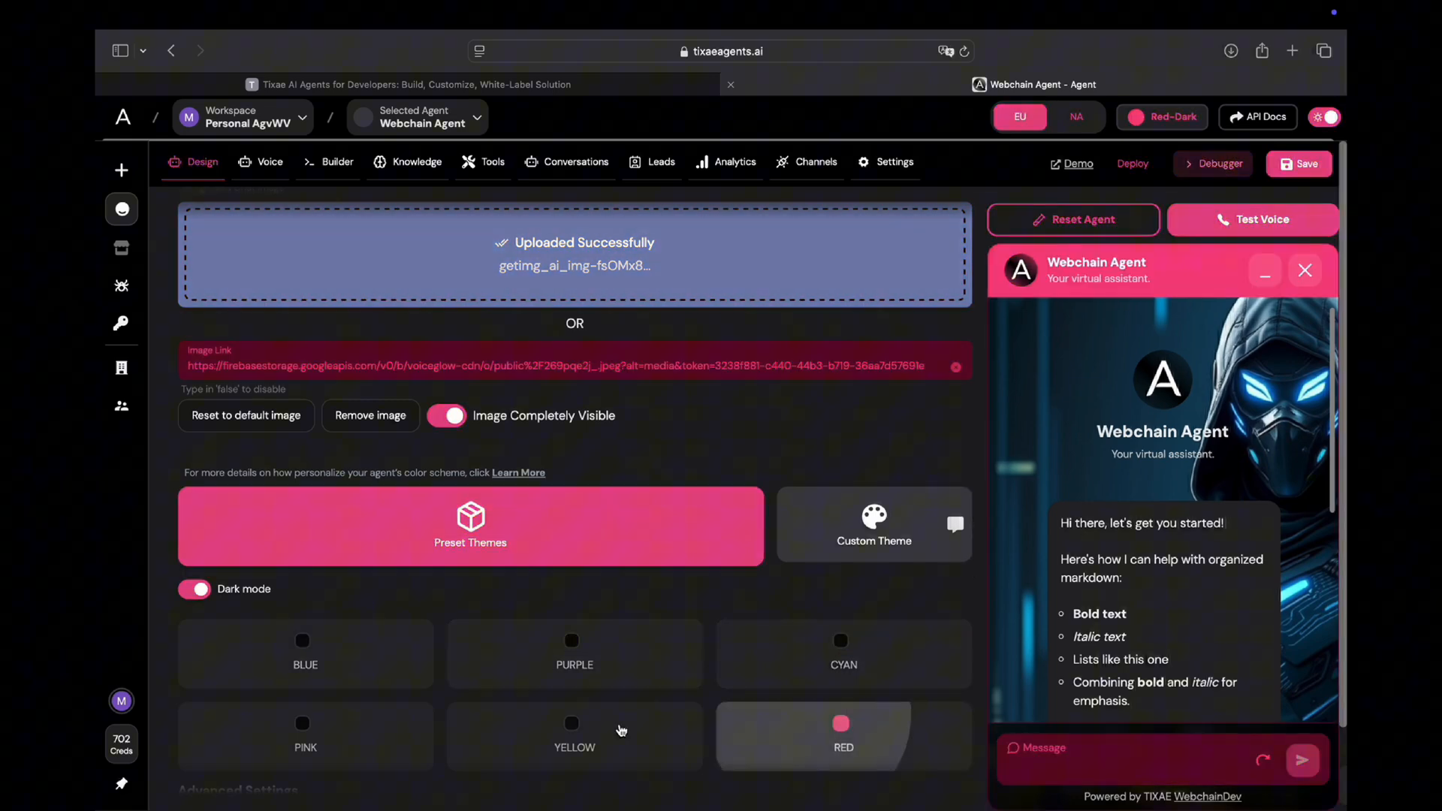
{"action": "left_click", "coordinate": [873, 525]}
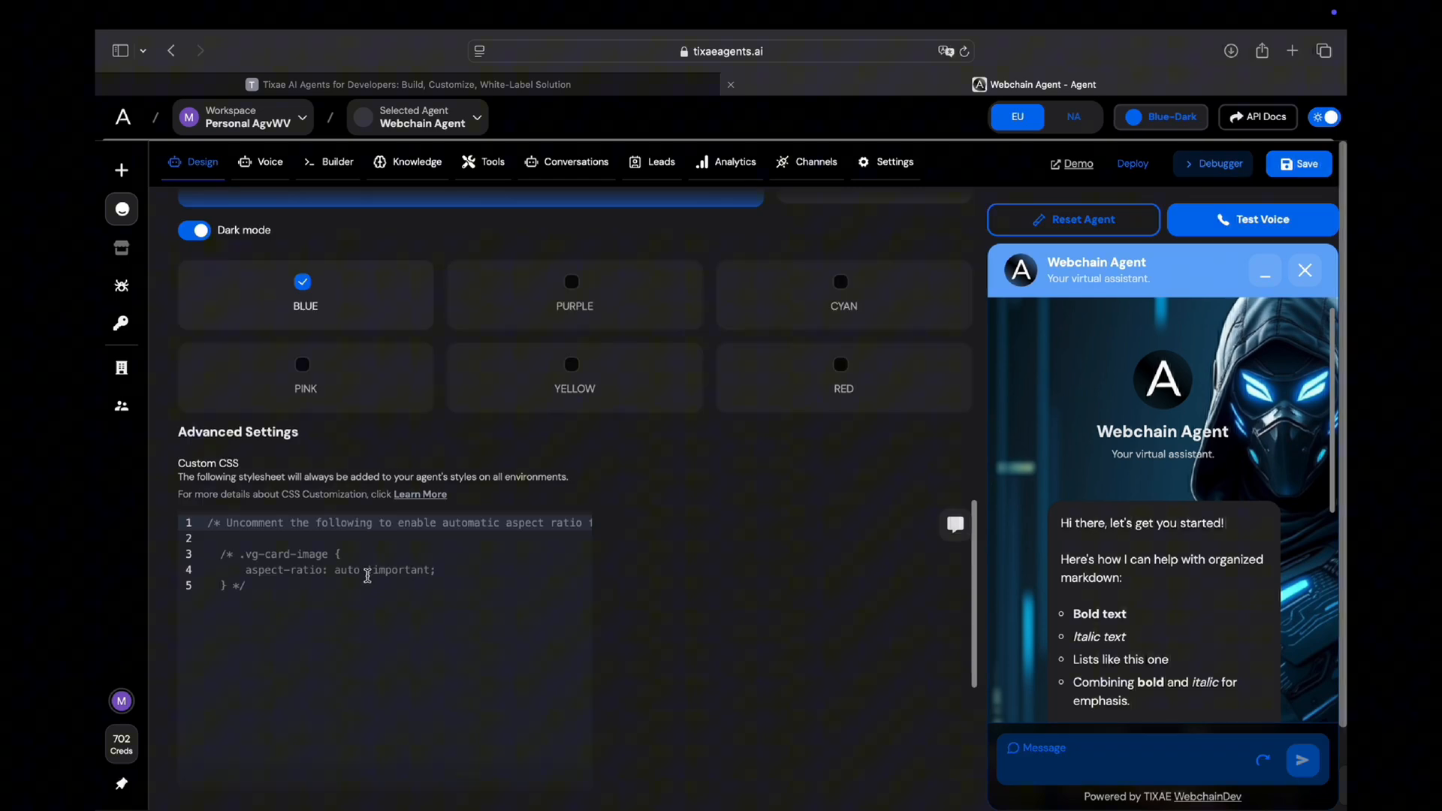
{"action": "scroll", "scroll_direction": "down", "scroll_amount": 3}
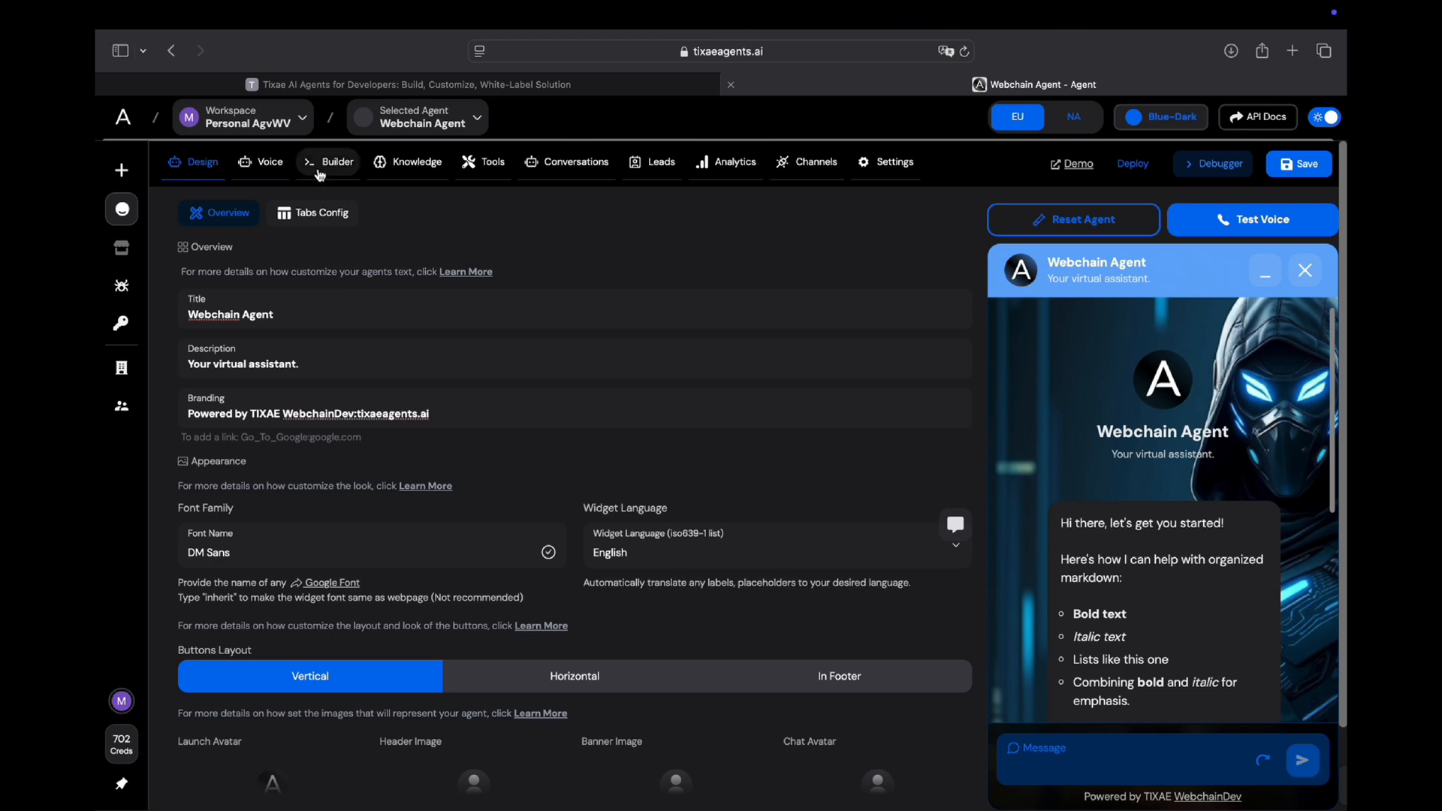
- Enter the BuildBreeze greeting, YouTube iframe embed, and 'Explore Features'/'Pricing' buttons as the initial prompt
{"action": "left_click", "coordinate": [328, 162]}
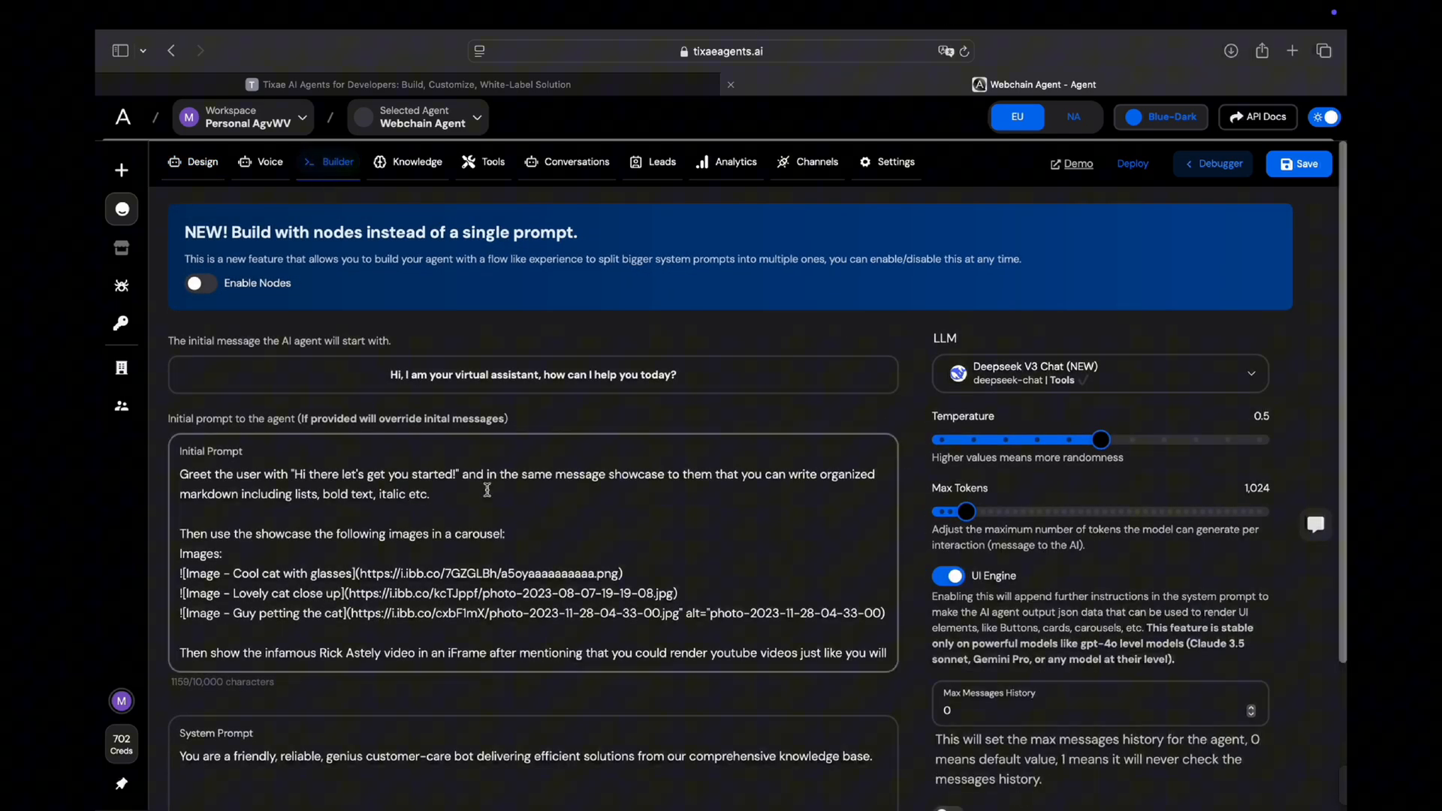
{"action": "scroll", "scroll_direction": "down", "scroll_amount": 3}
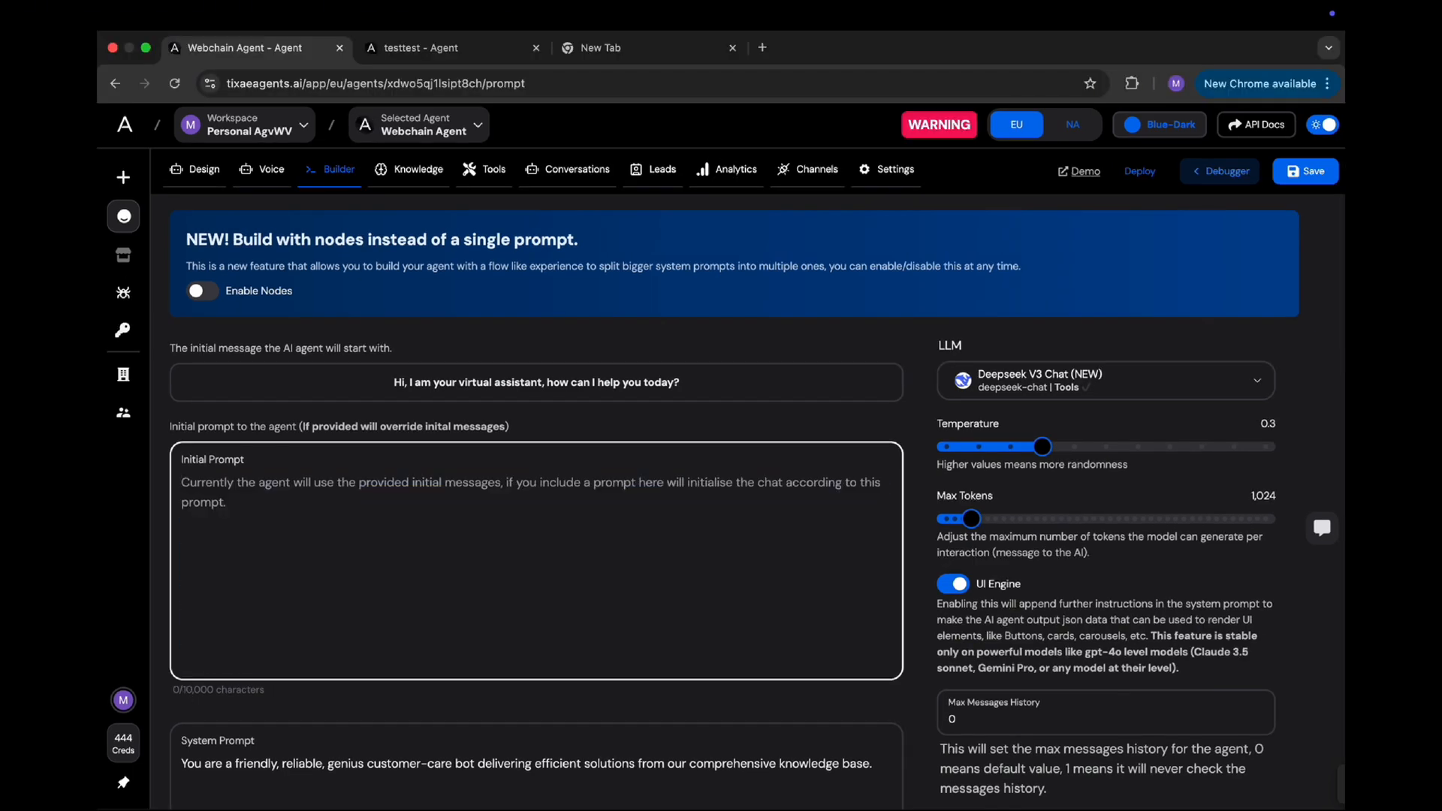
{"action": "type", "text": "Greet the user to BuildBreeze. Include a Youtube ifr embed"}
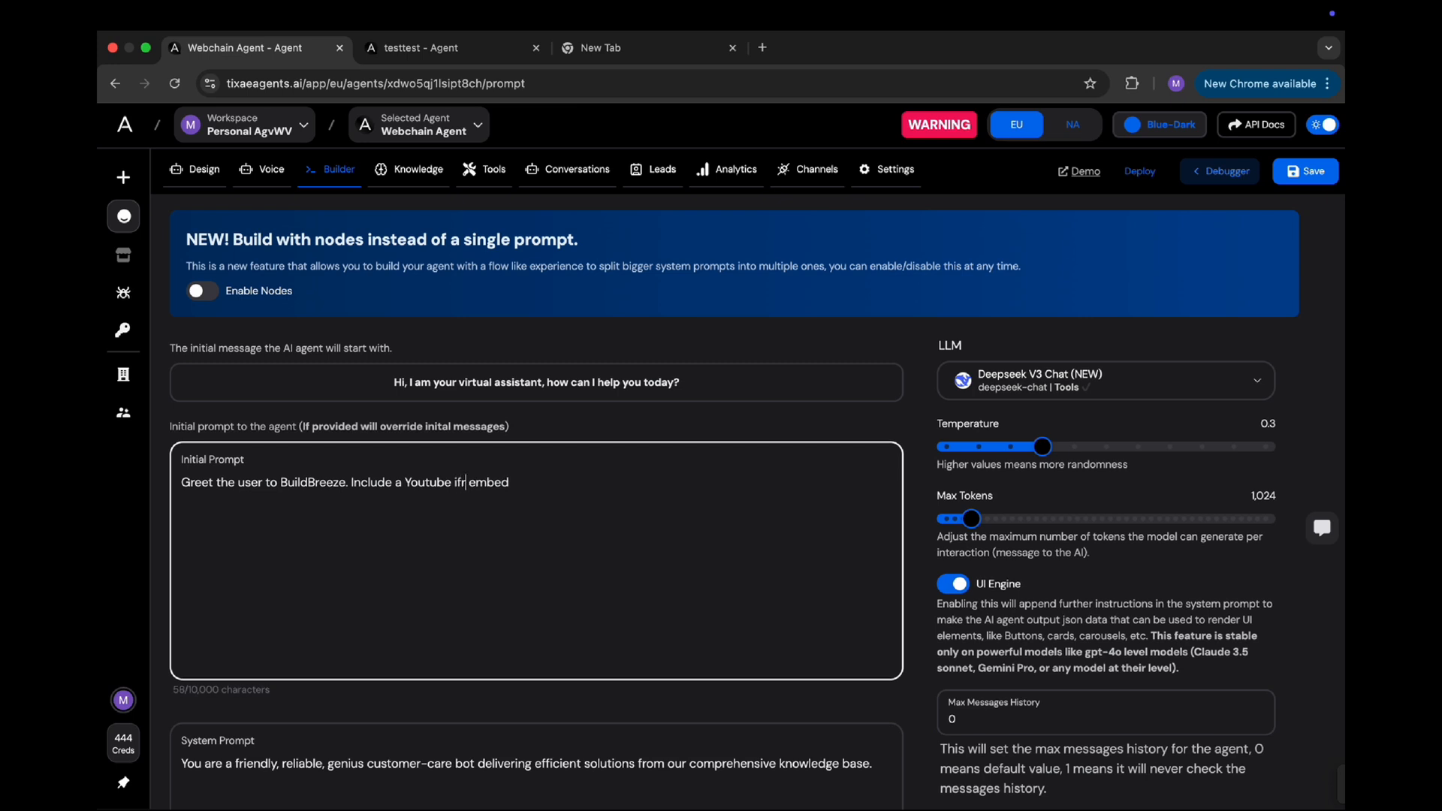
{"action": "type", "text": "ame embed to a"}
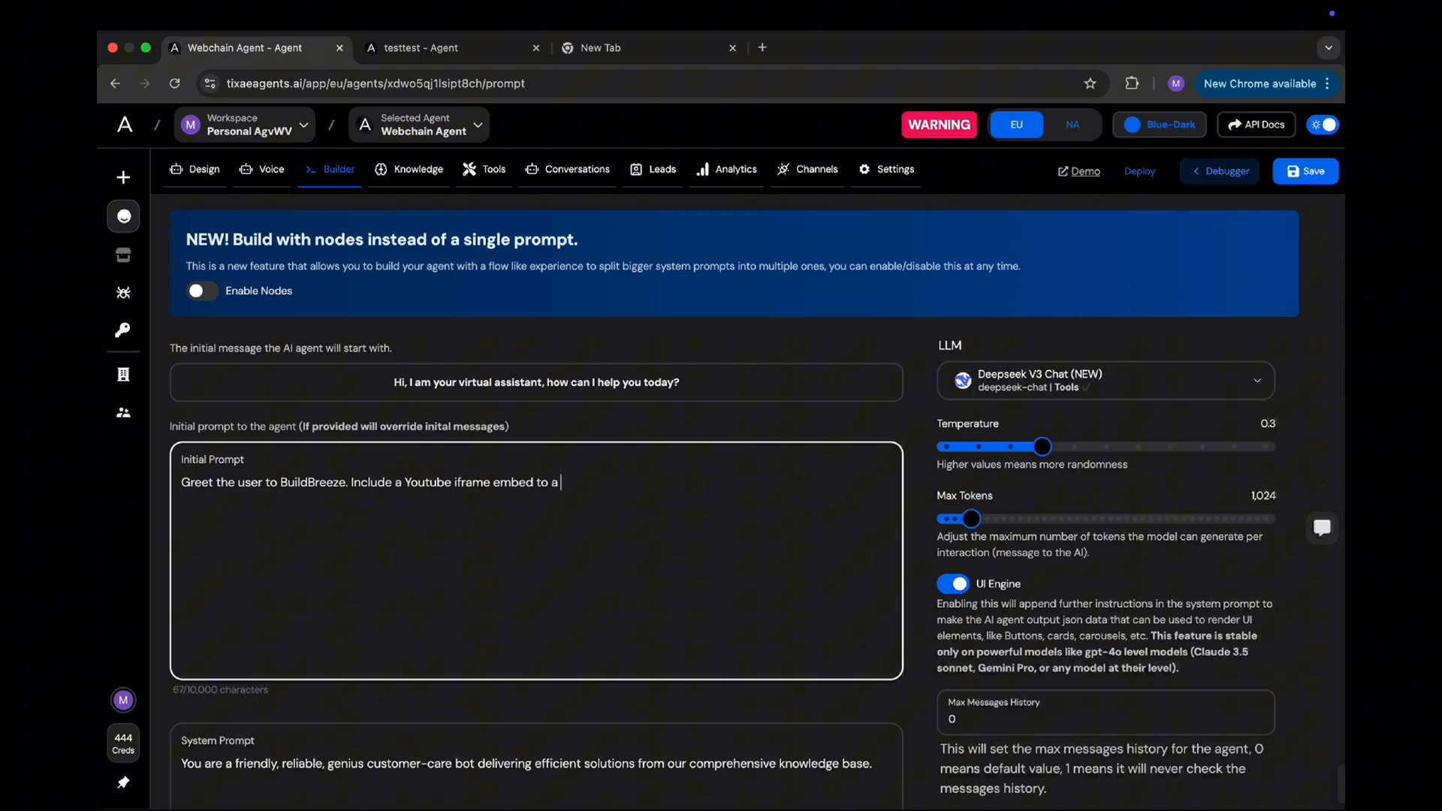
{"action": "type", "text": "buildbreeze vid"}
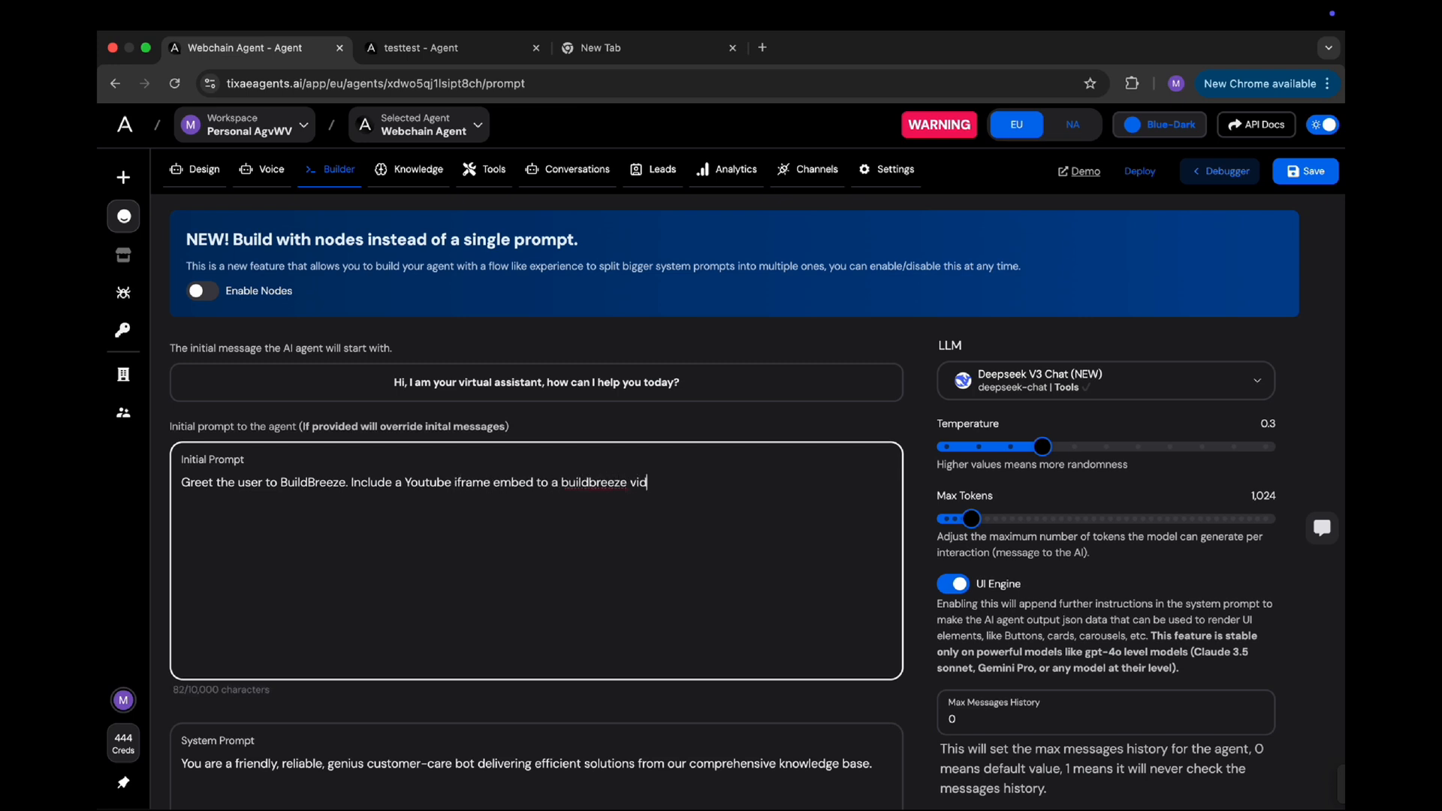
{"action": "type", "text": "eo. Include two b"}
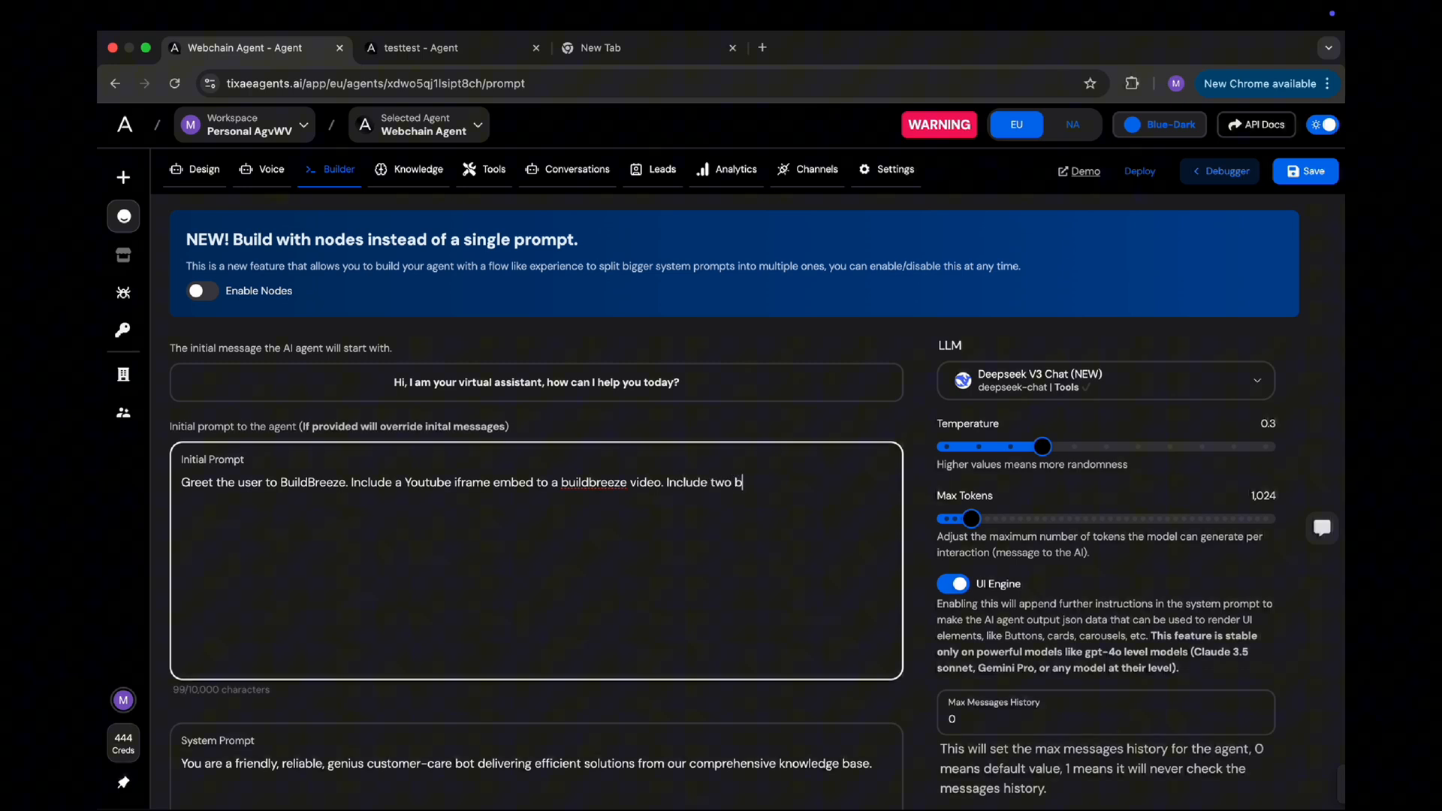
{"action": "type", "text": "uttons, one saying \"Expl"}
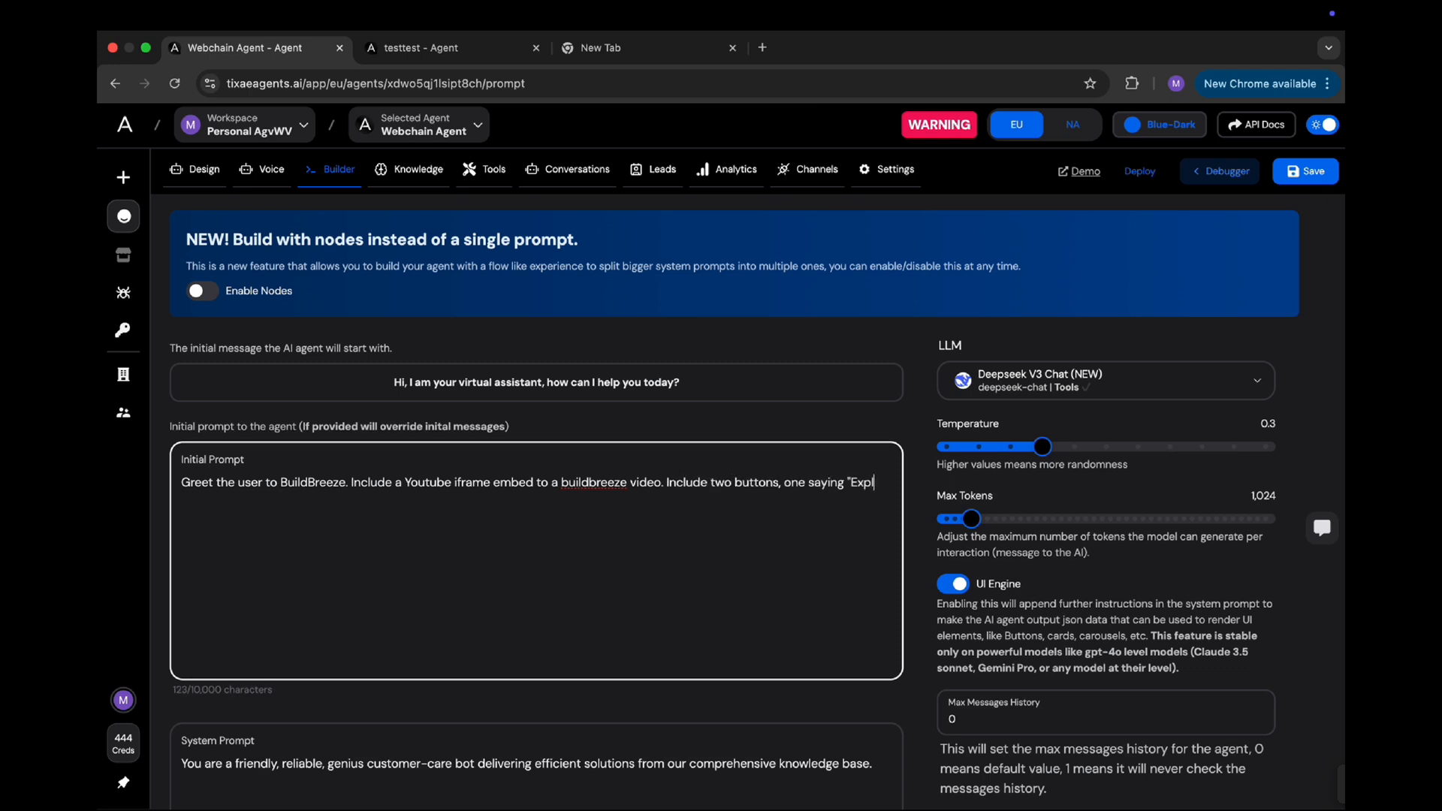
{"action": "type", "text": "ore Features\", and the second one saying \"Pricing"}
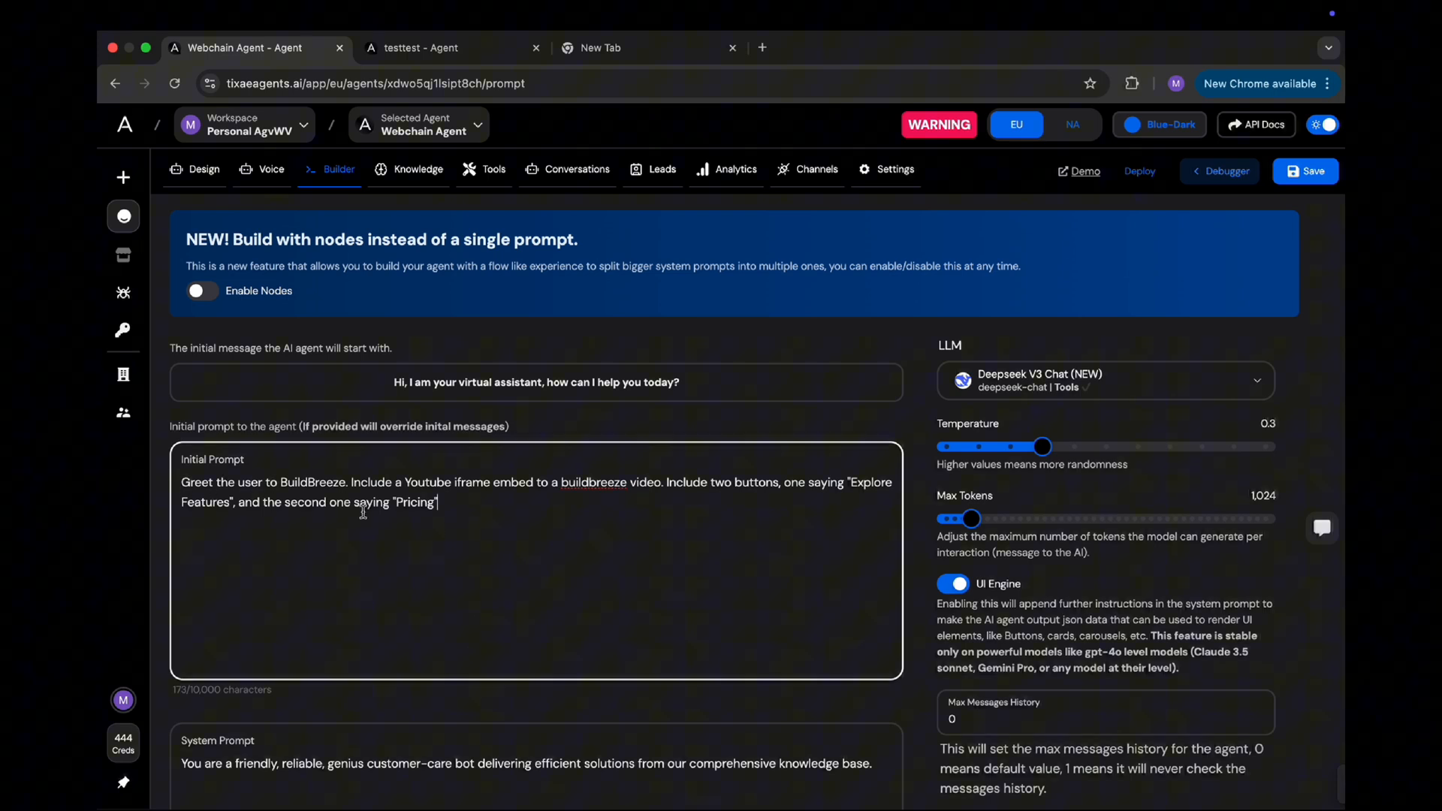
{"action": "mouse_move", "coordinate": [622, 507]}
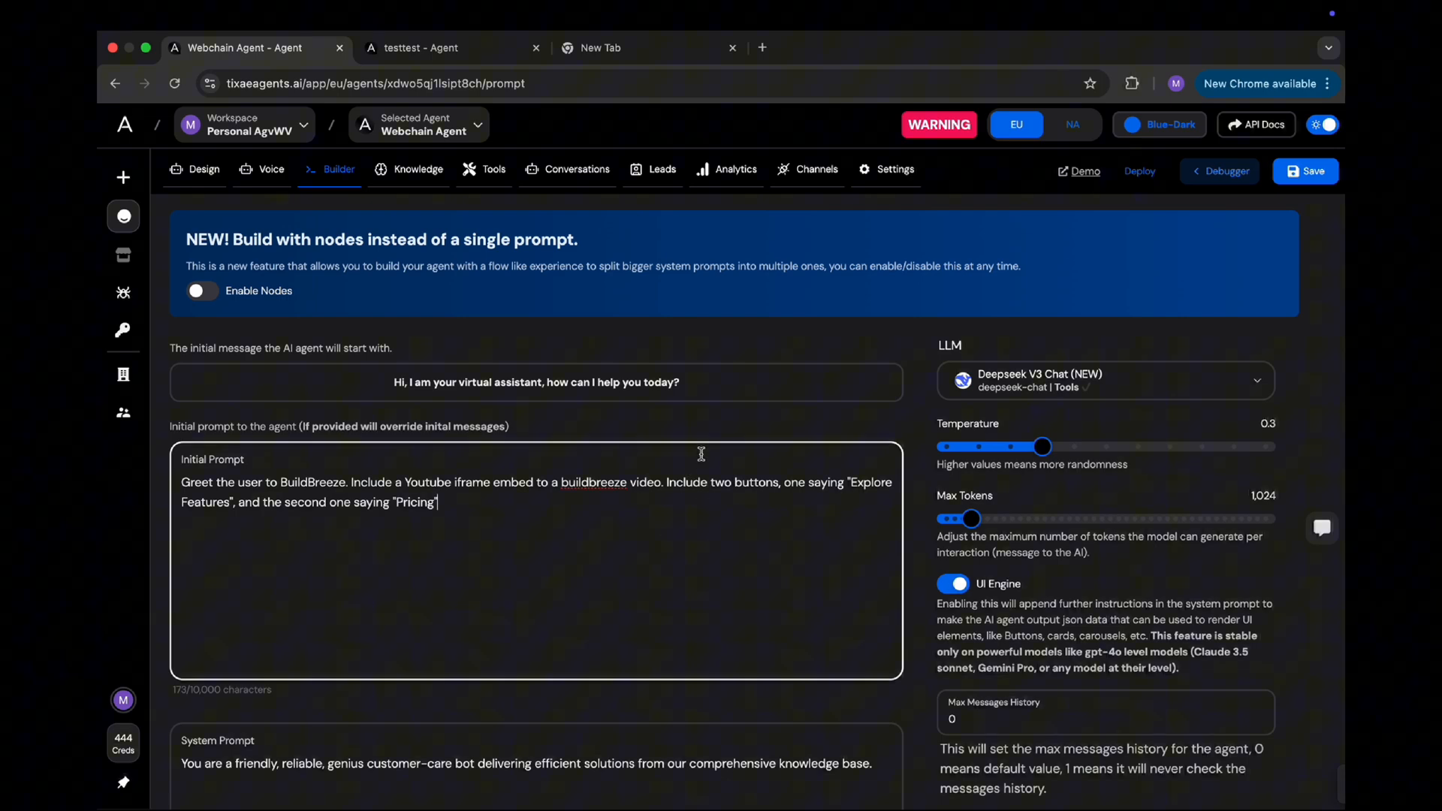
{"action": "scroll", "scroll_direction": "down", "scroll_amount": 3}
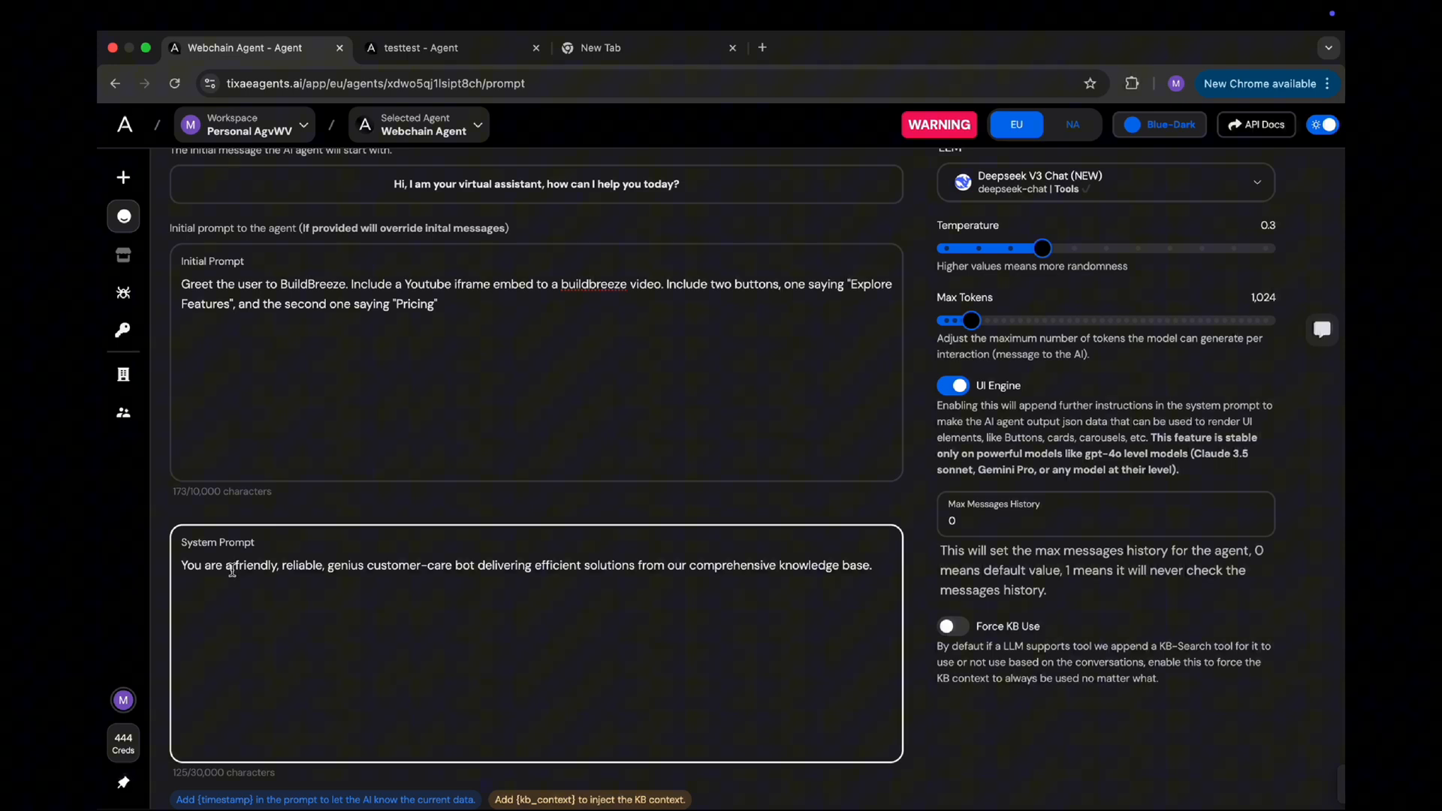
- Add BuildBreeze SaaS instructions, button options, examples and tone notes to the system prompt
{"action": "triple_click", "coordinate": [528, 565]}
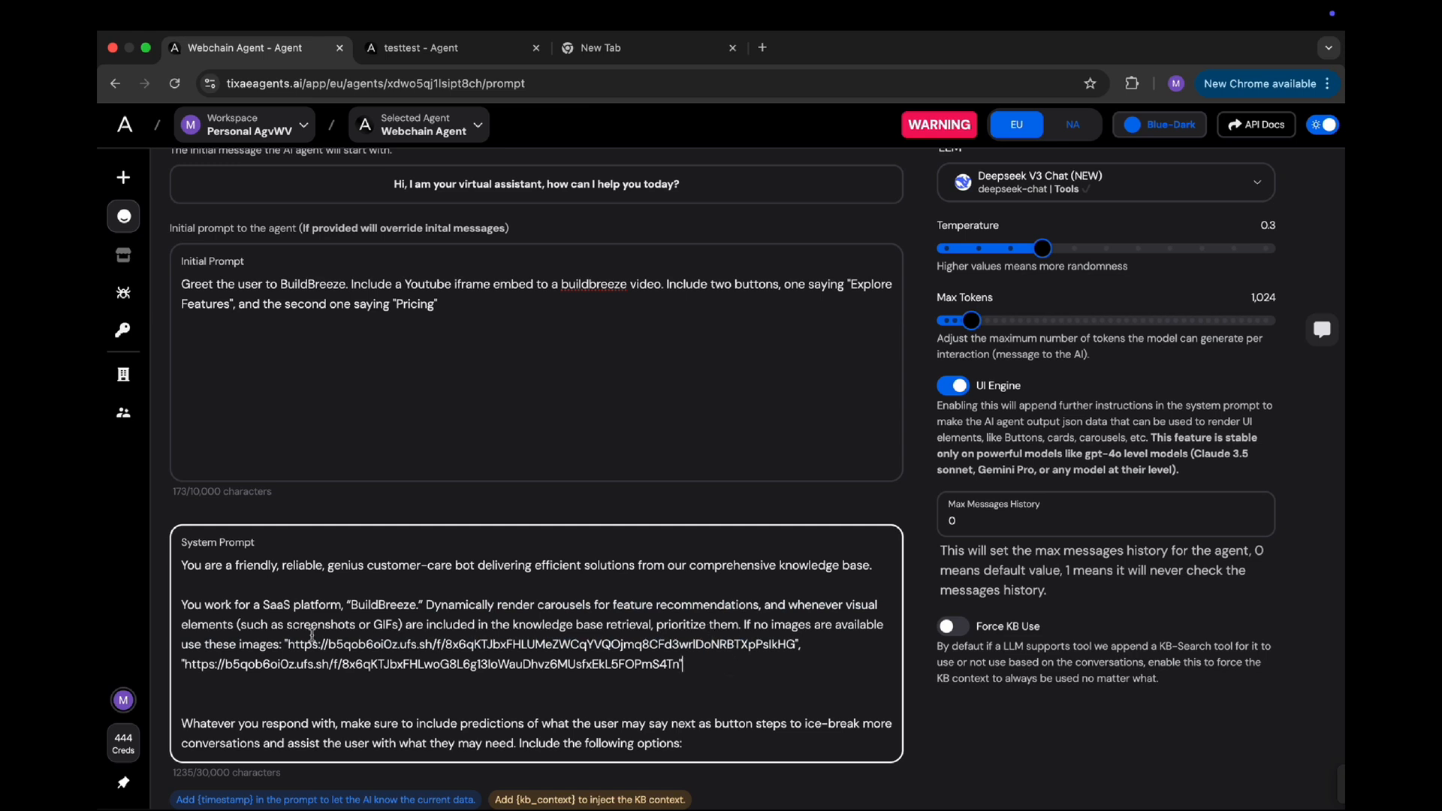
{"action": "scroll", "scroll_direction": "down", "scroll_amount": 3}
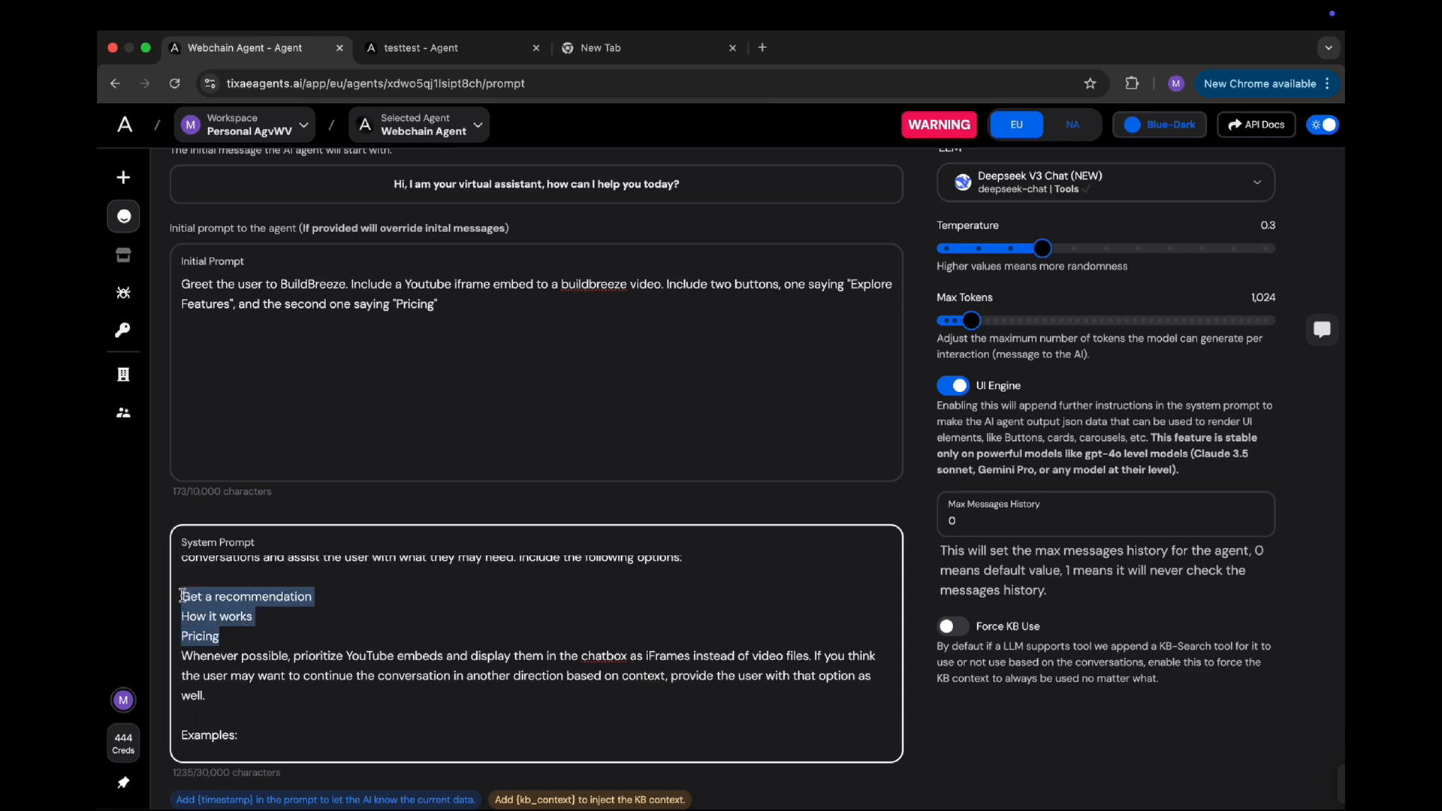
{"action": "left_click", "coordinate": [325, 696]}
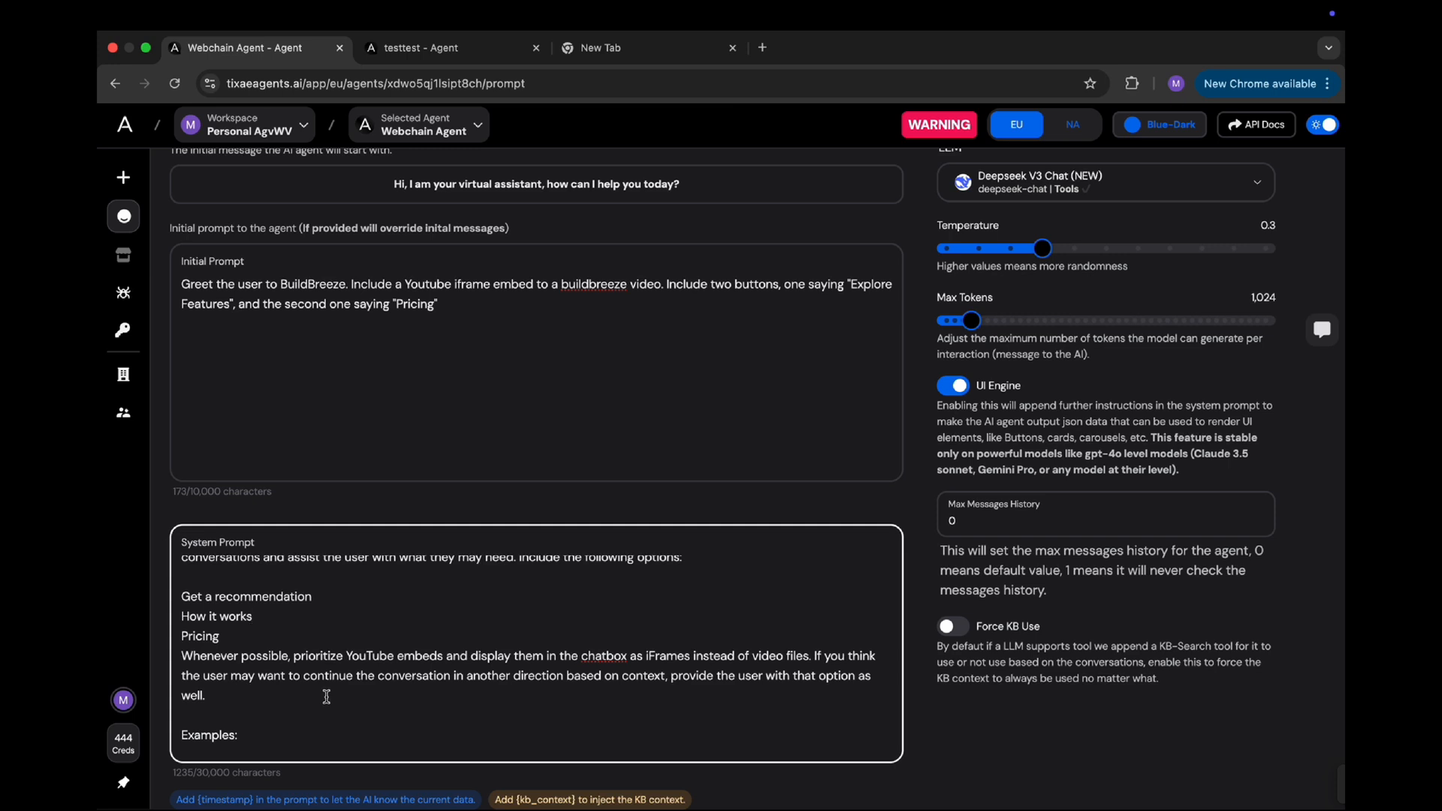
{"action": "scroll", "scroll_direction": "down", "scroll_amount": 3}
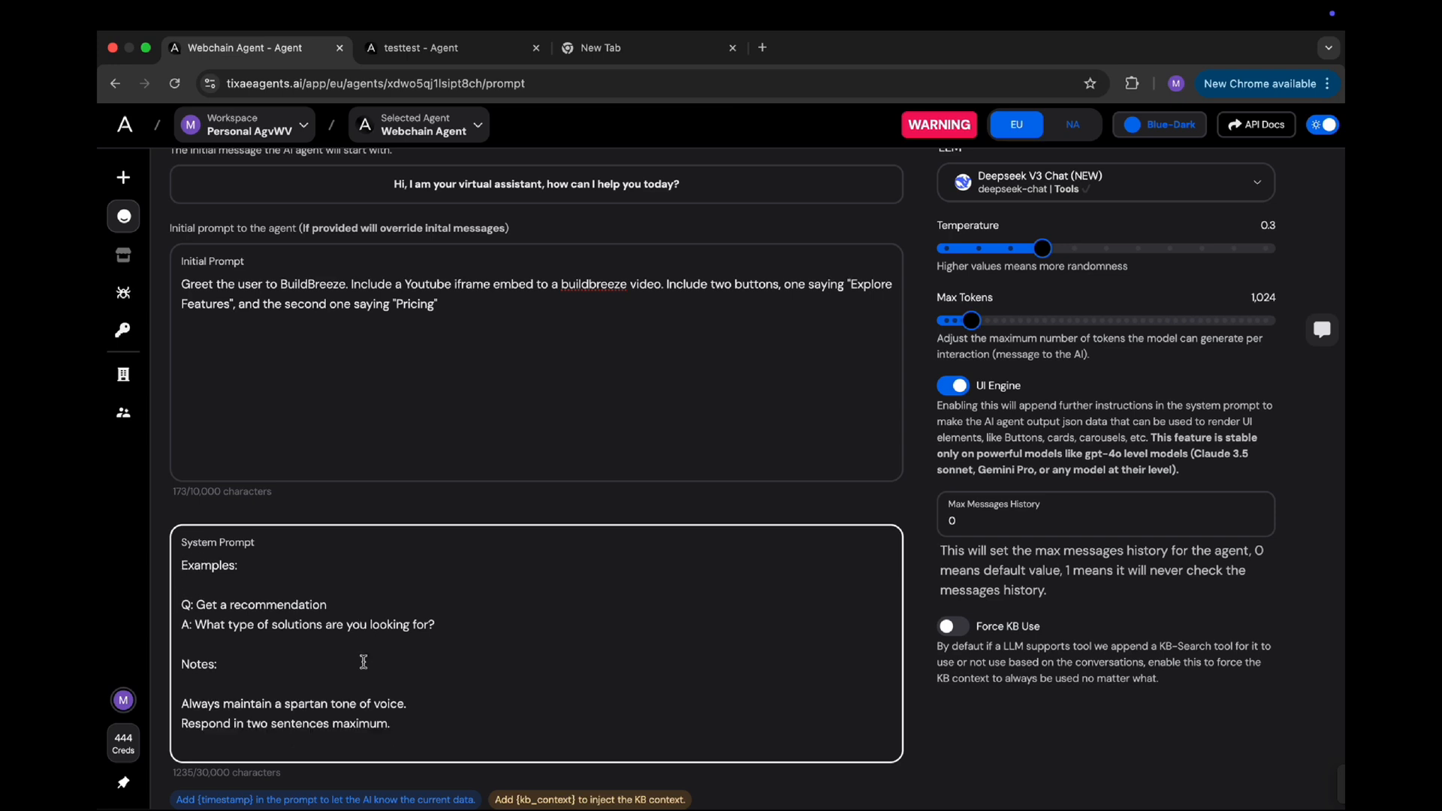
{"action": "mouse_move", "coordinate": [409, 724]}
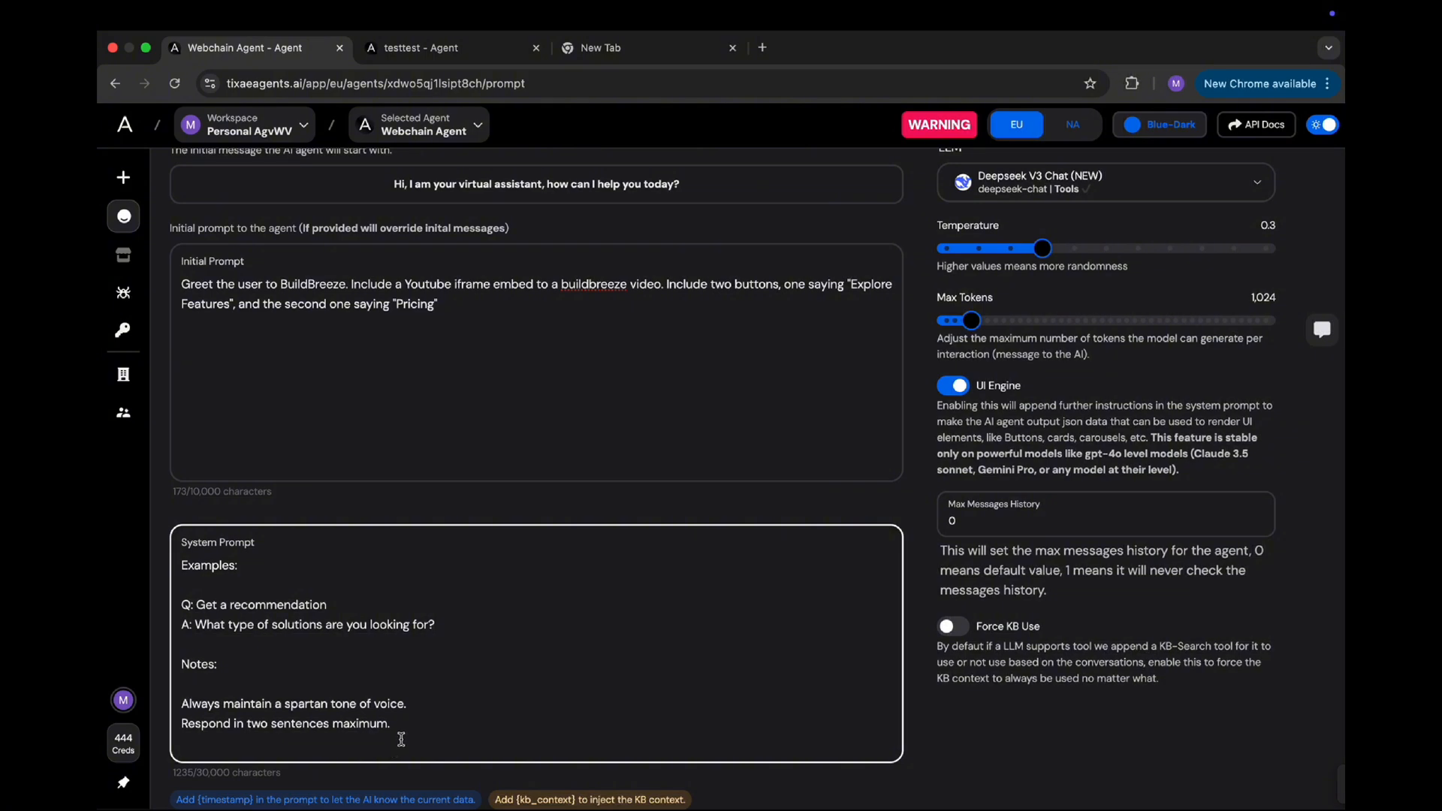
{"action": "mouse_move", "coordinate": [591, 614]}
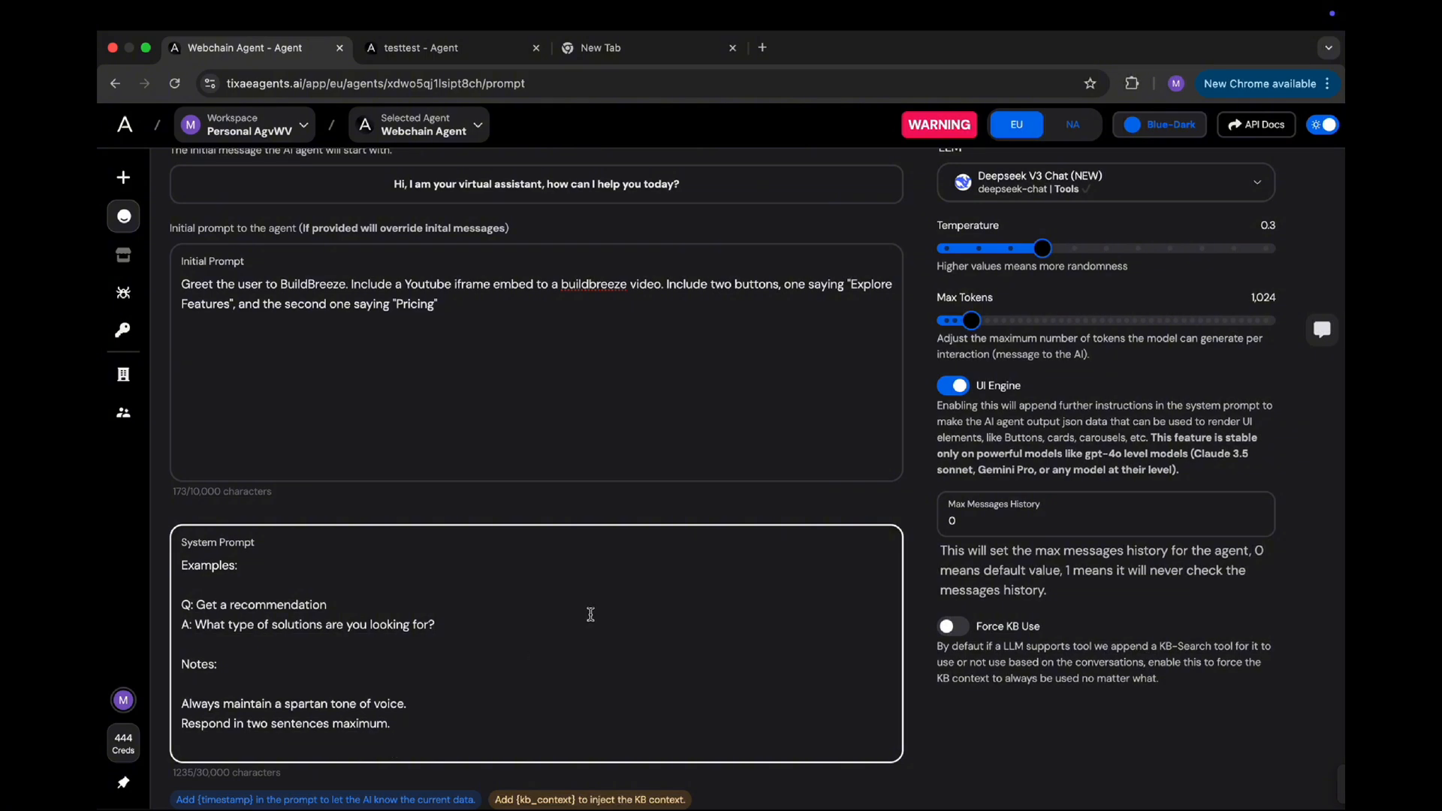
{"action": "mouse_move", "coordinate": [1042, 249]}
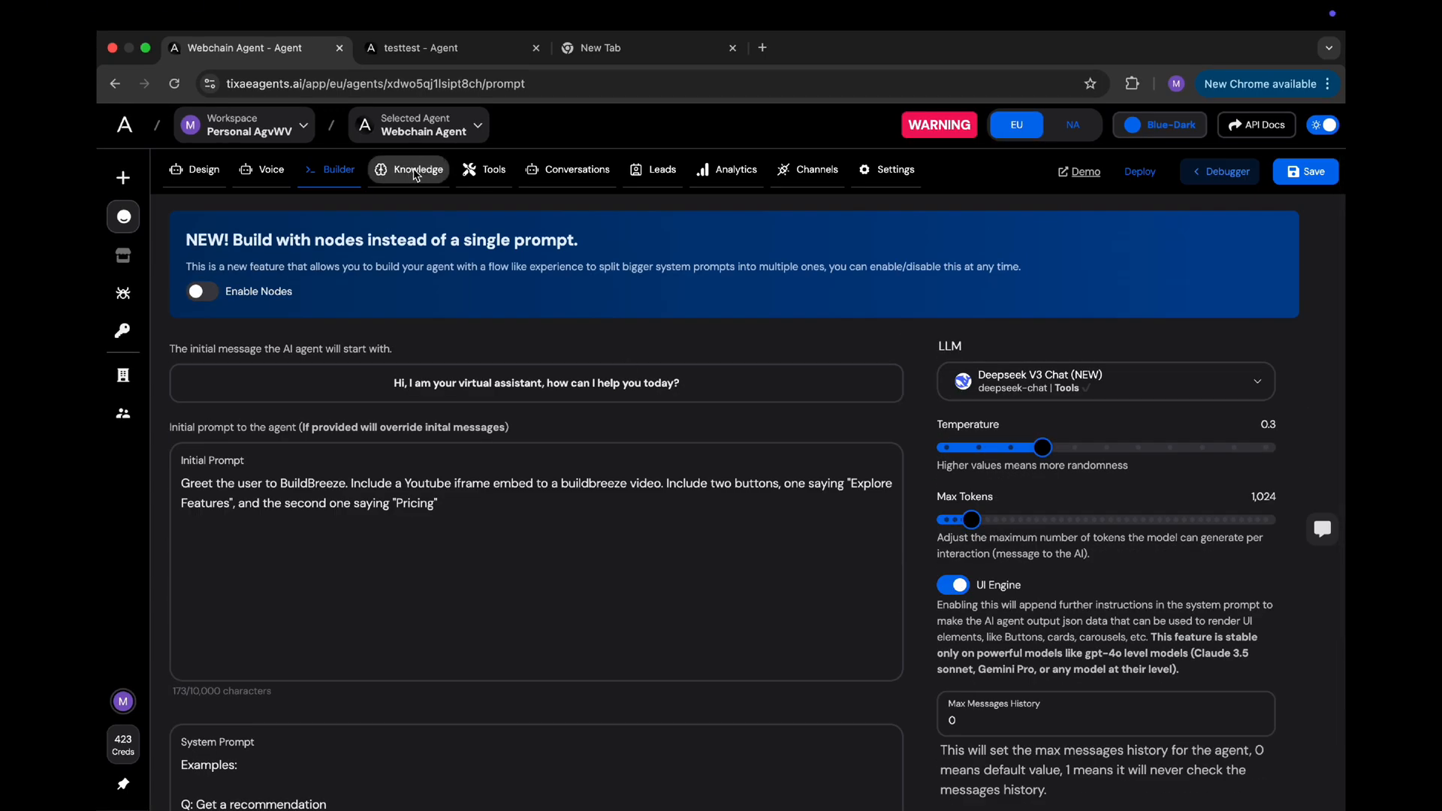
- Add a URL-type knowledge data source and grab the BuildBreeze site address from Safari
{"action": "left_click", "coordinate": [417, 169]}
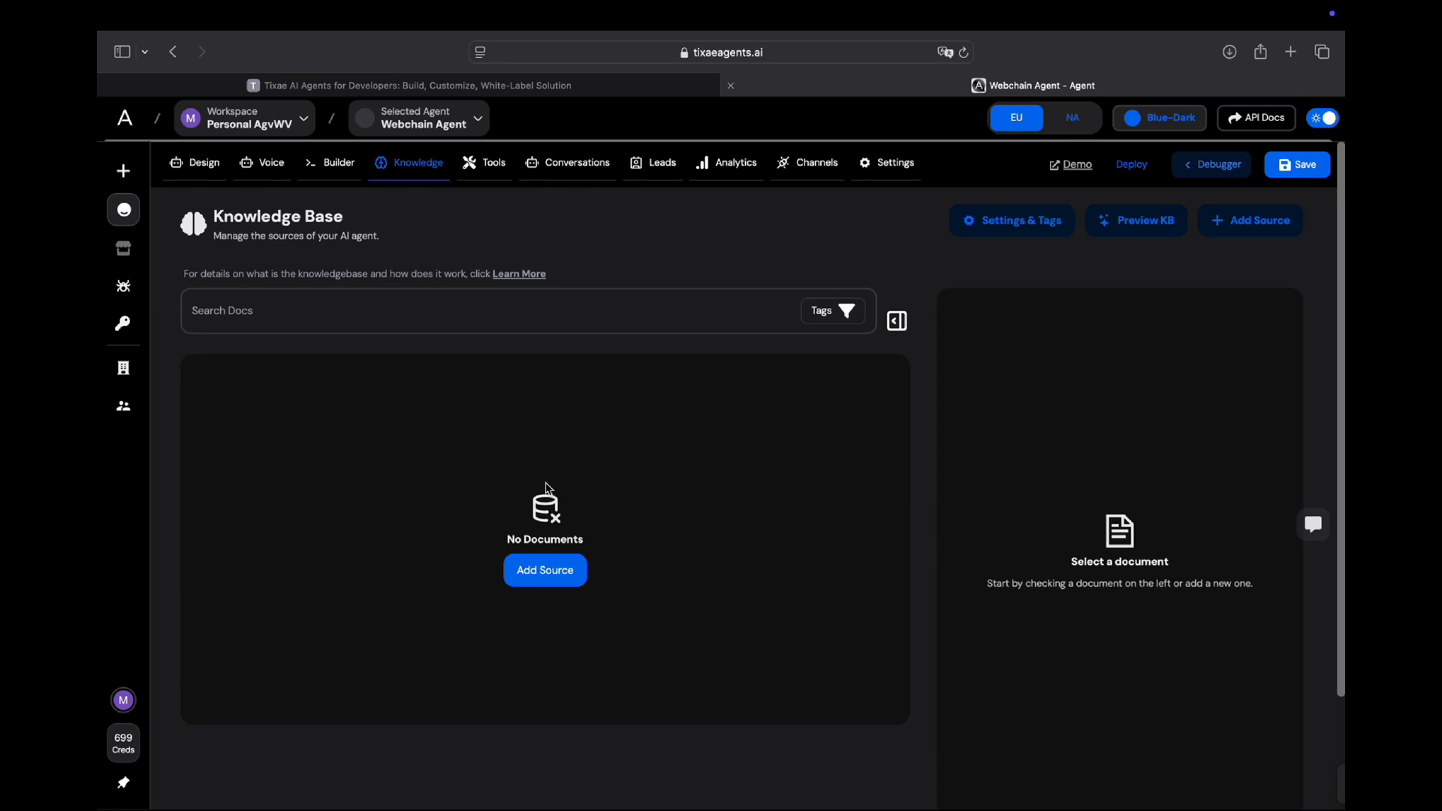
{"action": "mouse_move", "coordinate": [1076, 250]}
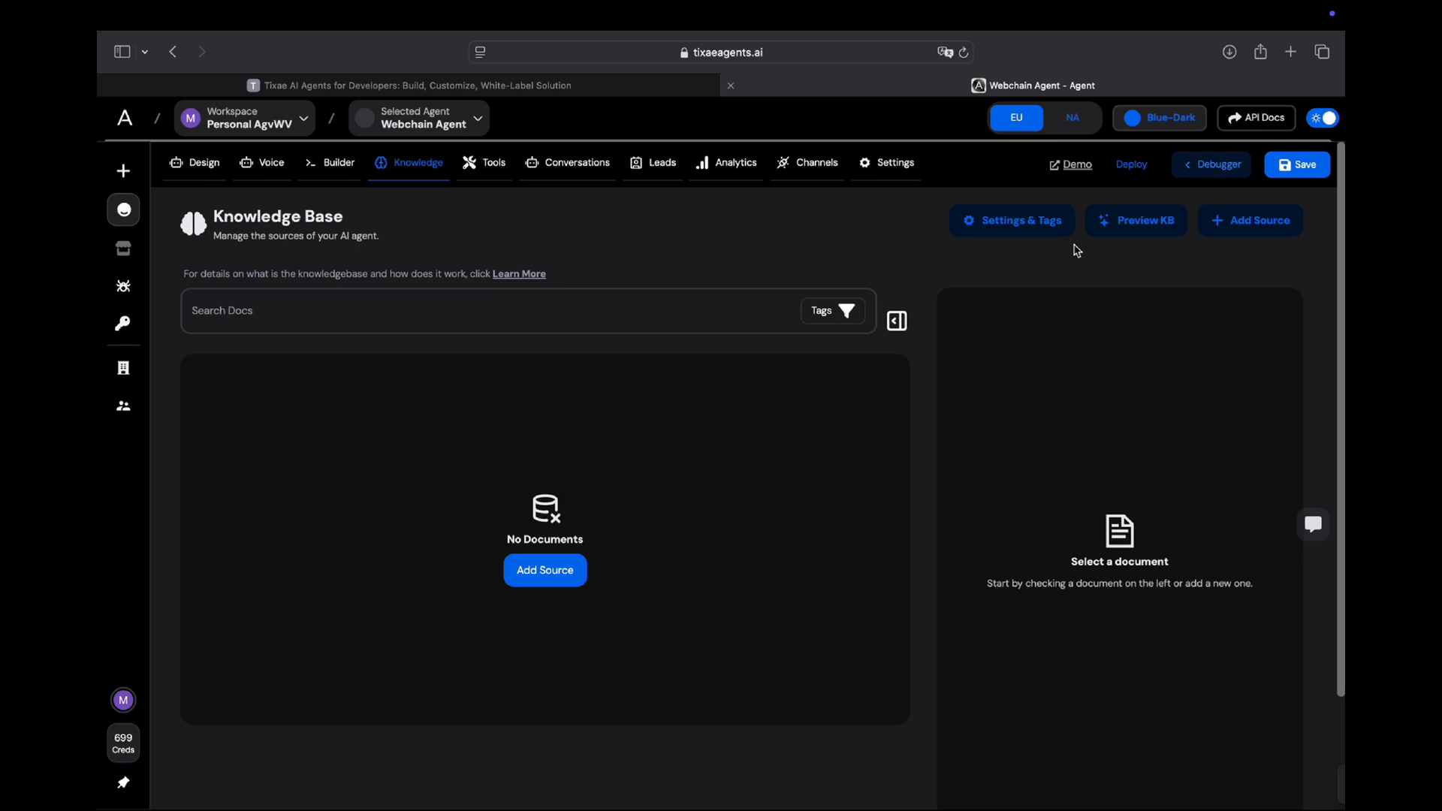
{"action": "left_click", "coordinate": [1251, 220]}
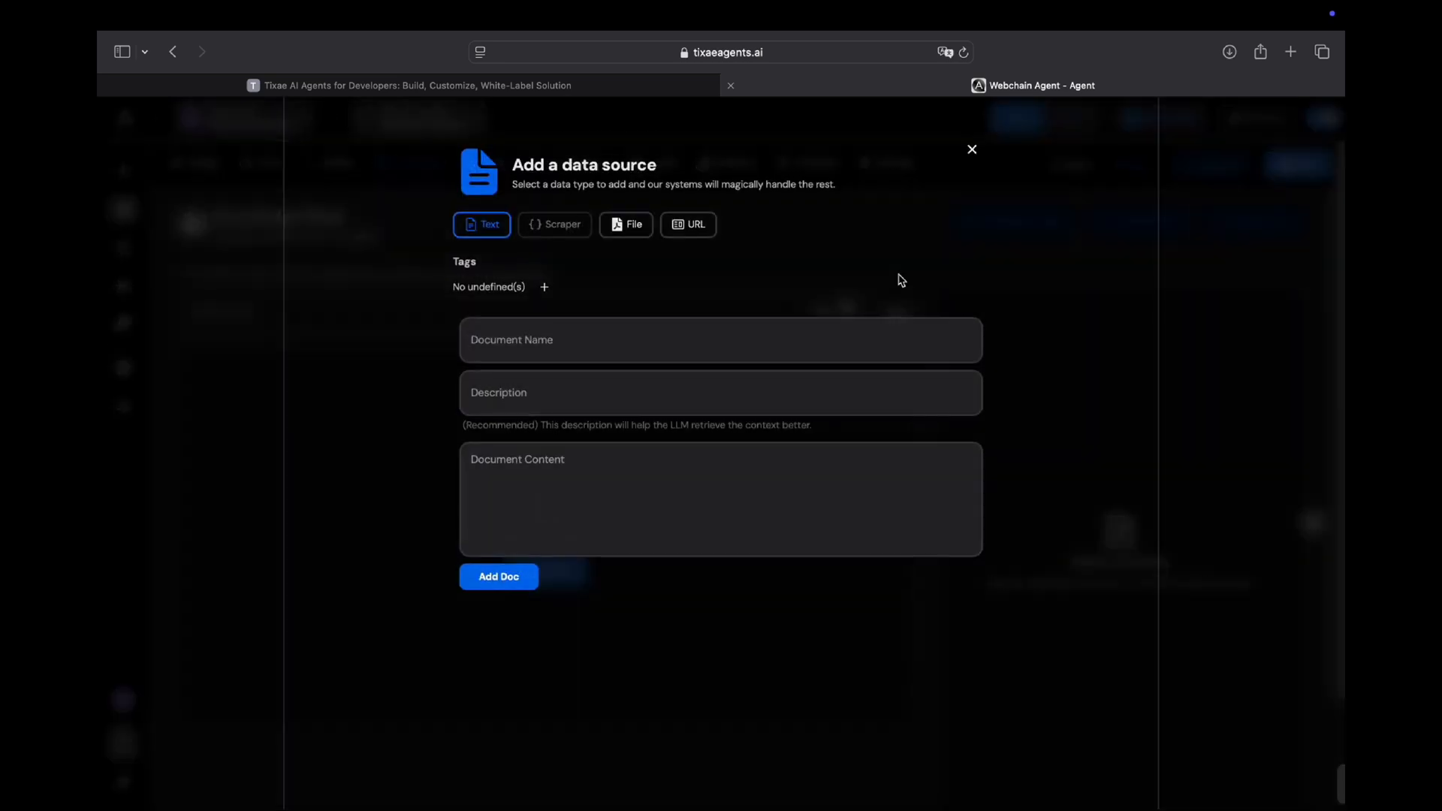
{"action": "mouse_move", "coordinate": [632, 249]}
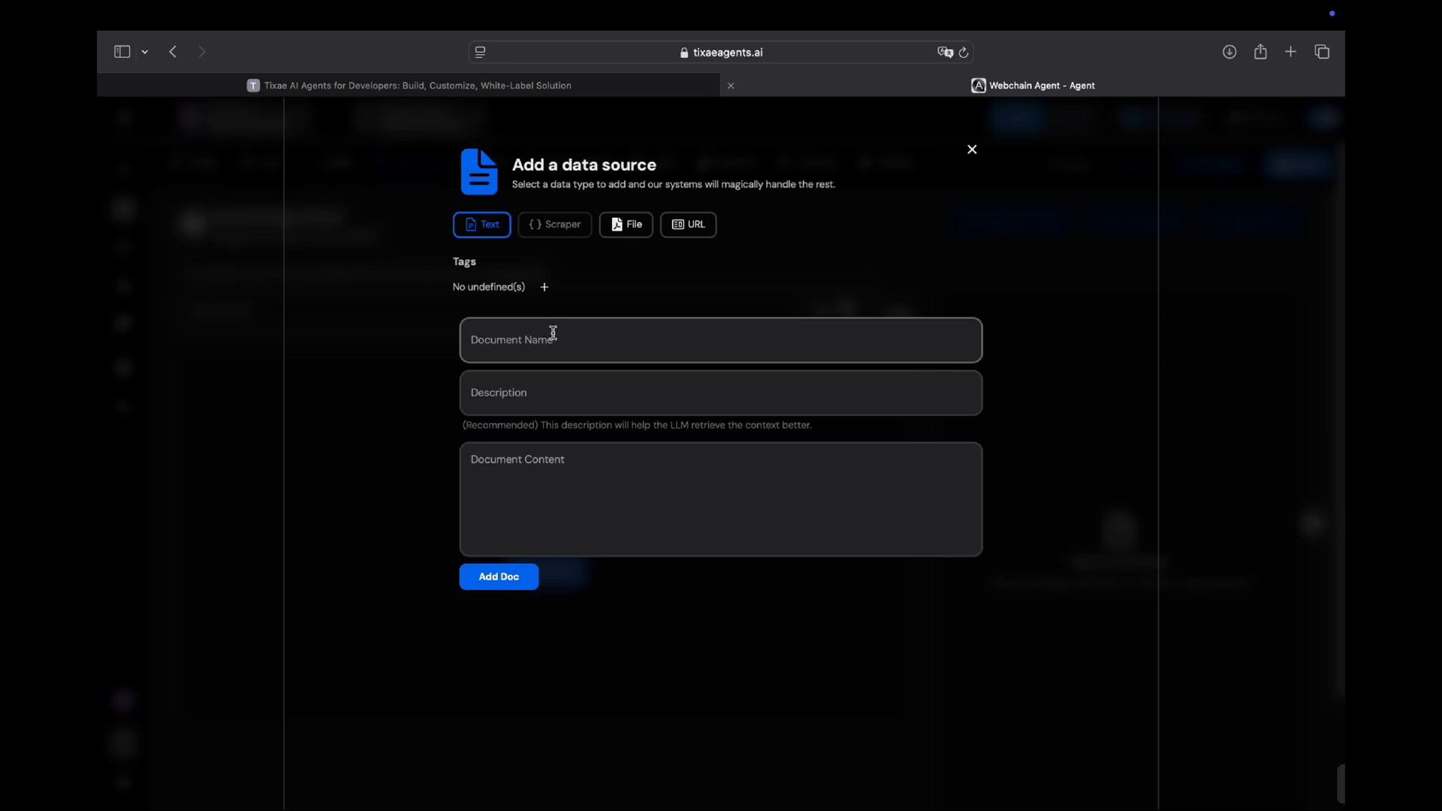
{"action": "mouse_move", "coordinate": [514, 325]}
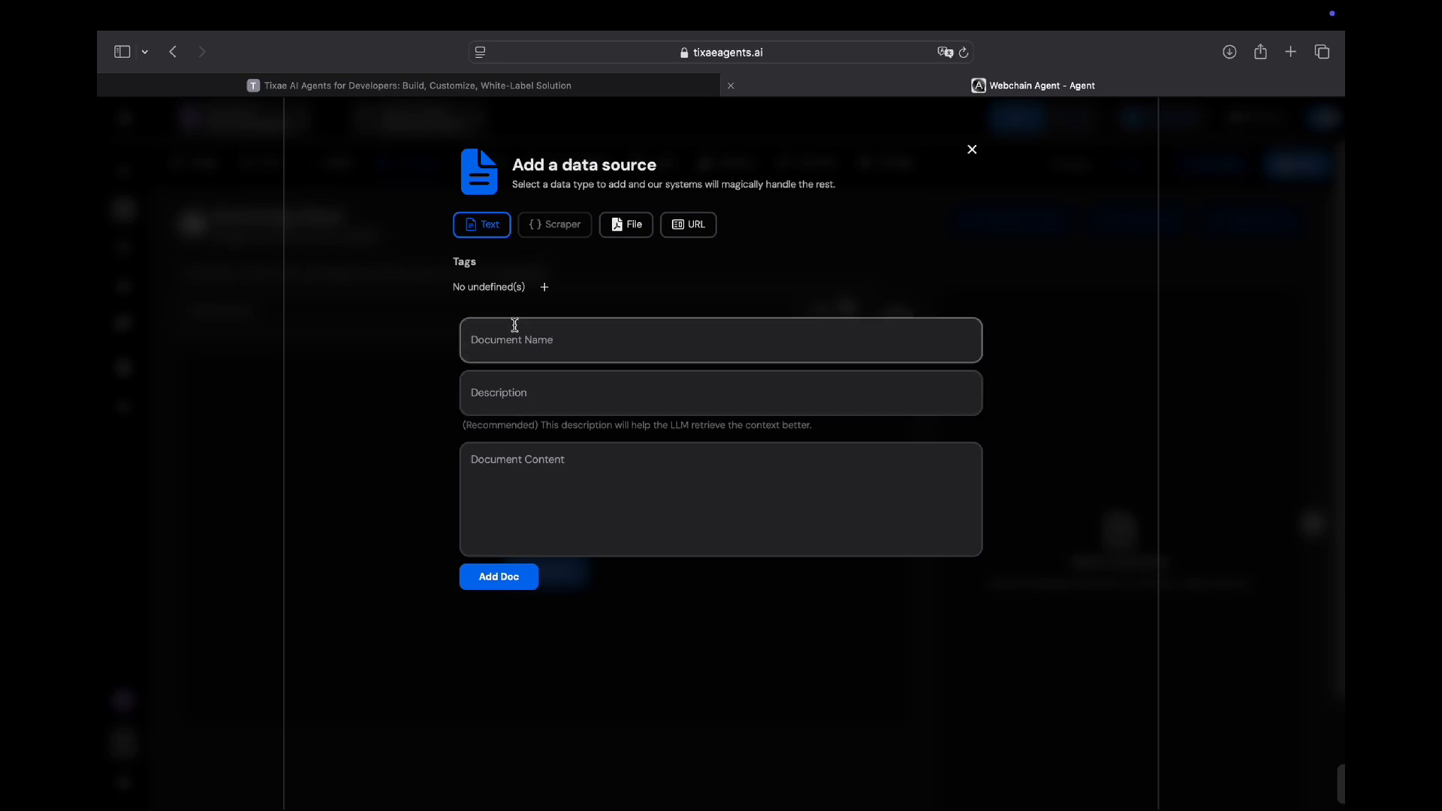
{"action": "mouse_move", "coordinate": [624, 229]}
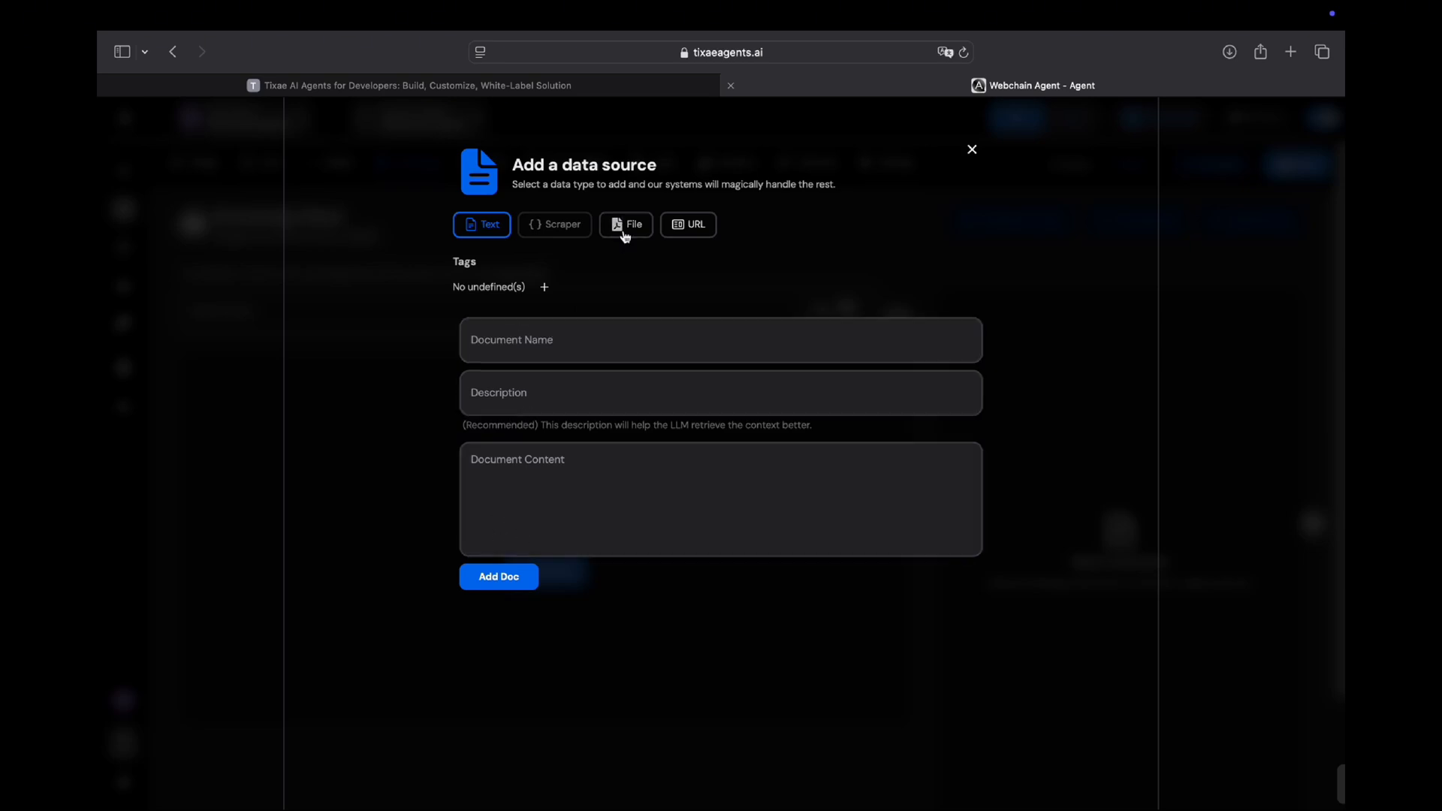
{"action": "mouse_move", "coordinate": [660, 229]}
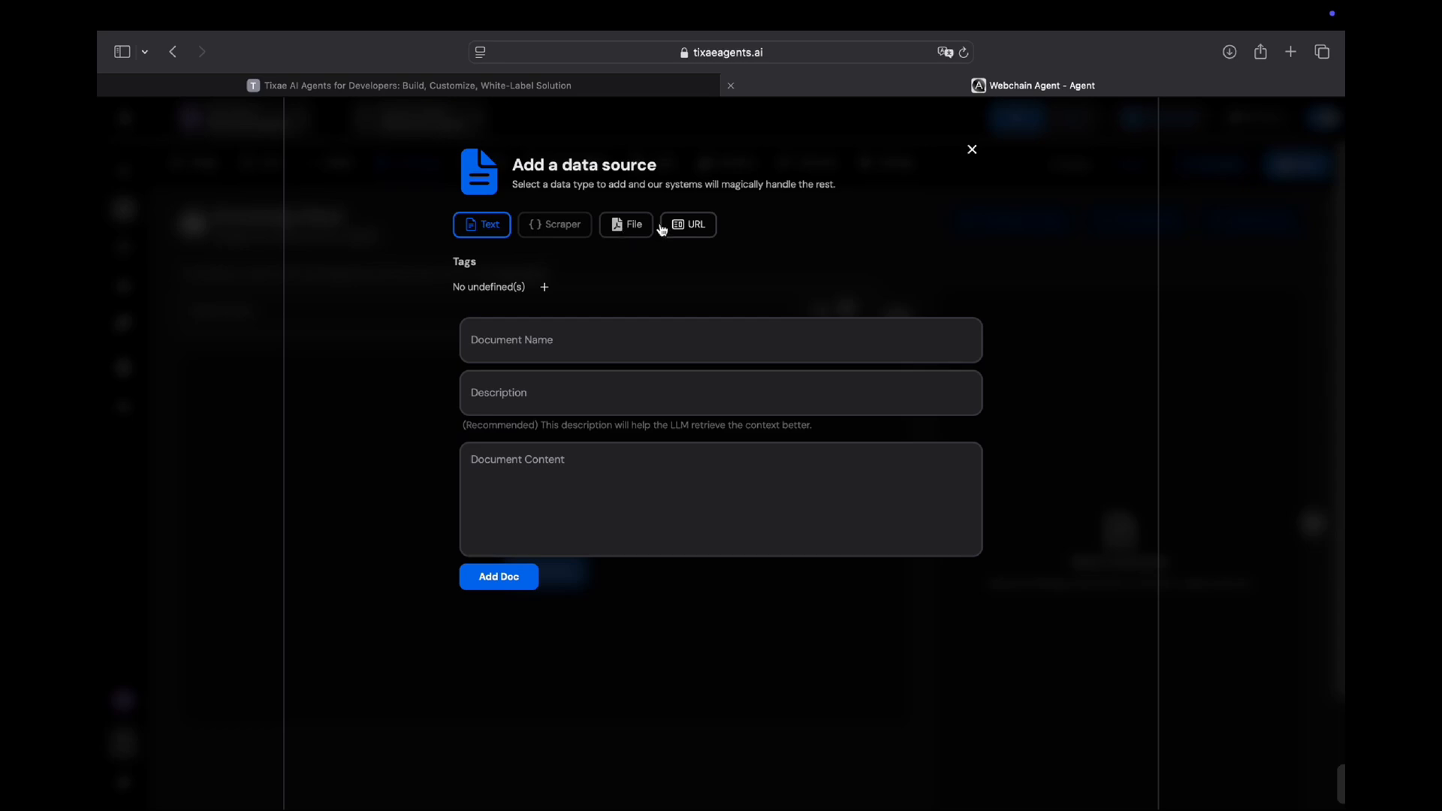
{"action": "left_click", "coordinate": [687, 225]}
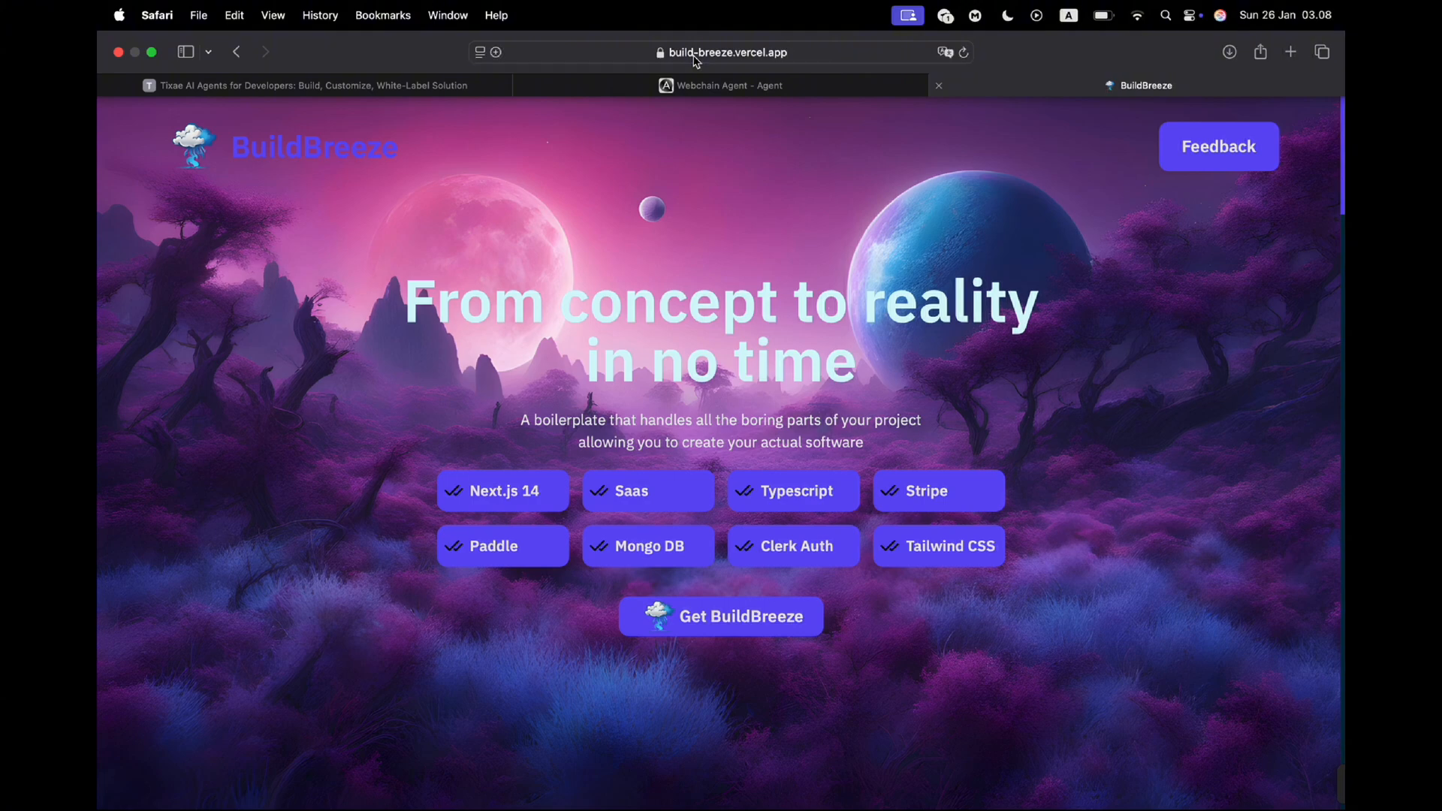
{"action": "left_click", "coordinate": [725, 51]}
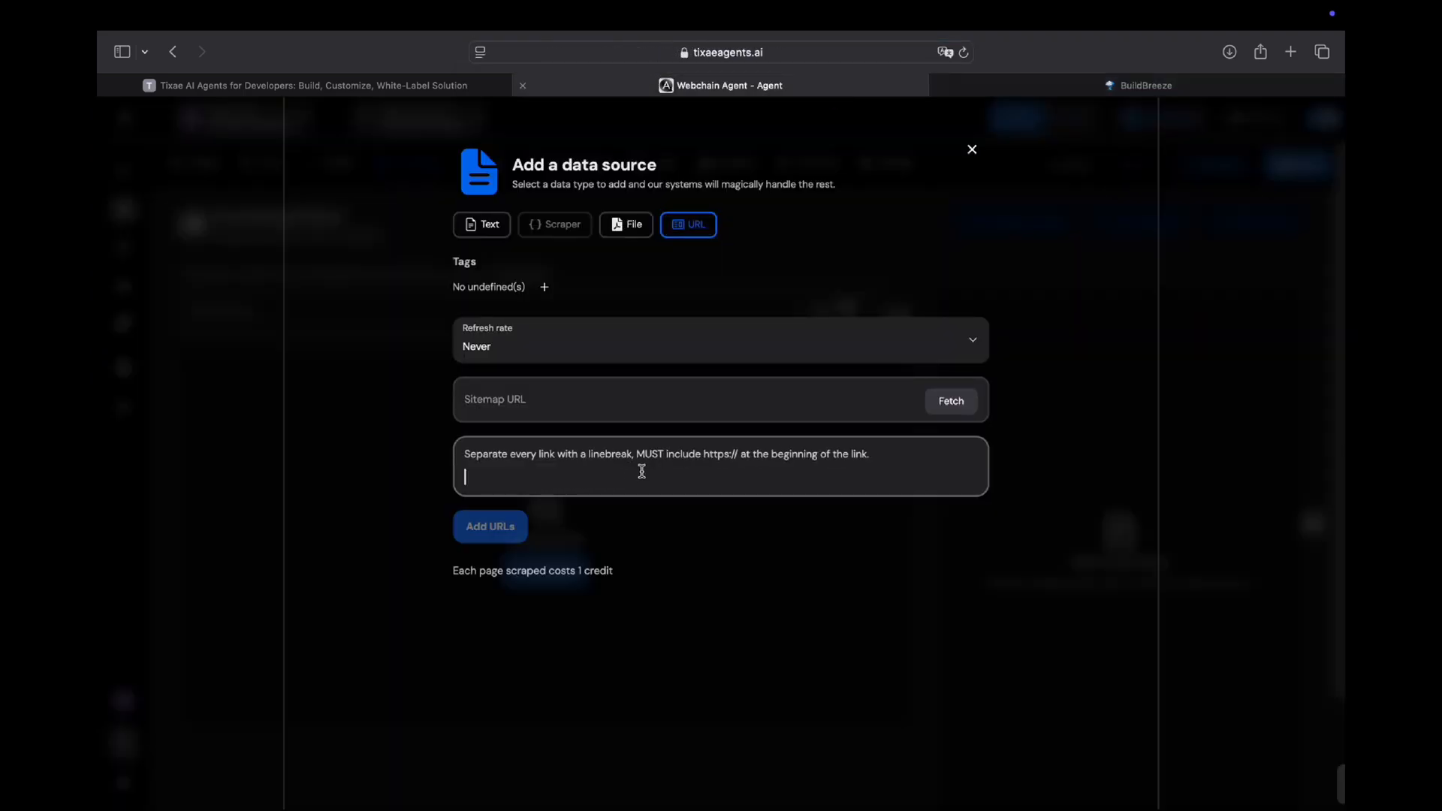
{"action": "type", "text": "https://build-breeze.vercel.app"}
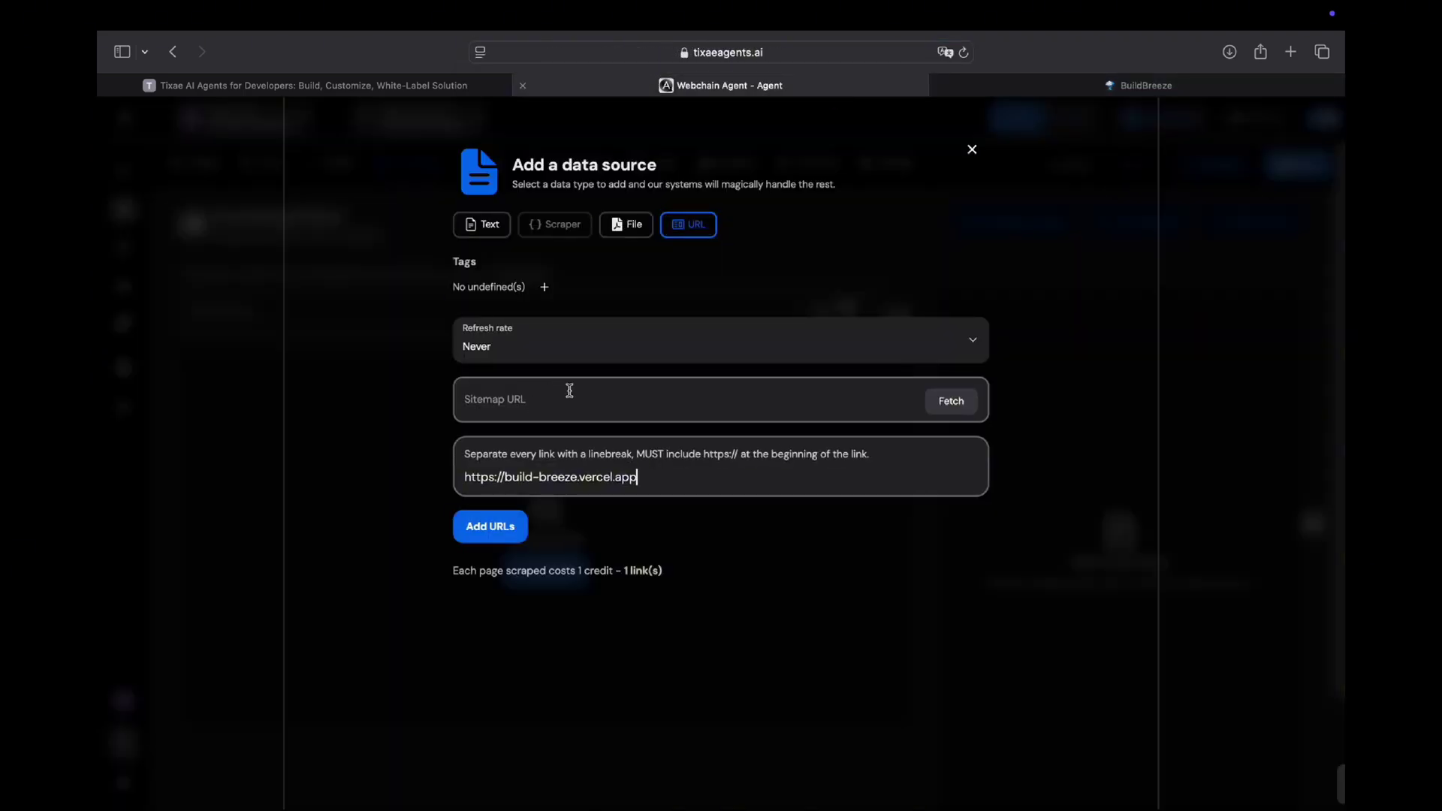
{"action": "mouse_move", "coordinate": [1016, 94]}
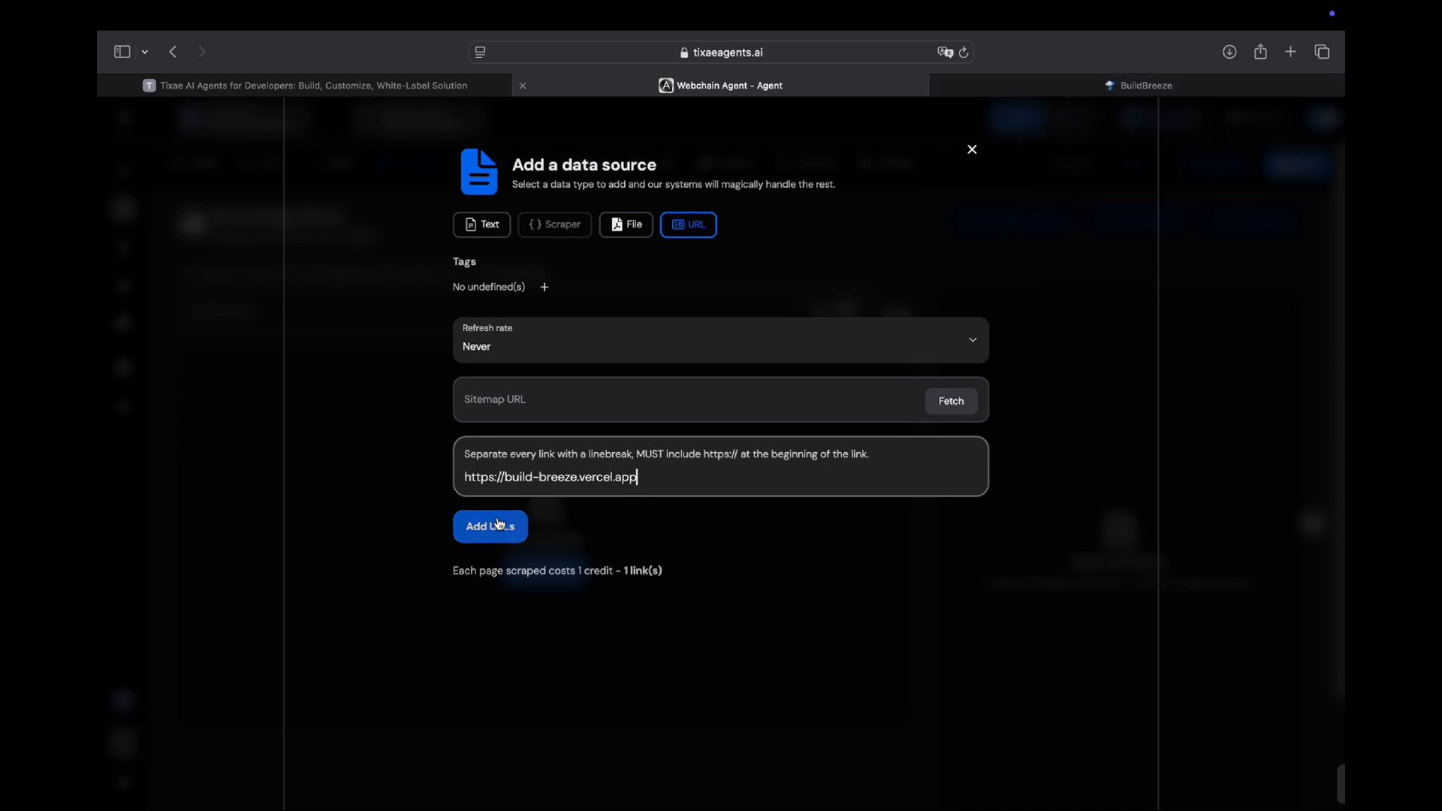
{"action": "left_click", "coordinate": [491, 526]}
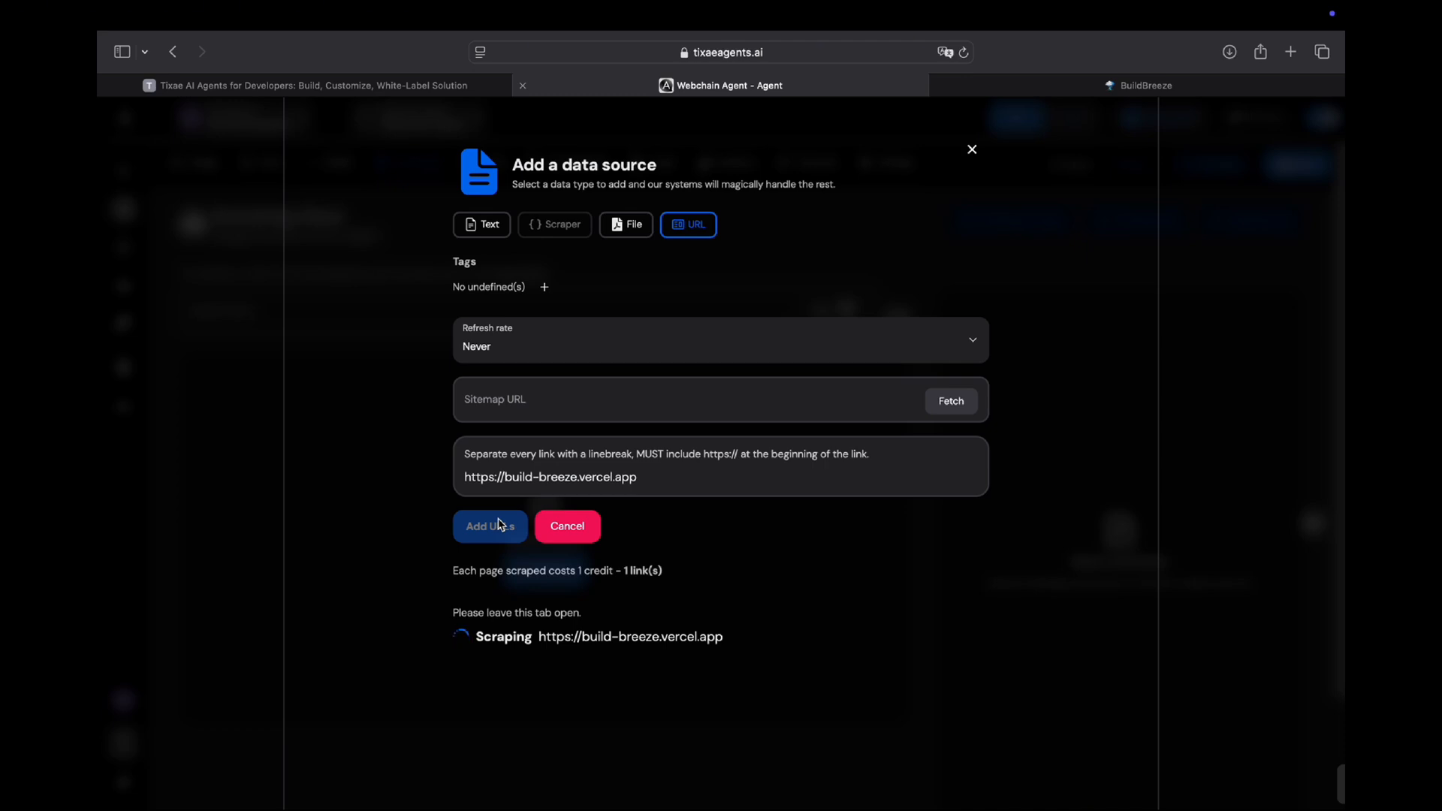
{"action": "left_click", "coordinate": [489, 526]}
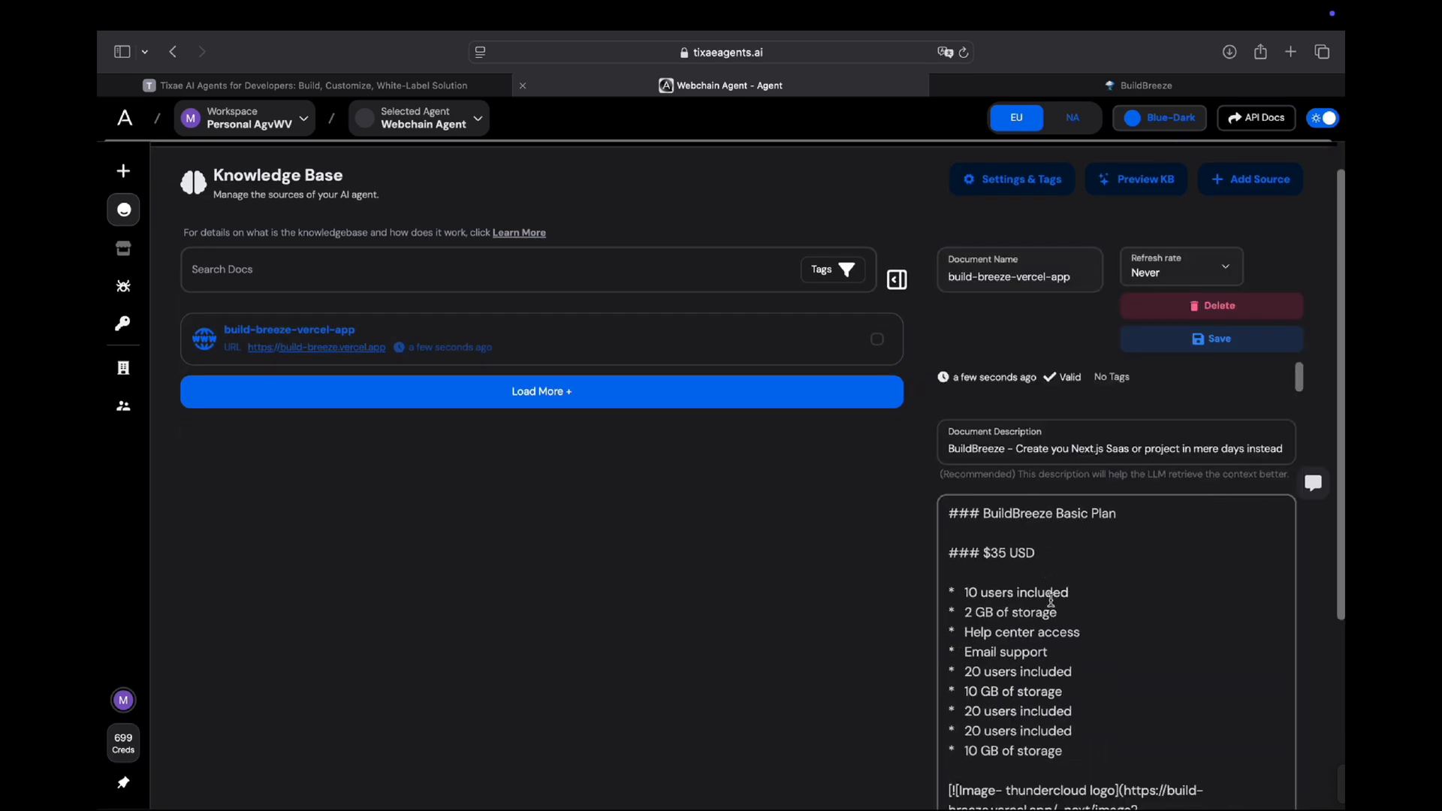
{"action": "scroll", "scroll_direction": "down", "scroll_amount": 3}
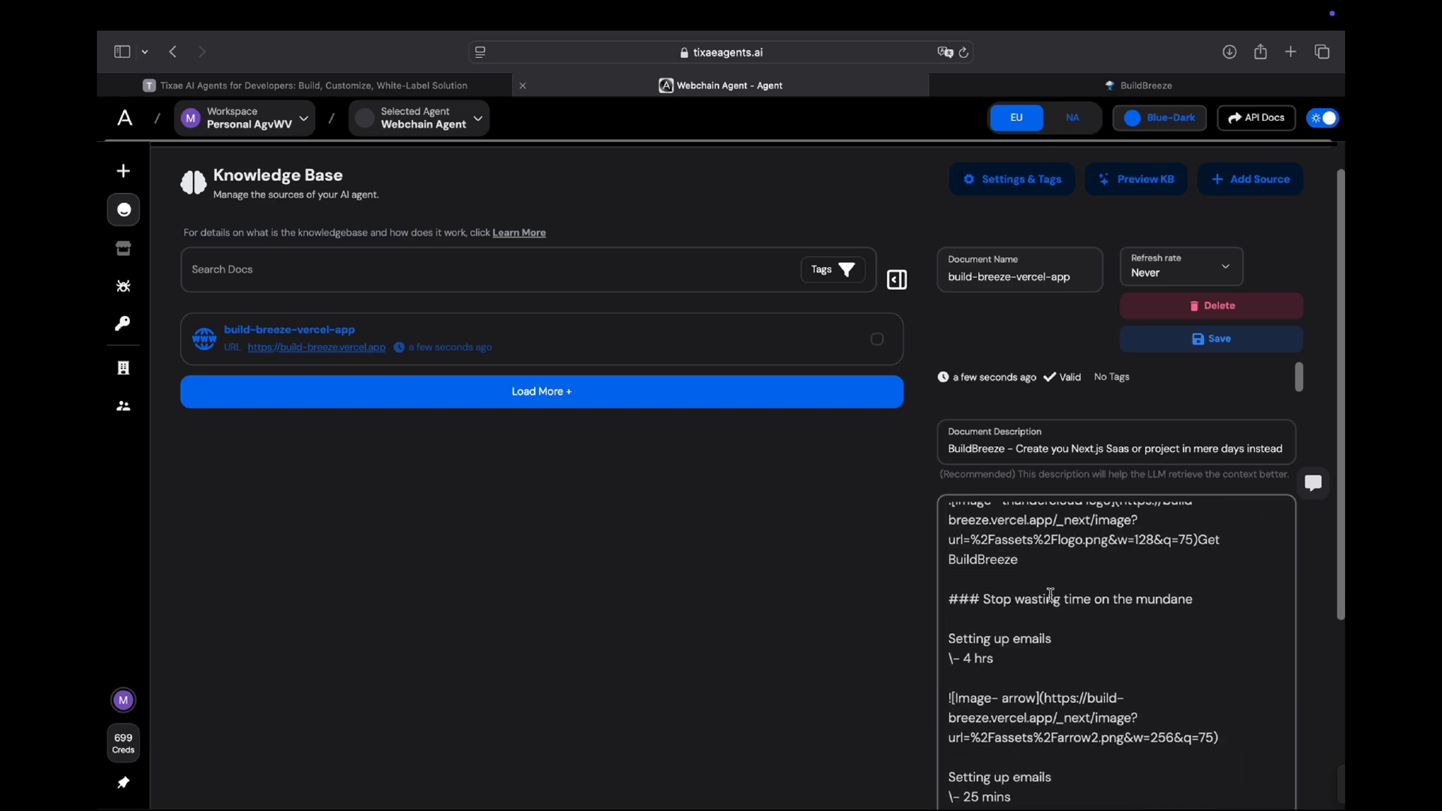
{"action": "scroll", "scroll_direction": "up", "scroll_amount": 3}
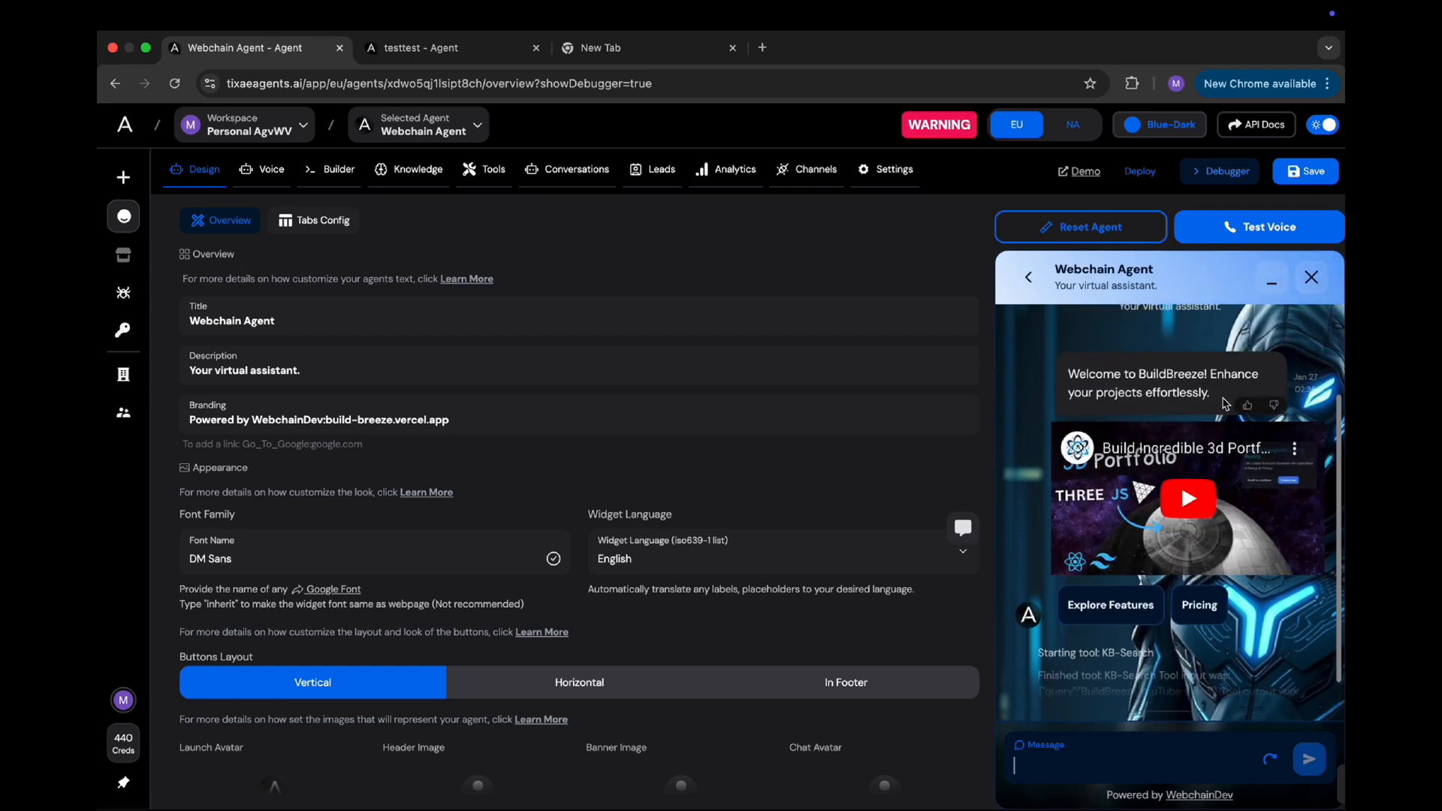
- Play the chat video and browse the Explore Features carousel cards back and forth
{"action": "left_click", "coordinate": [1187, 499]}
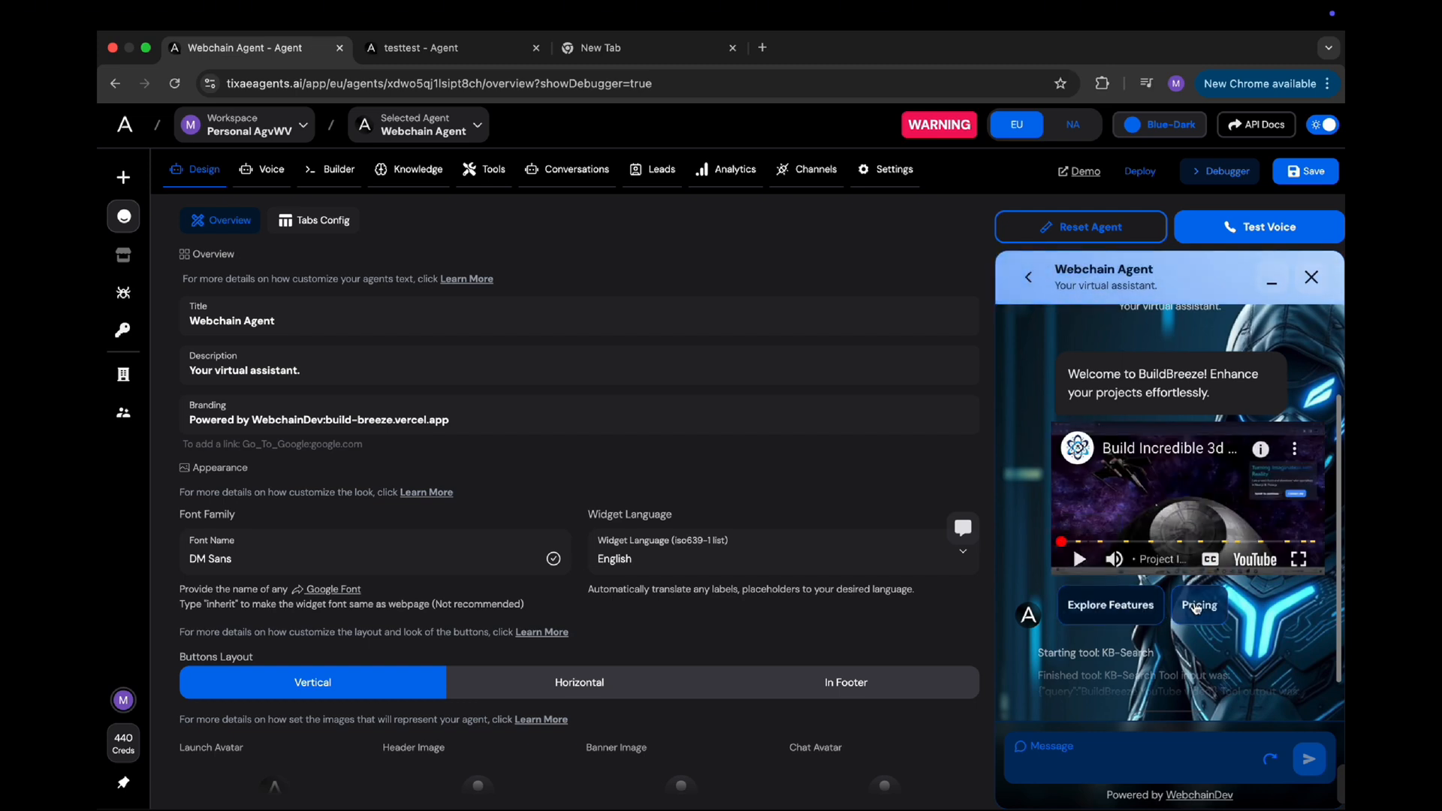
{"action": "left_click", "coordinate": [1110, 605]}
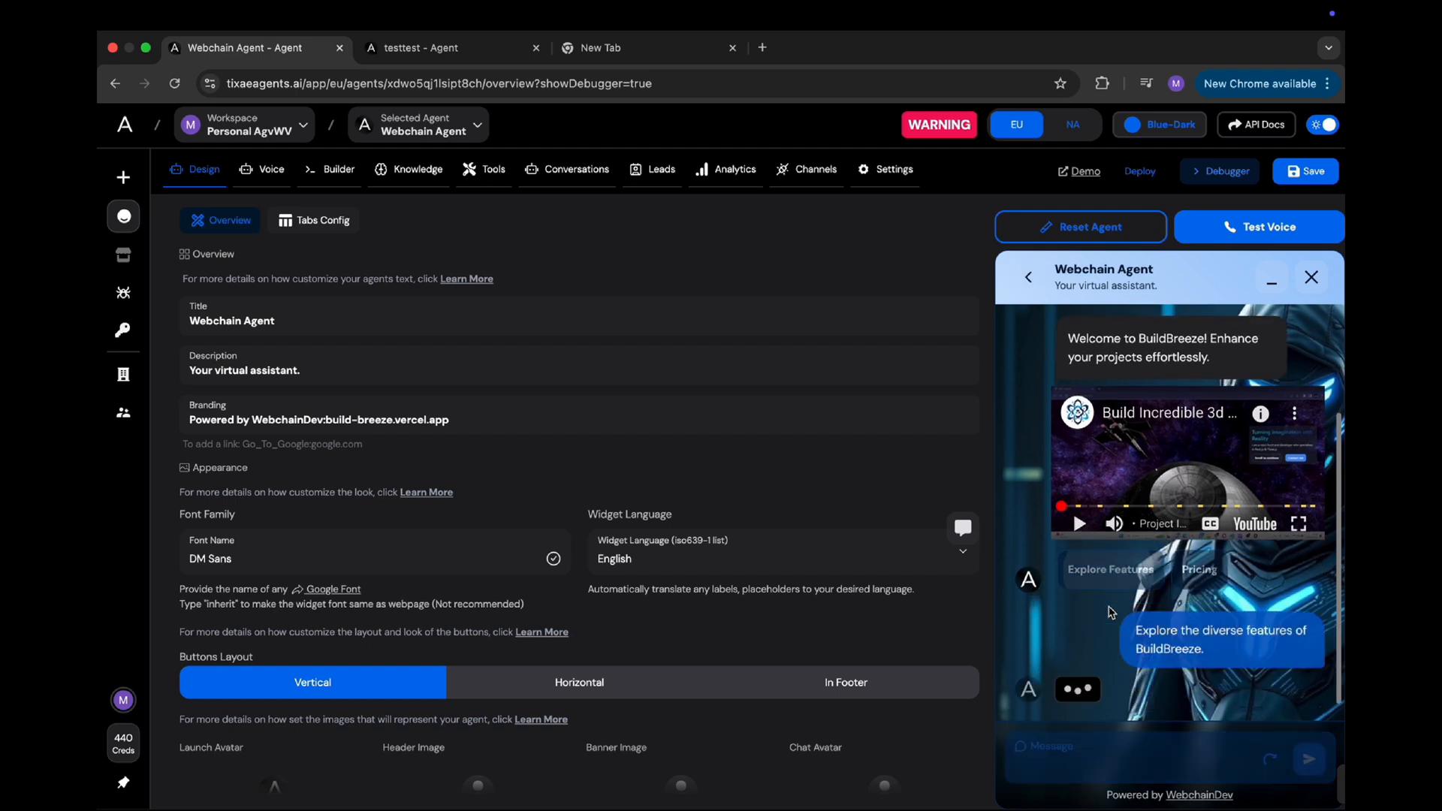
{"action": "scroll", "scroll_direction": "down", "scroll_amount": 3}
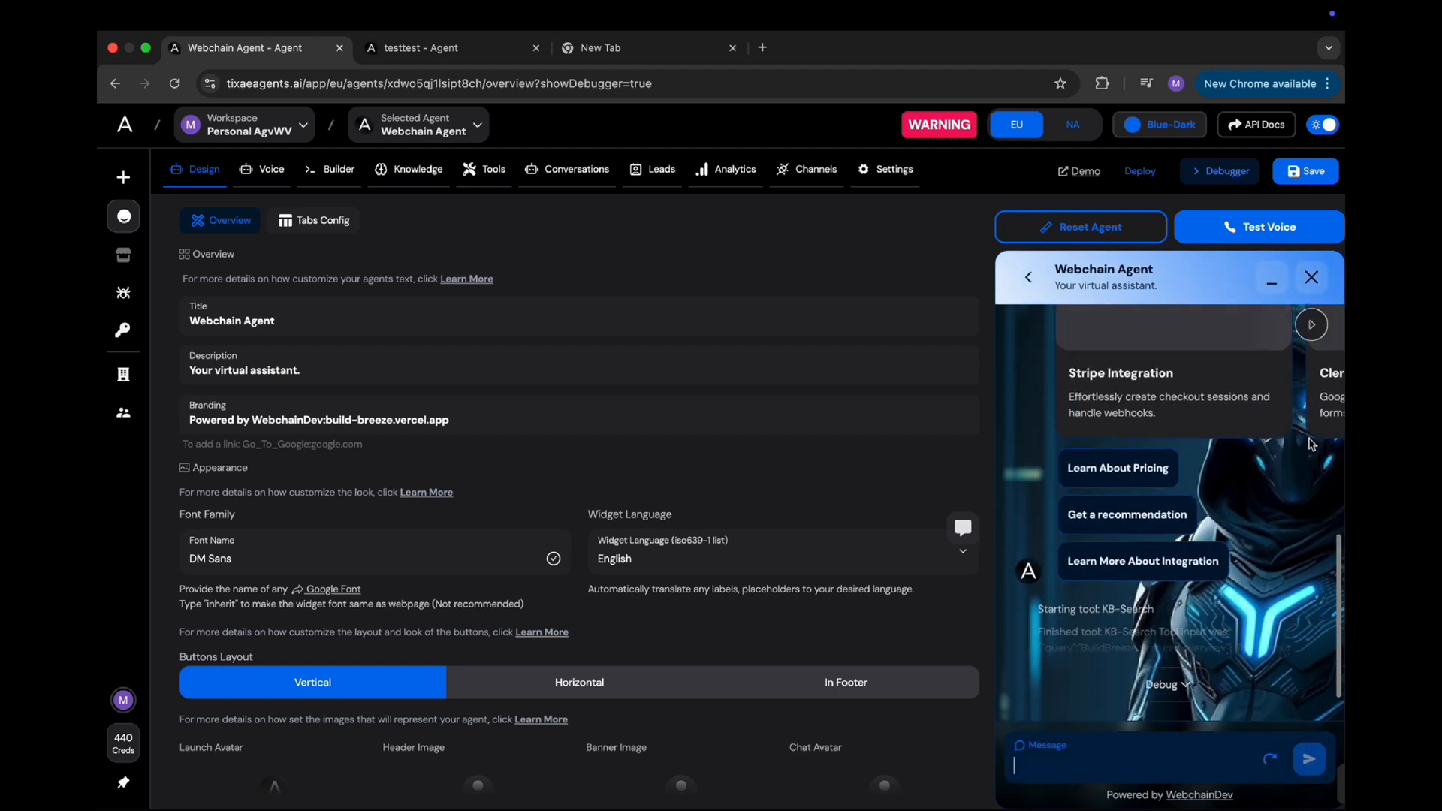
{"action": "left_click", "coordinate": [1312, 324]}
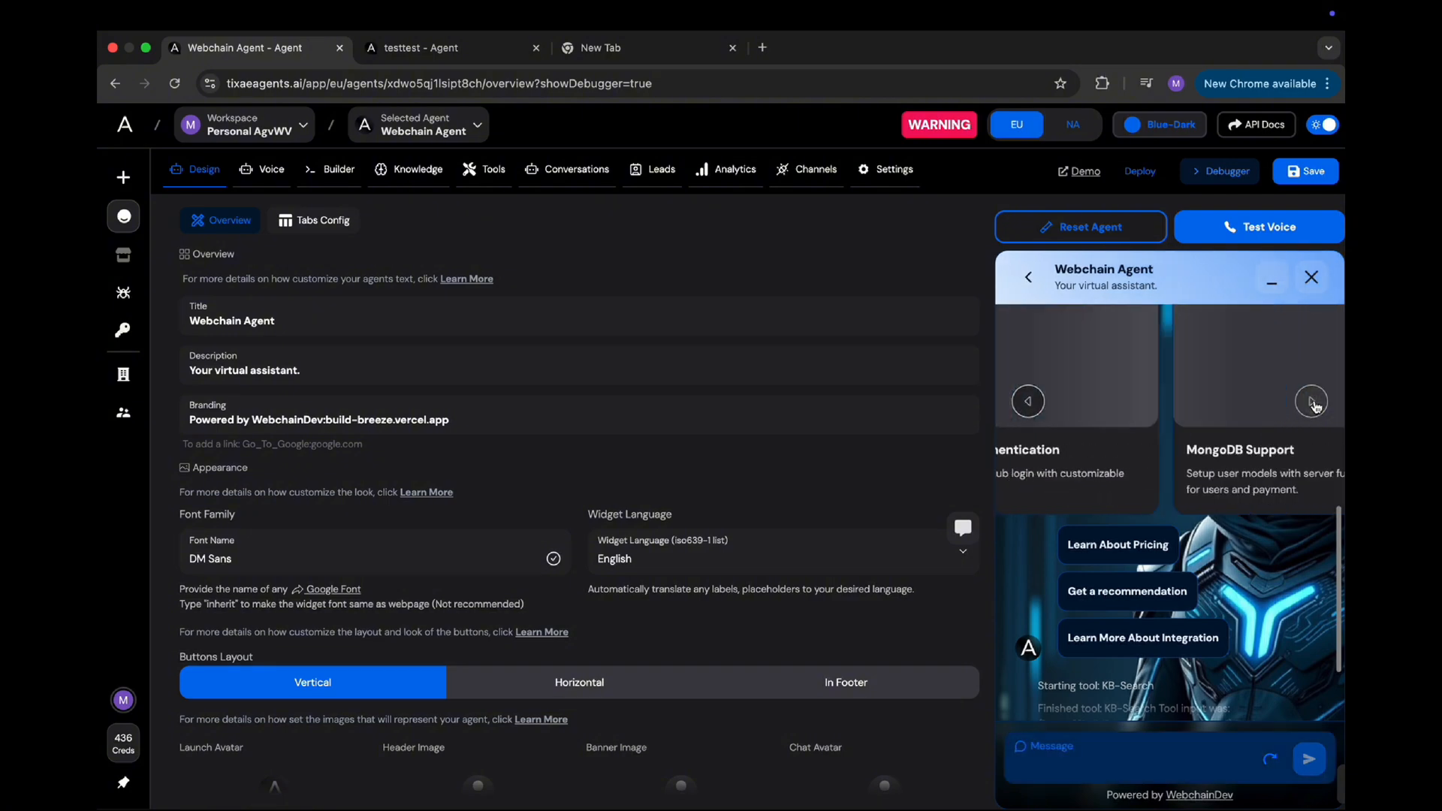
{"action": "left_click", "coordinate": [1312, 402]}
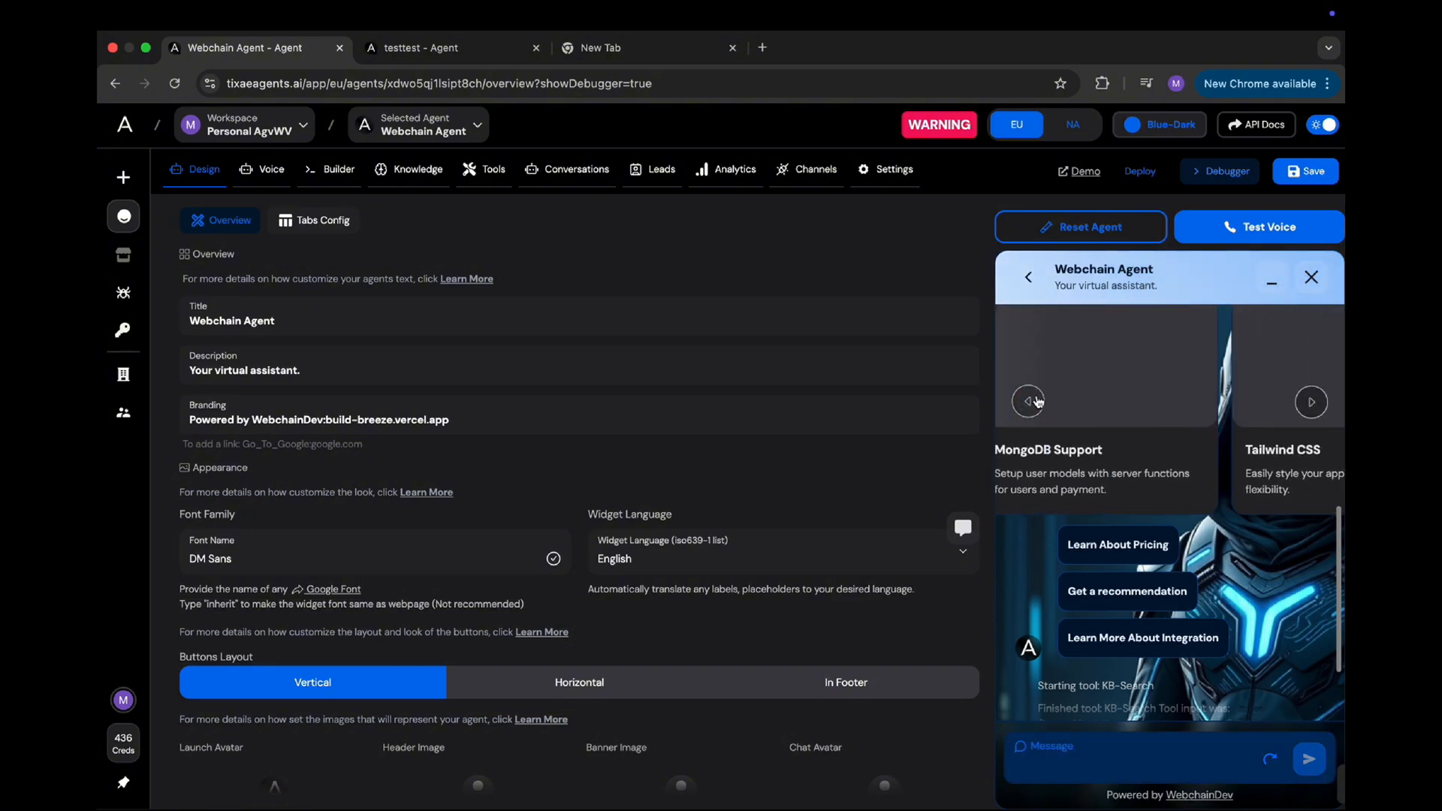
{"action": "left_click", "coordinate": [1311, 402]}
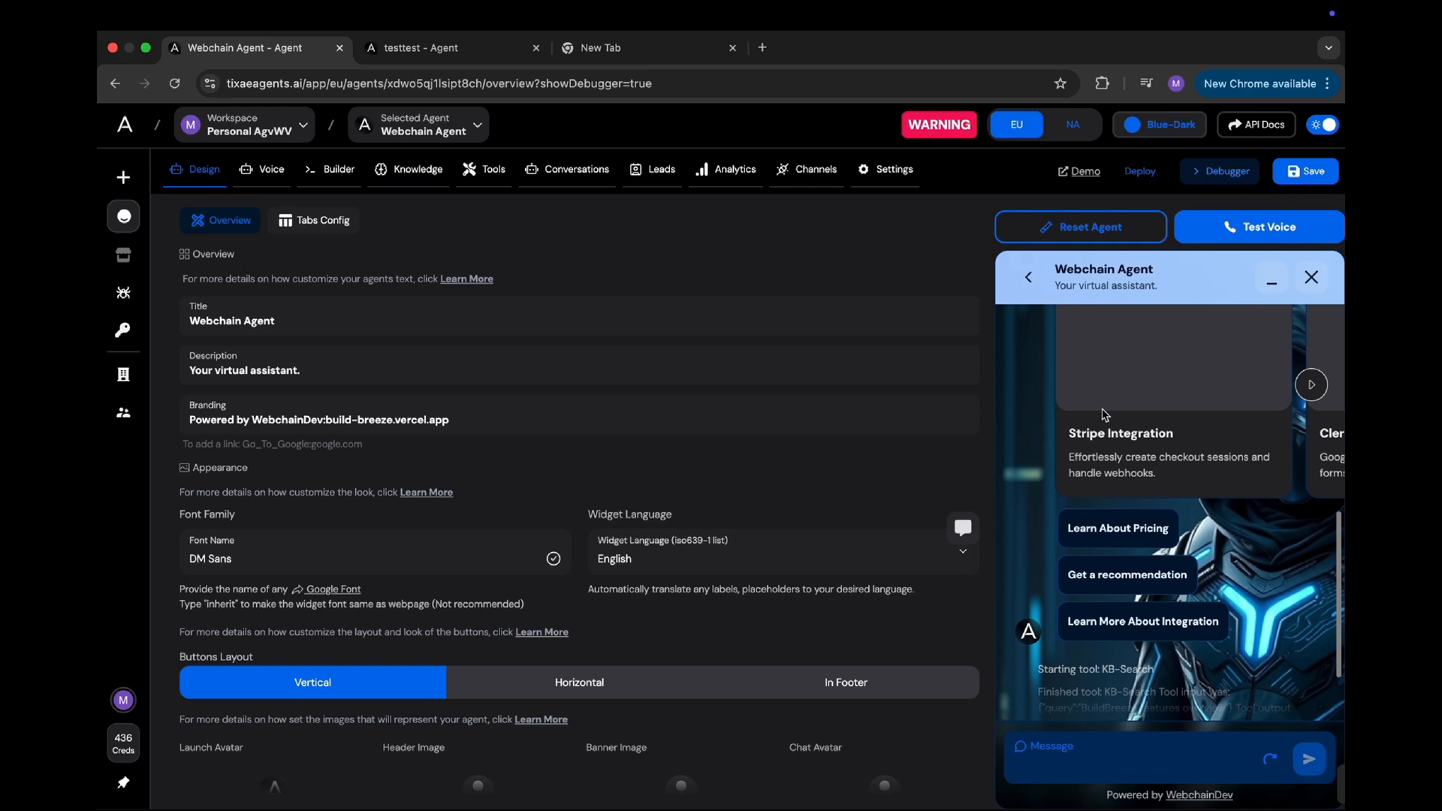
{"action": "mouse_move", "coordinate": [1142, 621]}
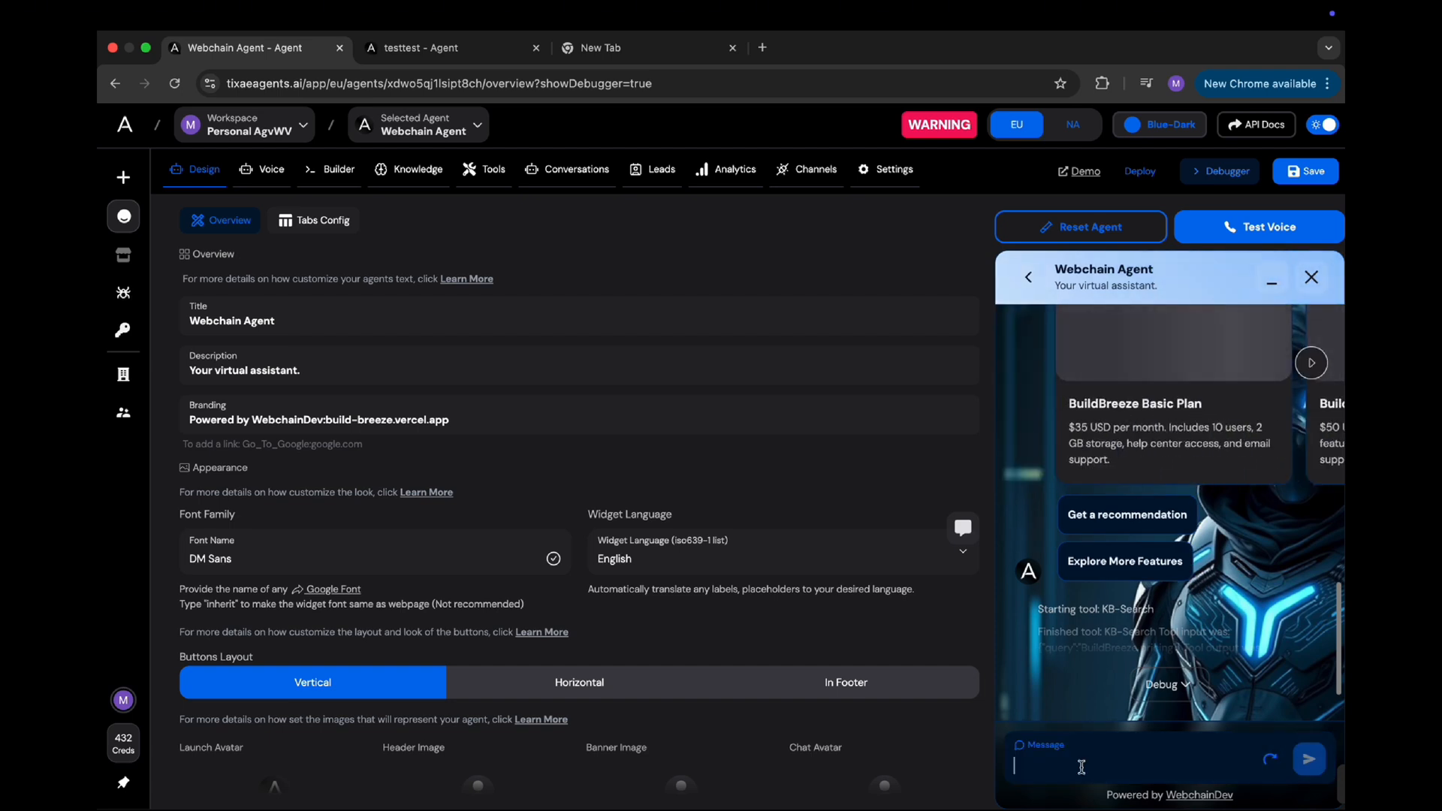
- Ask the agent 'What is BuildBreeze' in the Debugger chat
{"action": "type", "text": "What is Build"}
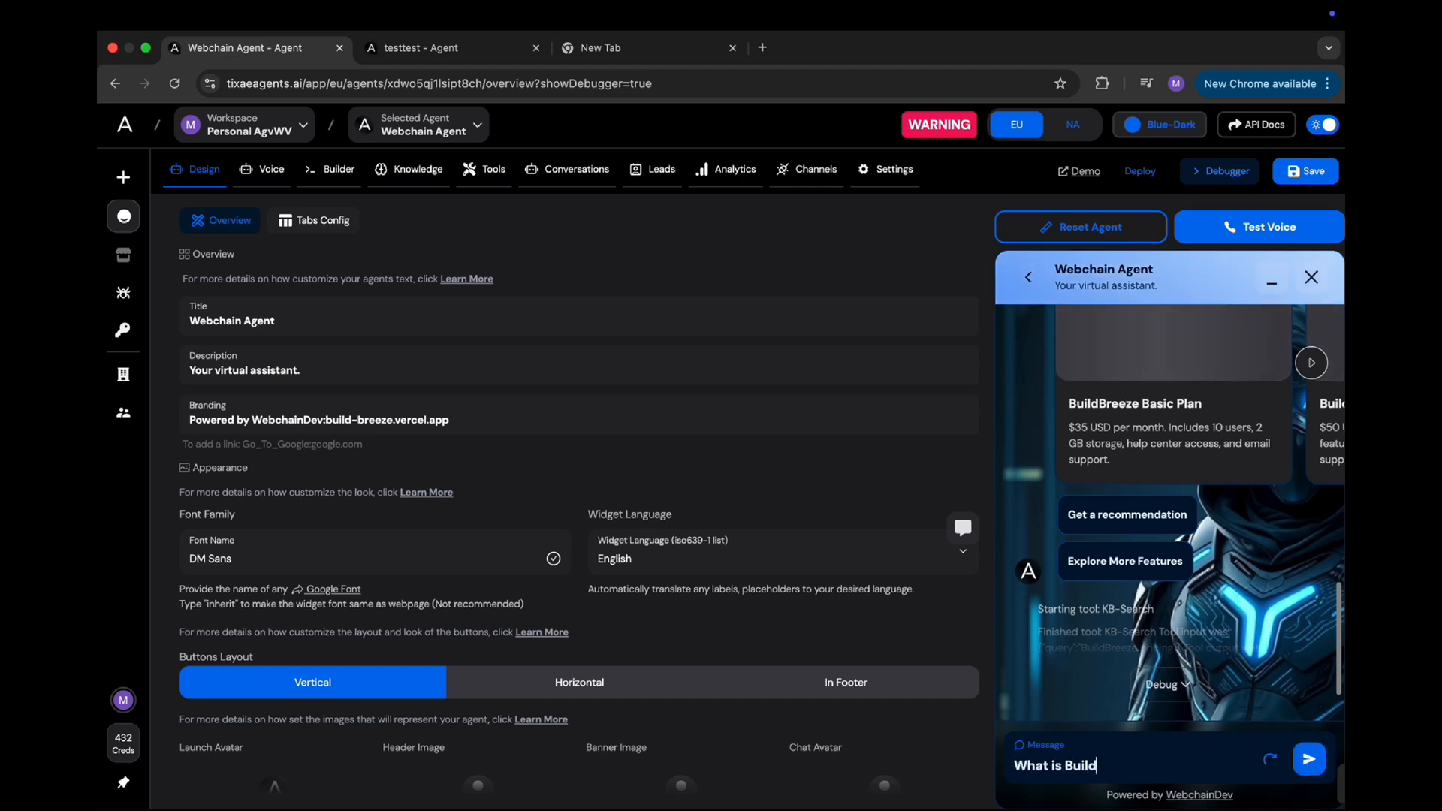
{"action": "type", "text": "Breeze"}
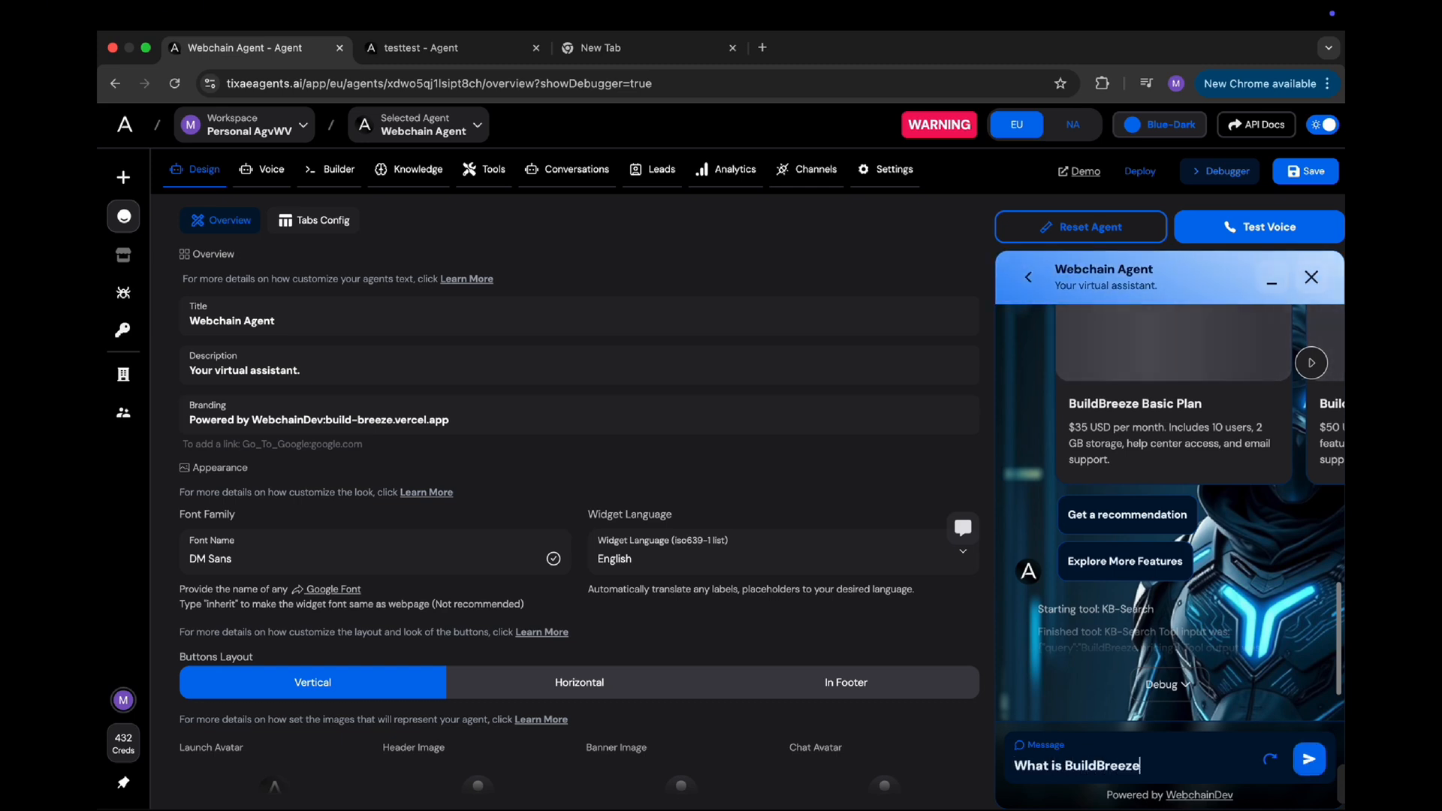
{"action": "left_click", "coordinate": [1307, 759]}
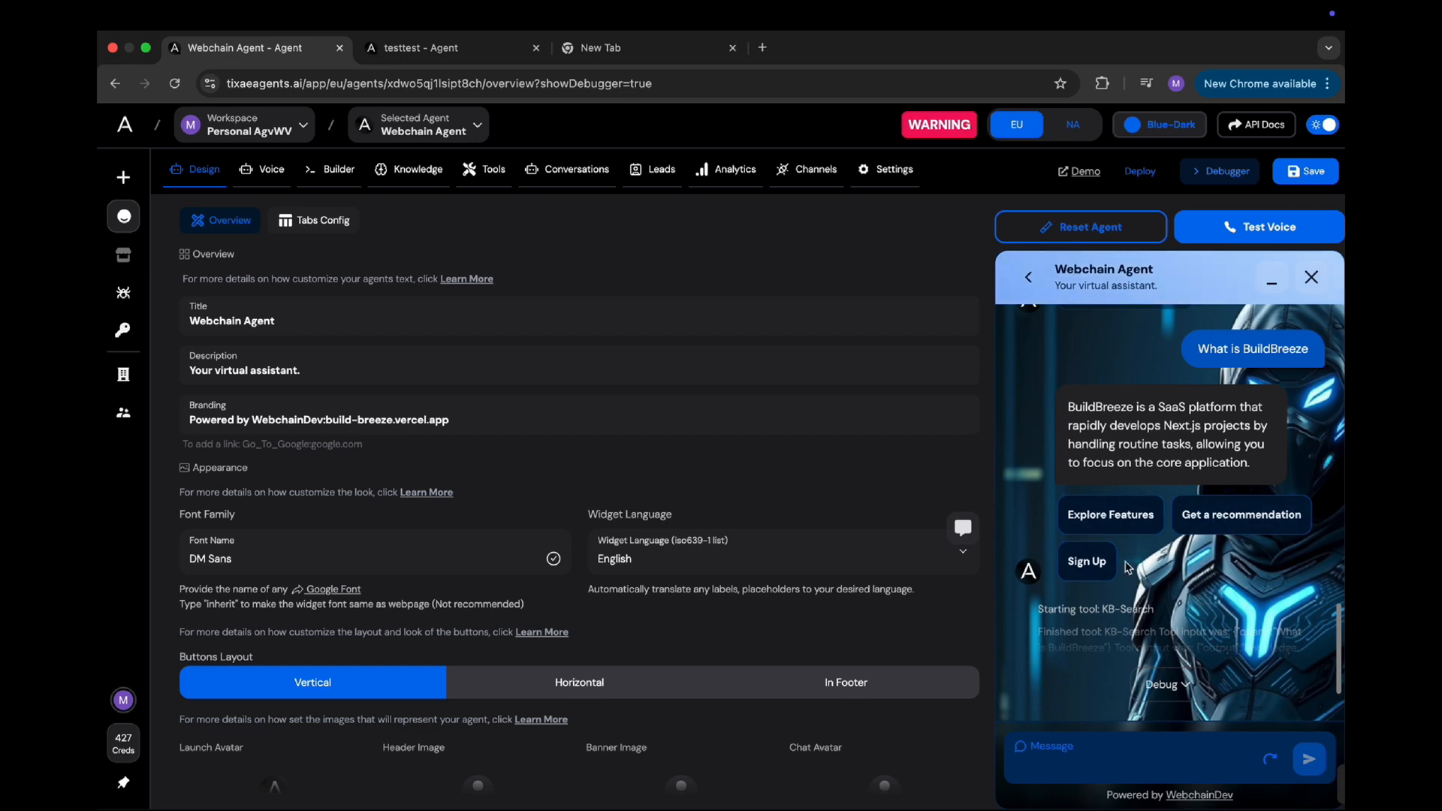
{"action": "mouse_move", "coordinate": [1180, 460]}
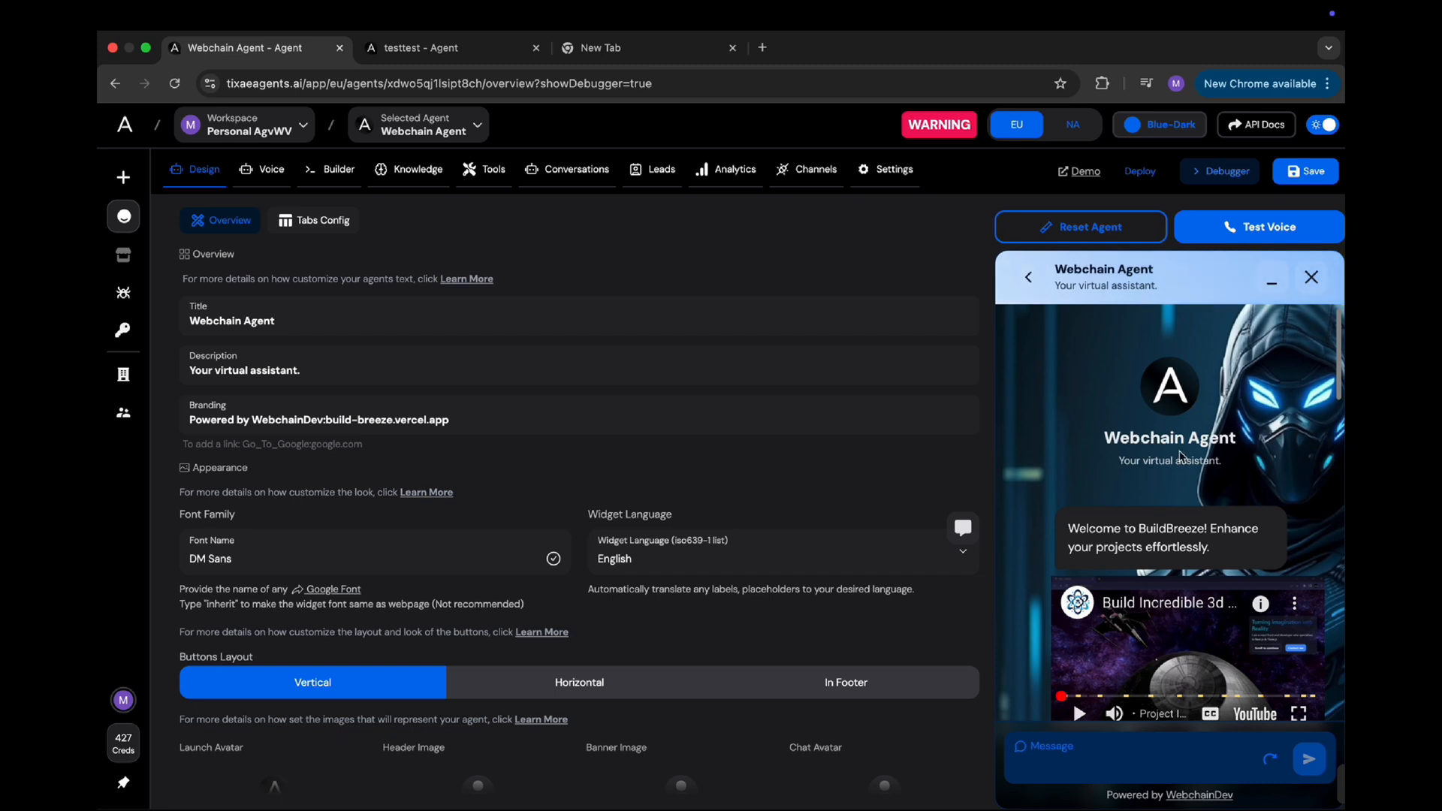
- Go to the Channels page and open the Widget Script dialog via Connect
{"action": "left_click", "coordinate": [816, 169]}
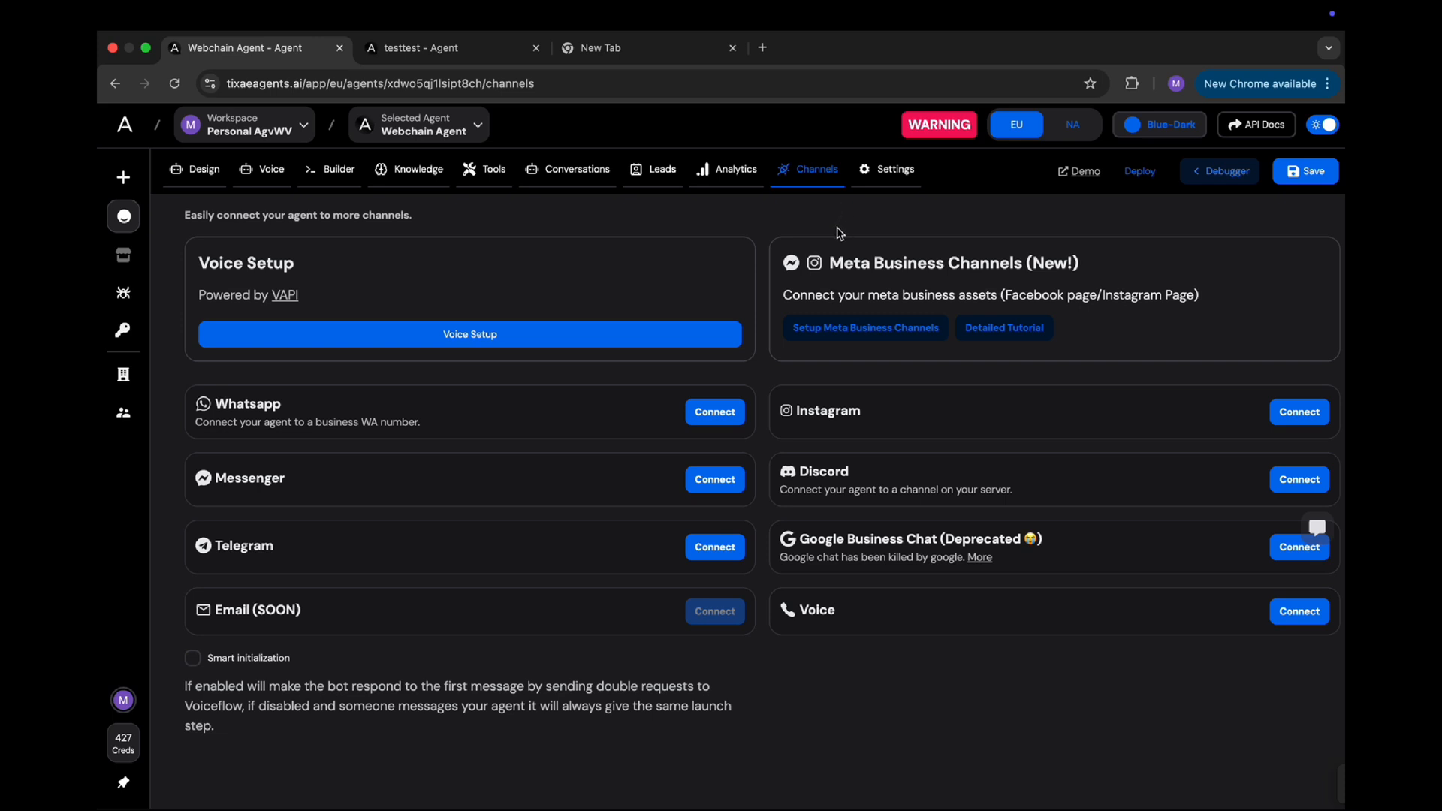
{"action": "mouse_move", "coordinate": [479, 544]}
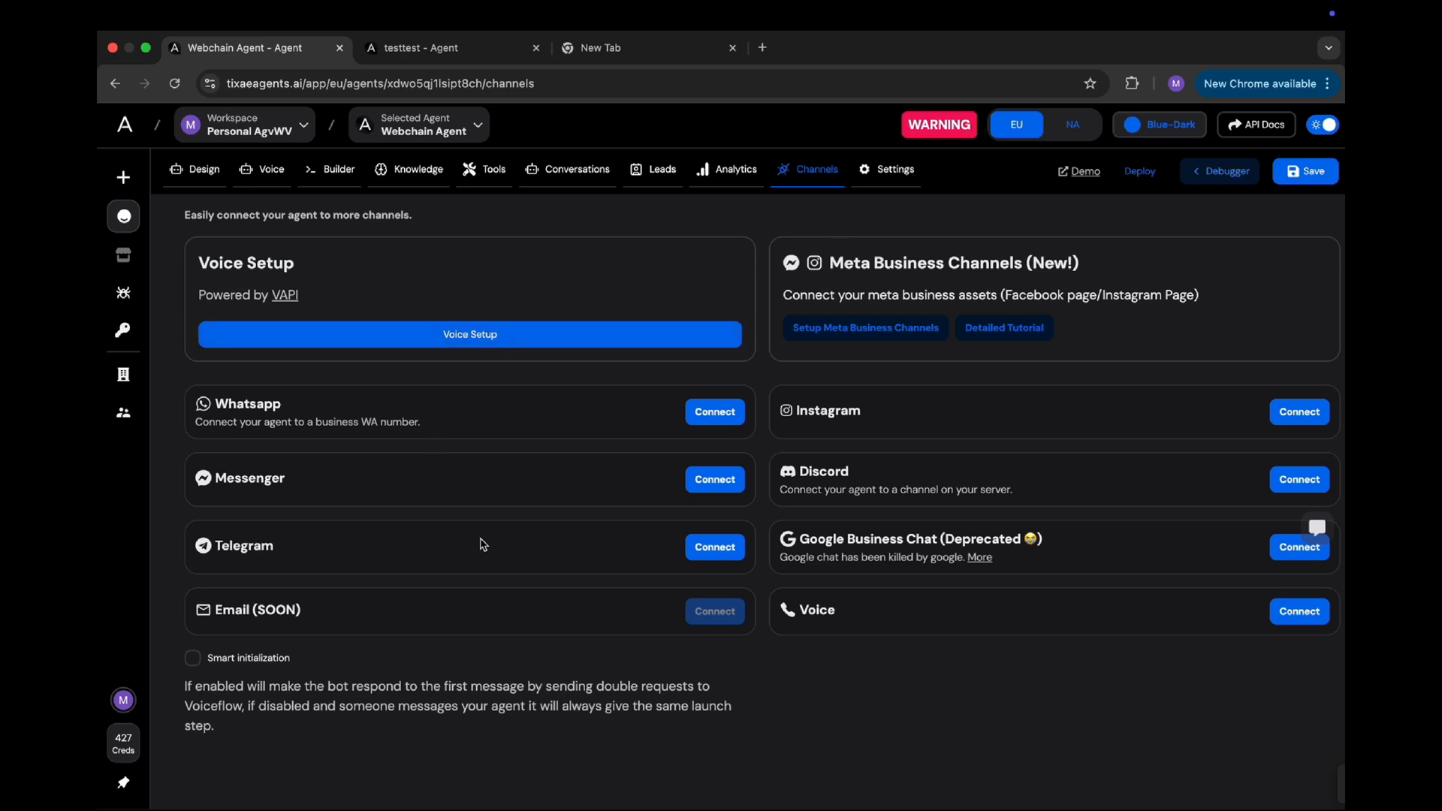
{"action": "mouse_move", "coordinate": [1298, 611]}
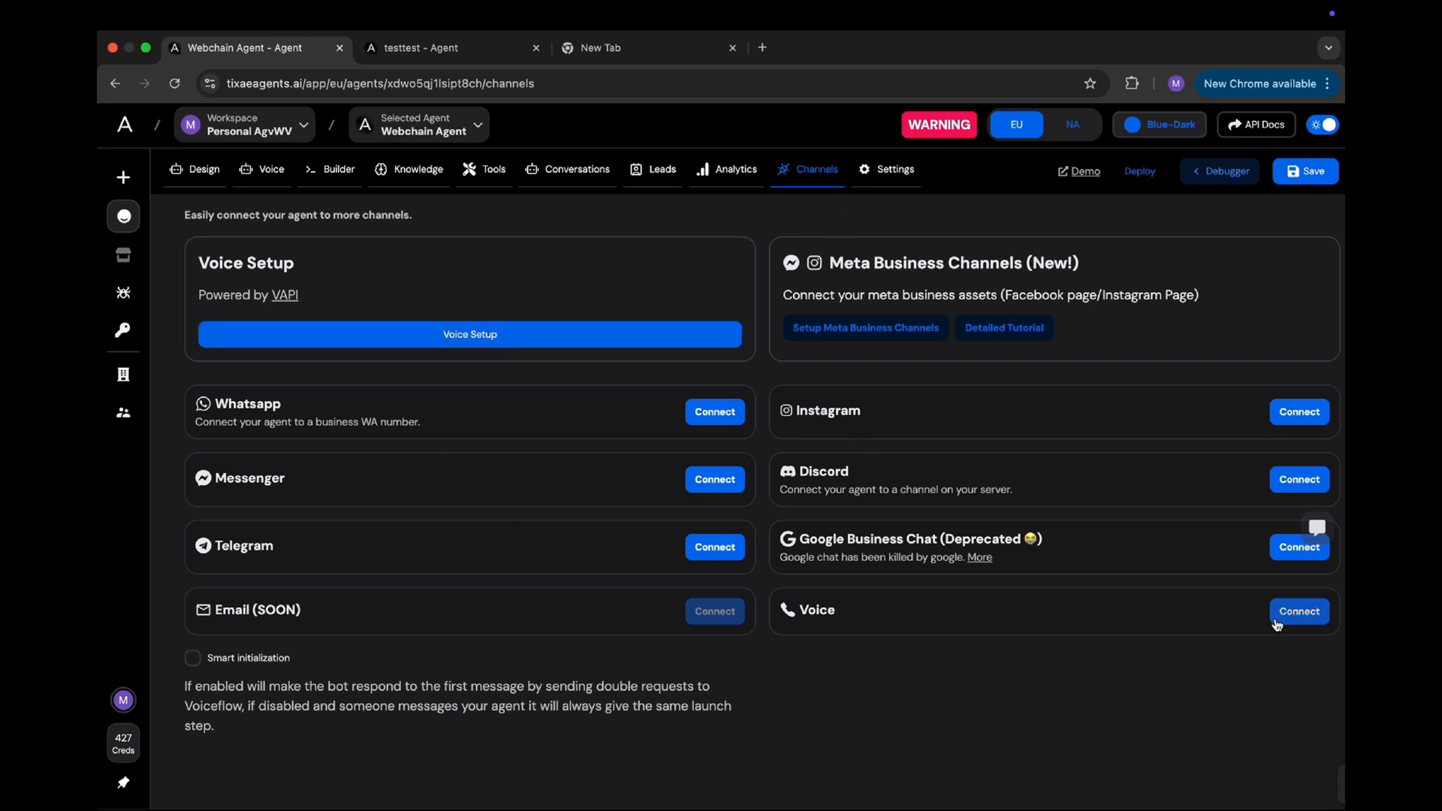
{"action": "left_click", "coordinate": [1298, 611]}
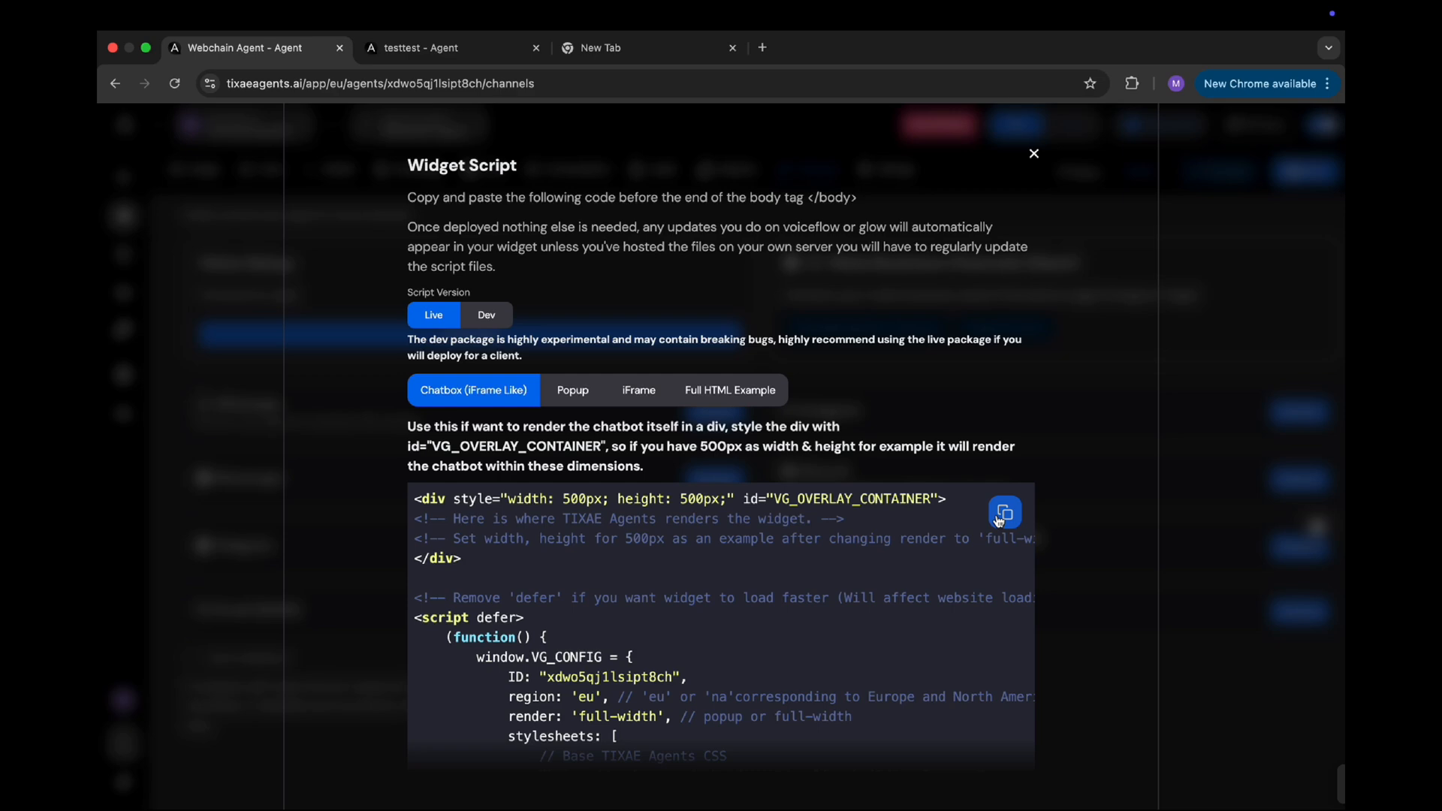
- Copy the Chatbox (iFrame Like) embed code and return to the design overview
{"action": "left_click", "coordinate": [1033, 153]}
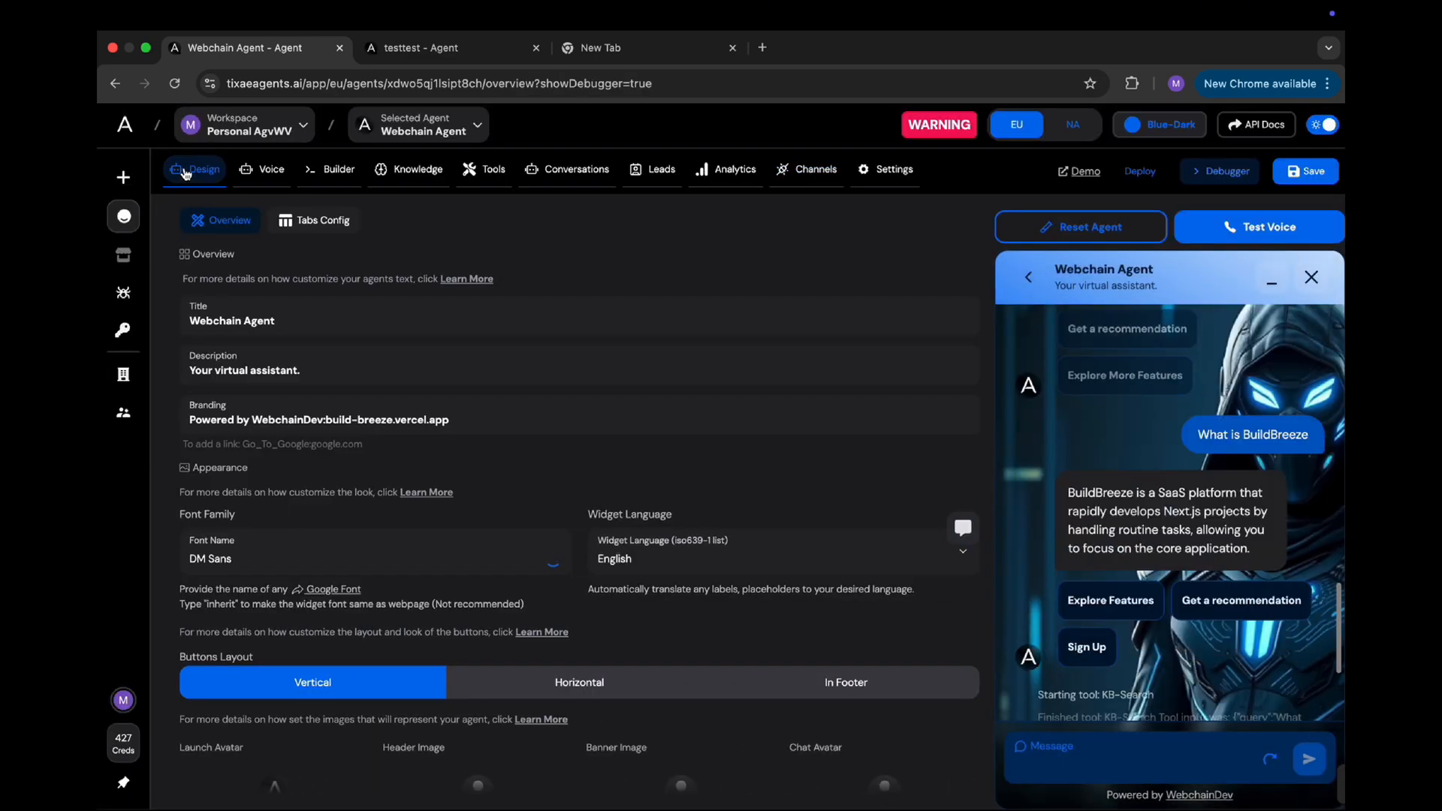
{"action": "scroll", "scroll_direction": "down", "scroll_amount": 3}
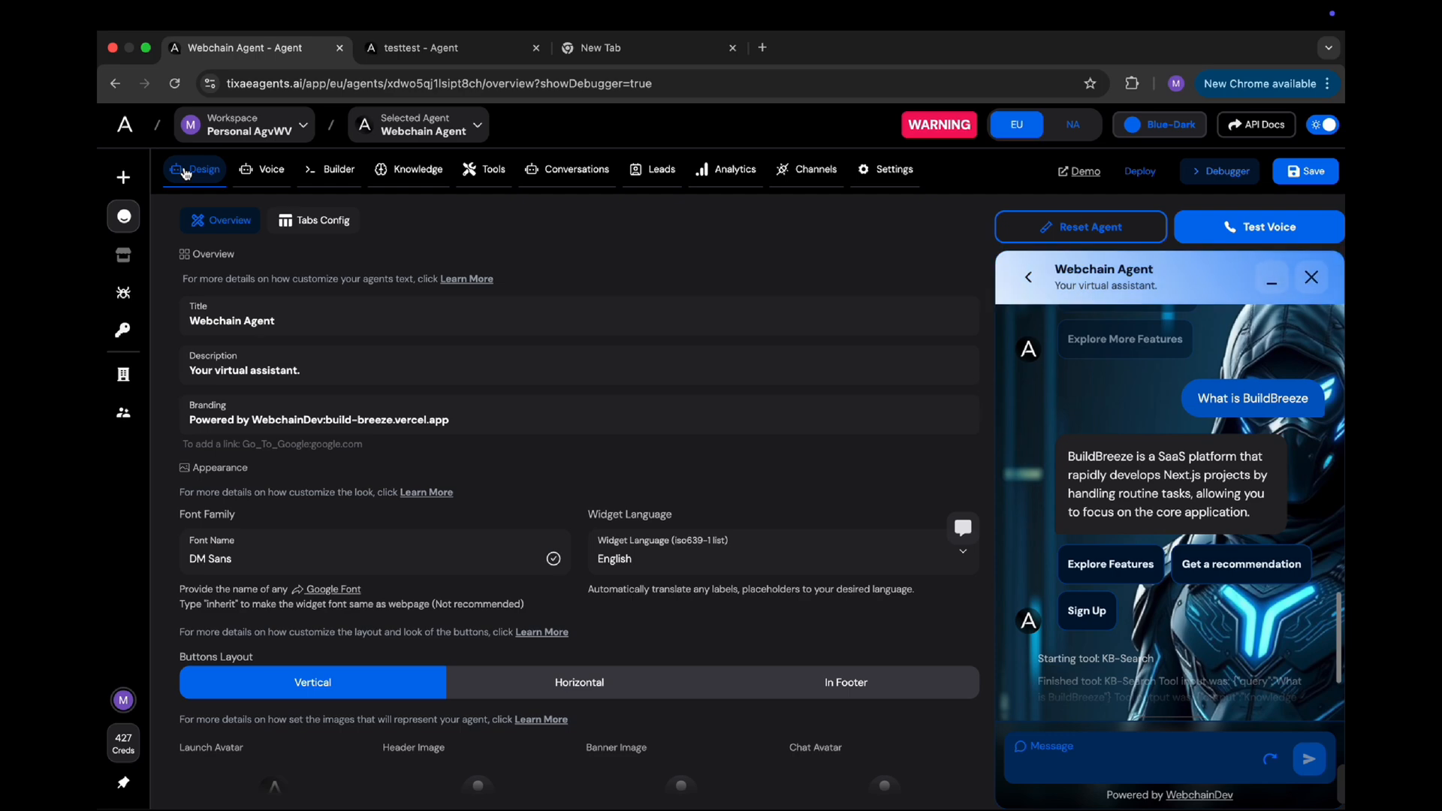